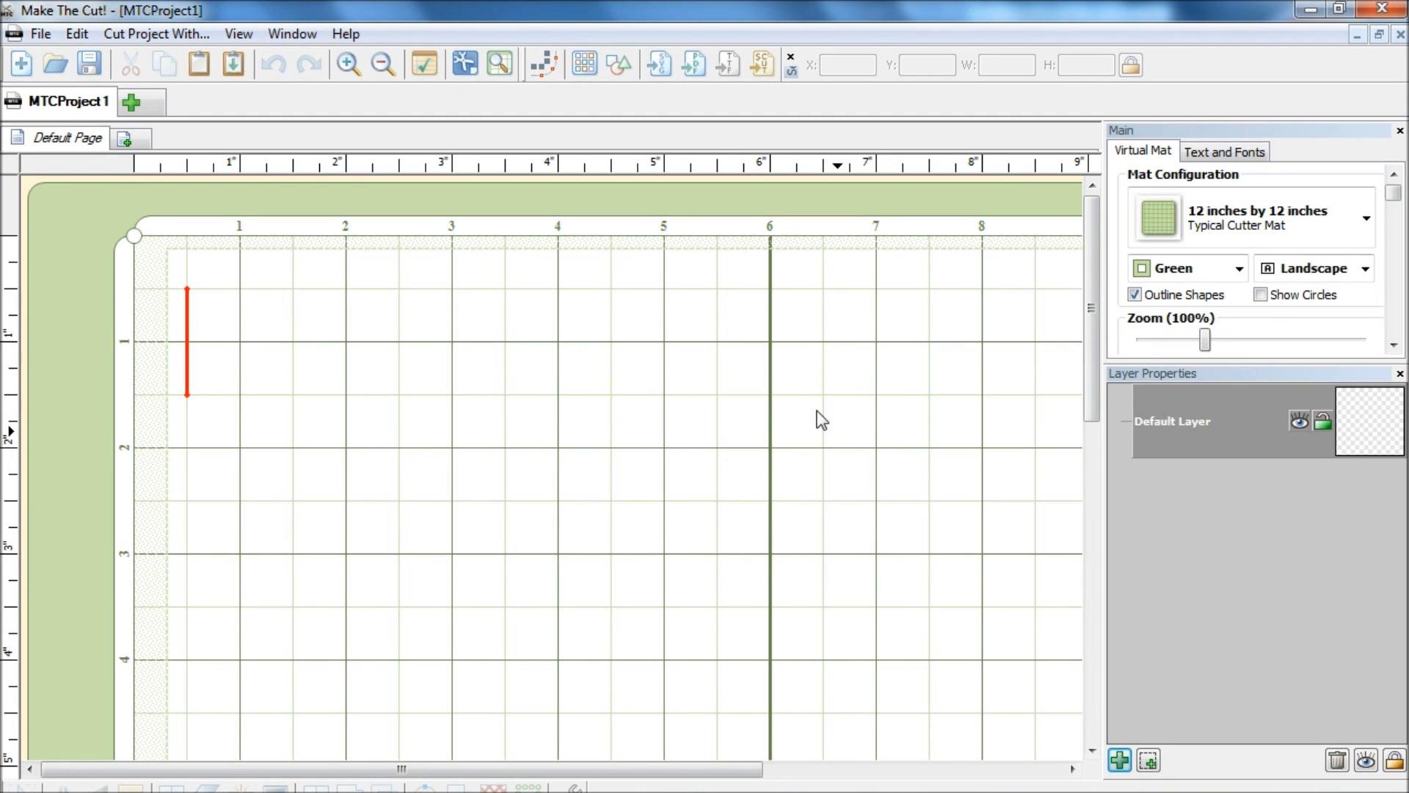
- Import the owl SVG file animal_boxes_bags-13 onto the cutting mat
left_click(659, 65)
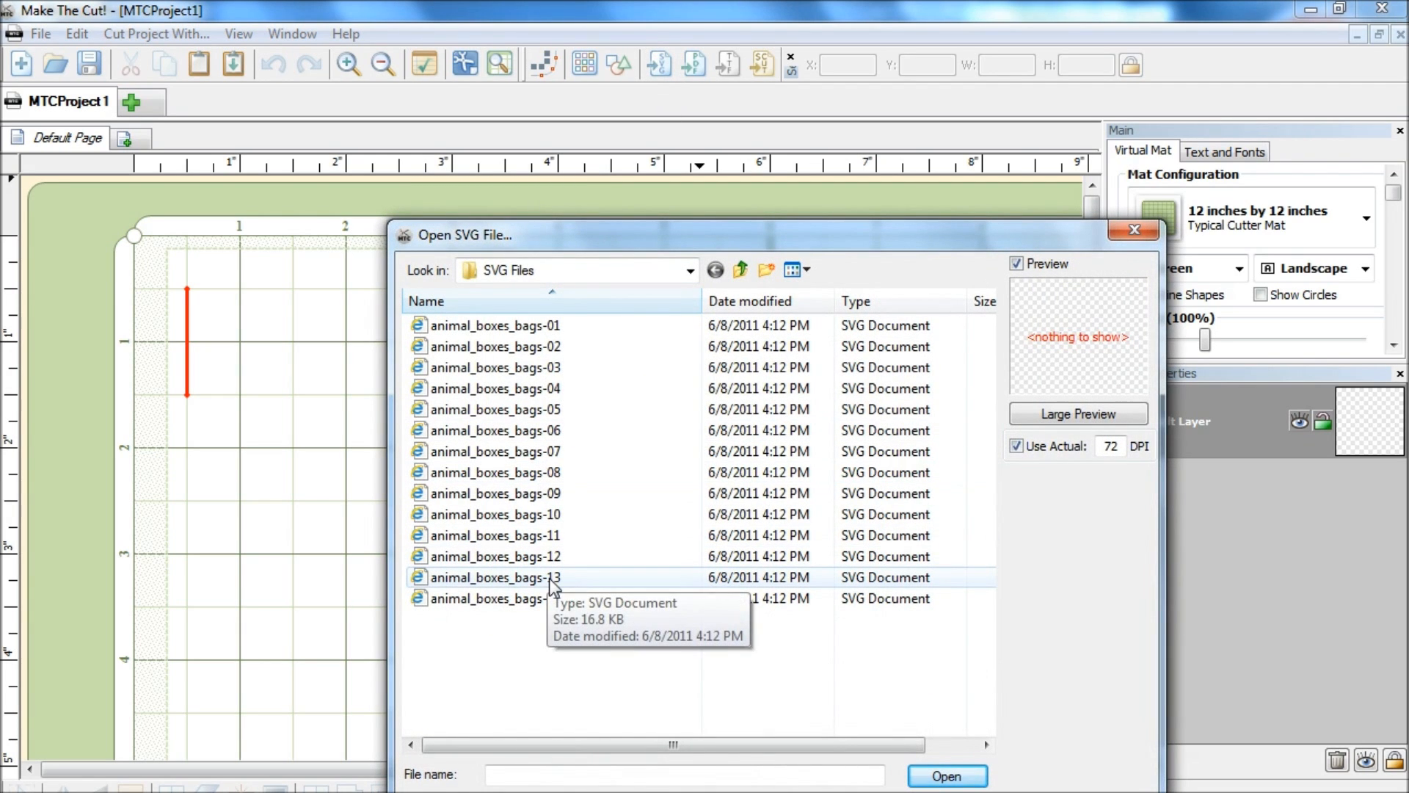
left_click(498, 577)
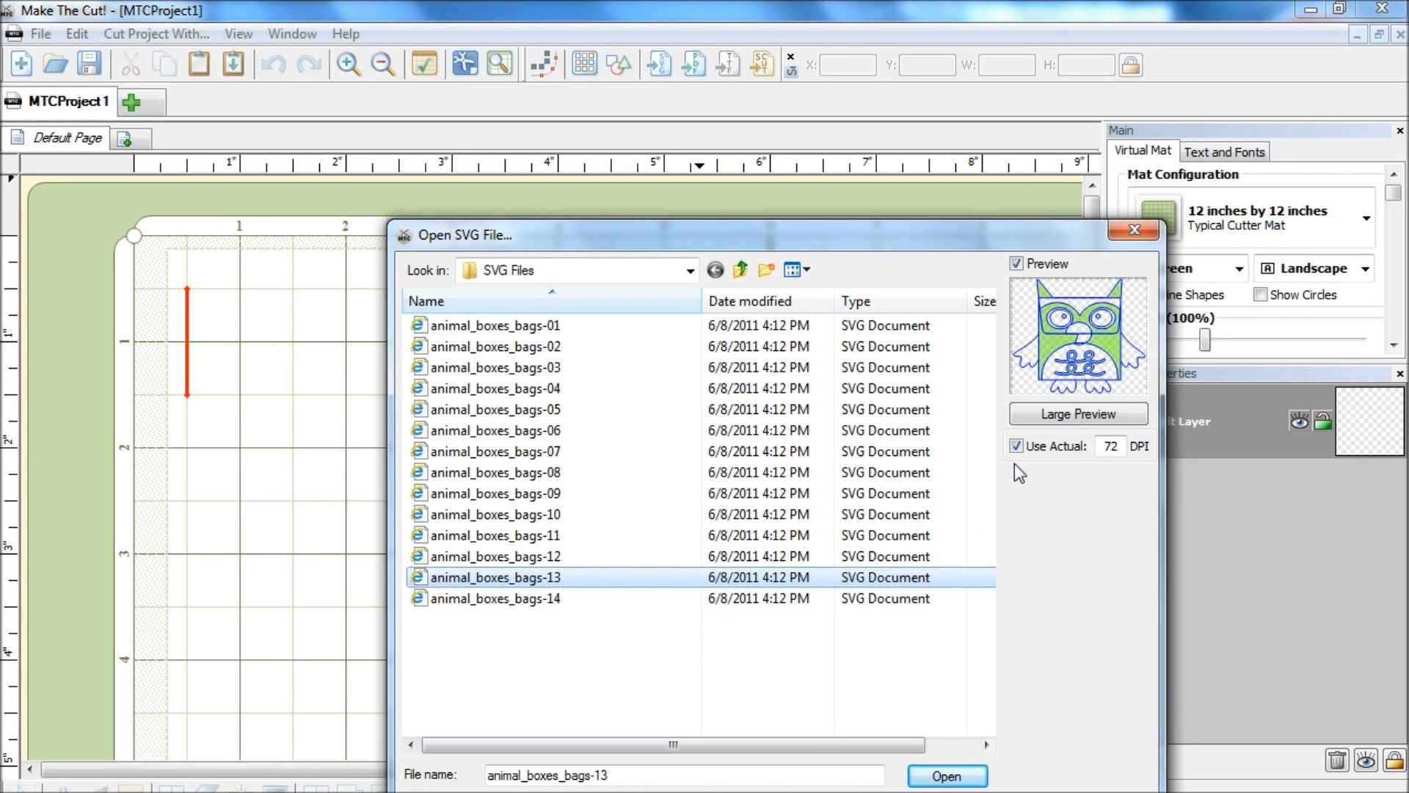
mouse_move(1114, 464)
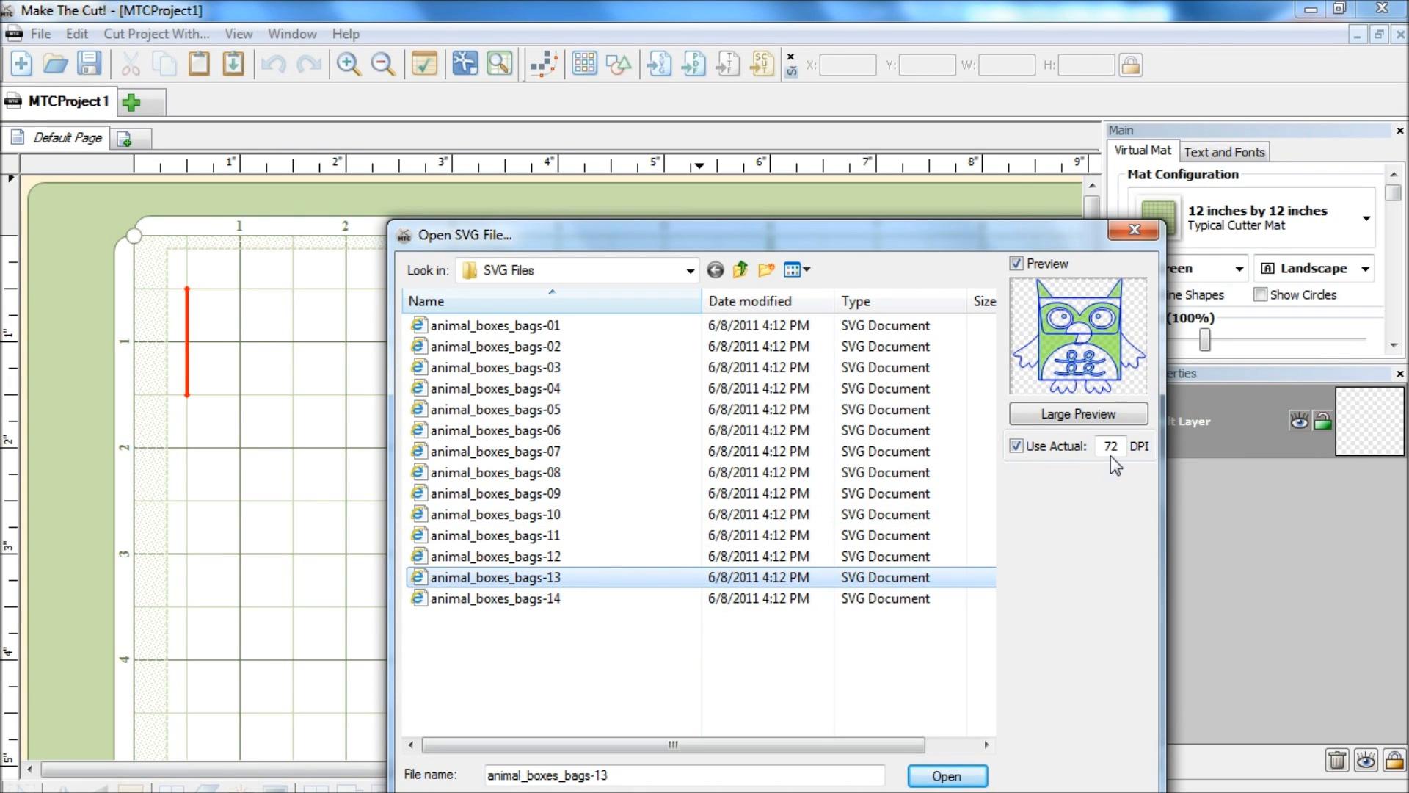
mouse_move(1098, 512)
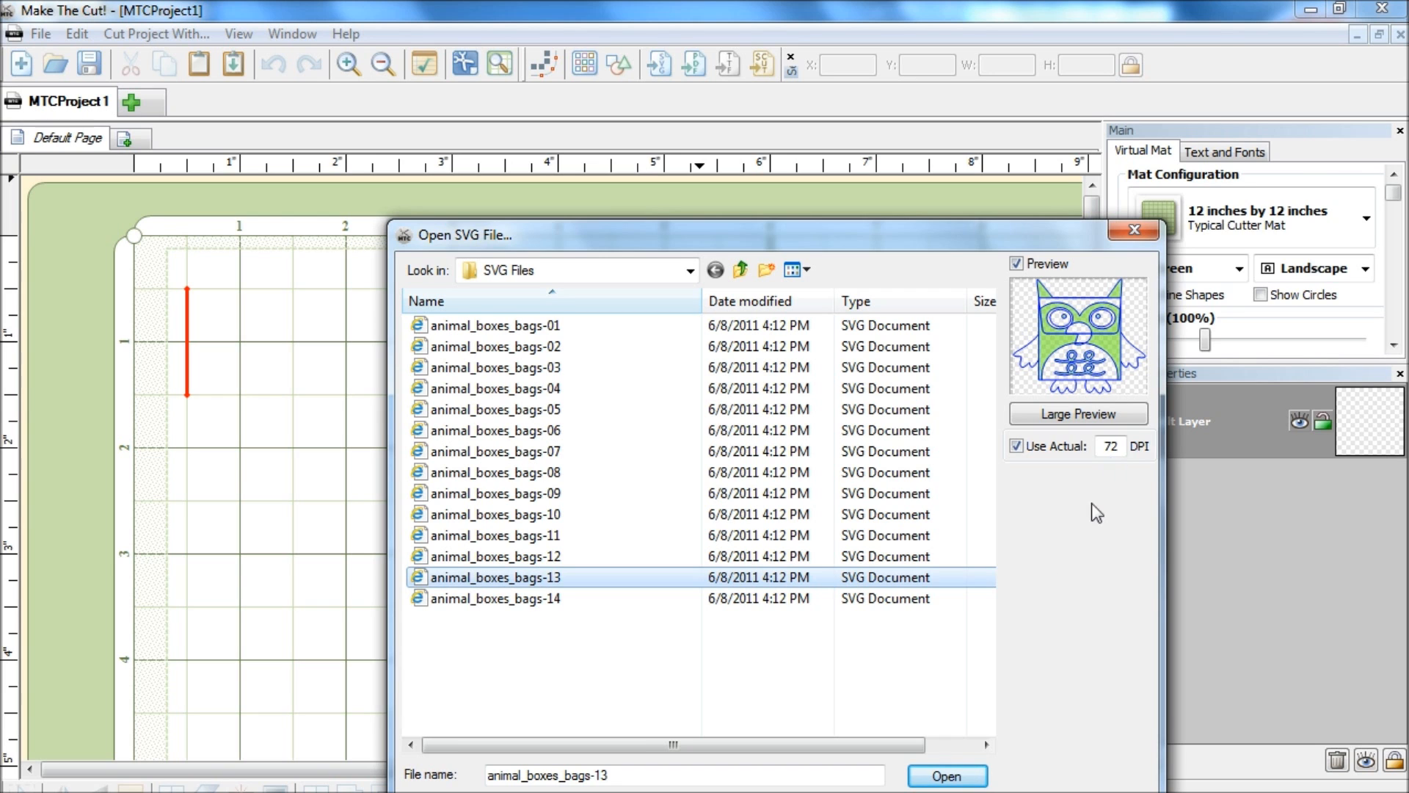
left_click(948, 776)
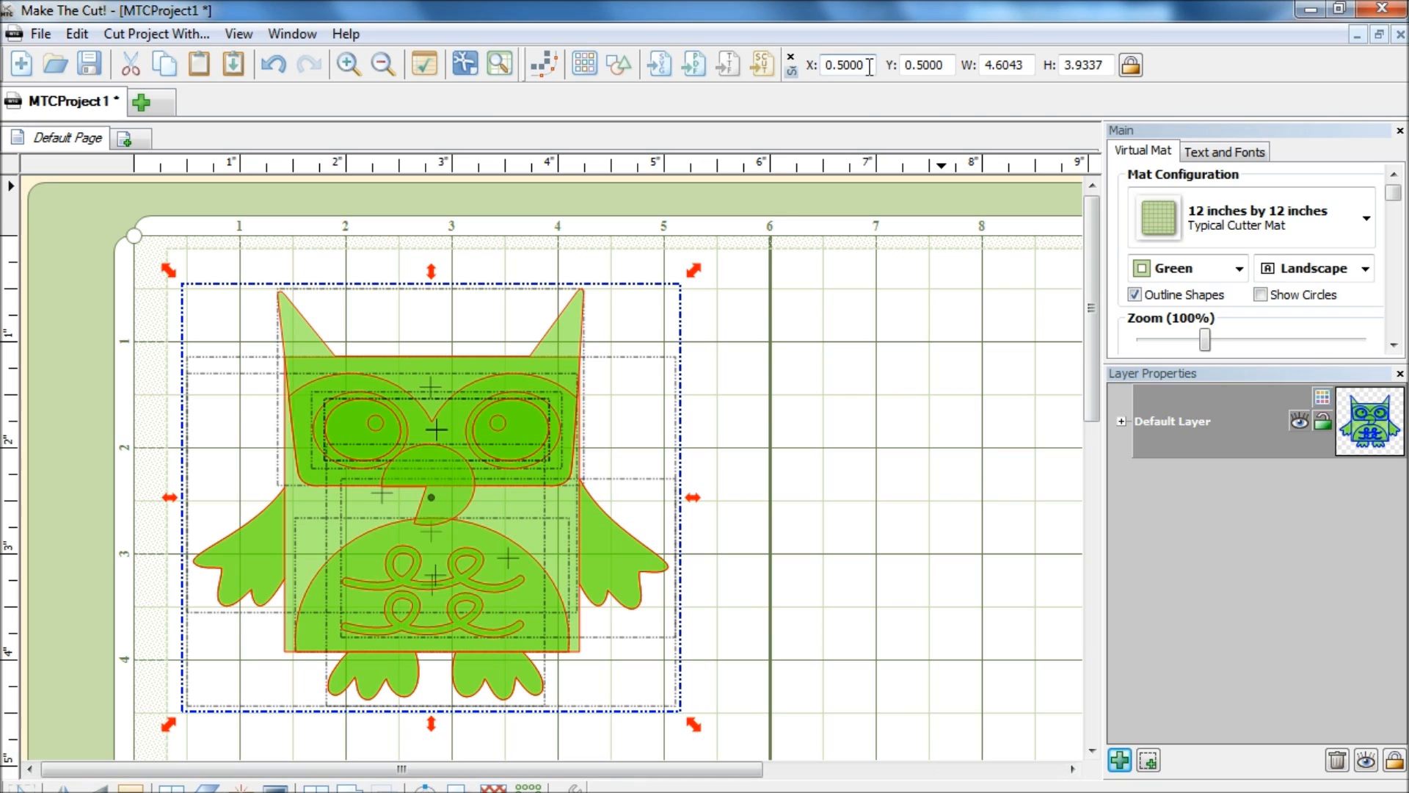
- Move the owl design to a horizontal position of X = 5 inches
triple_click(849, 65)
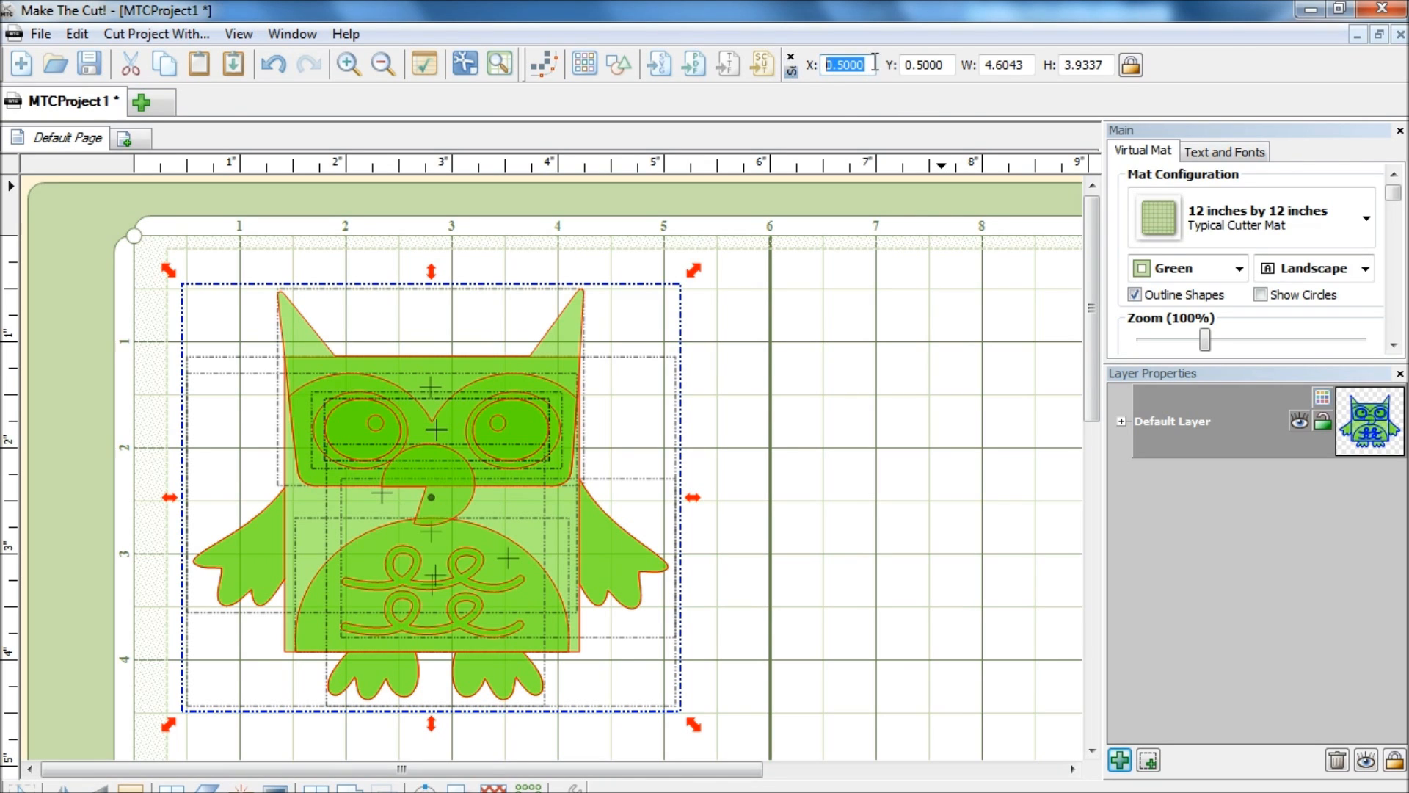
type("5")
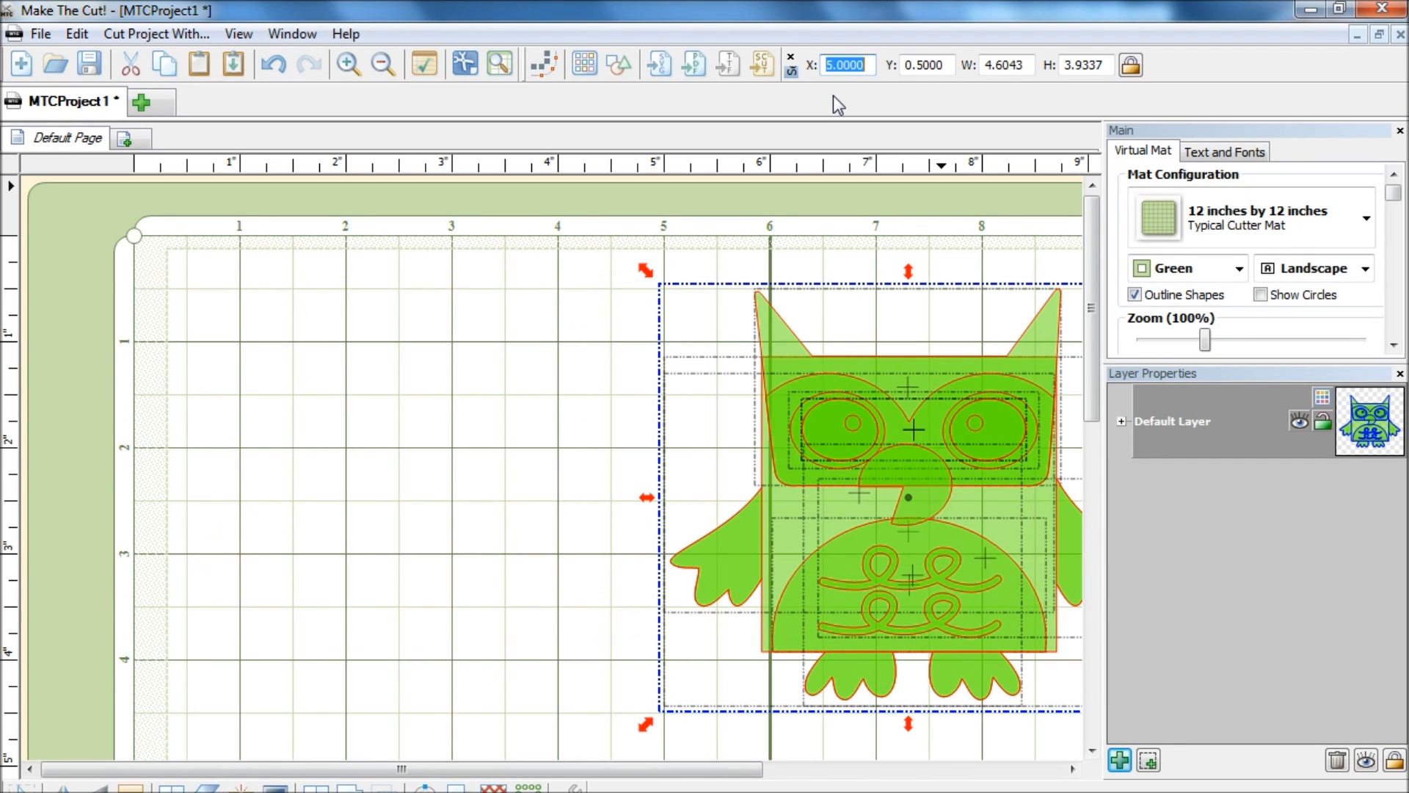
mouse_move(1128, 361)
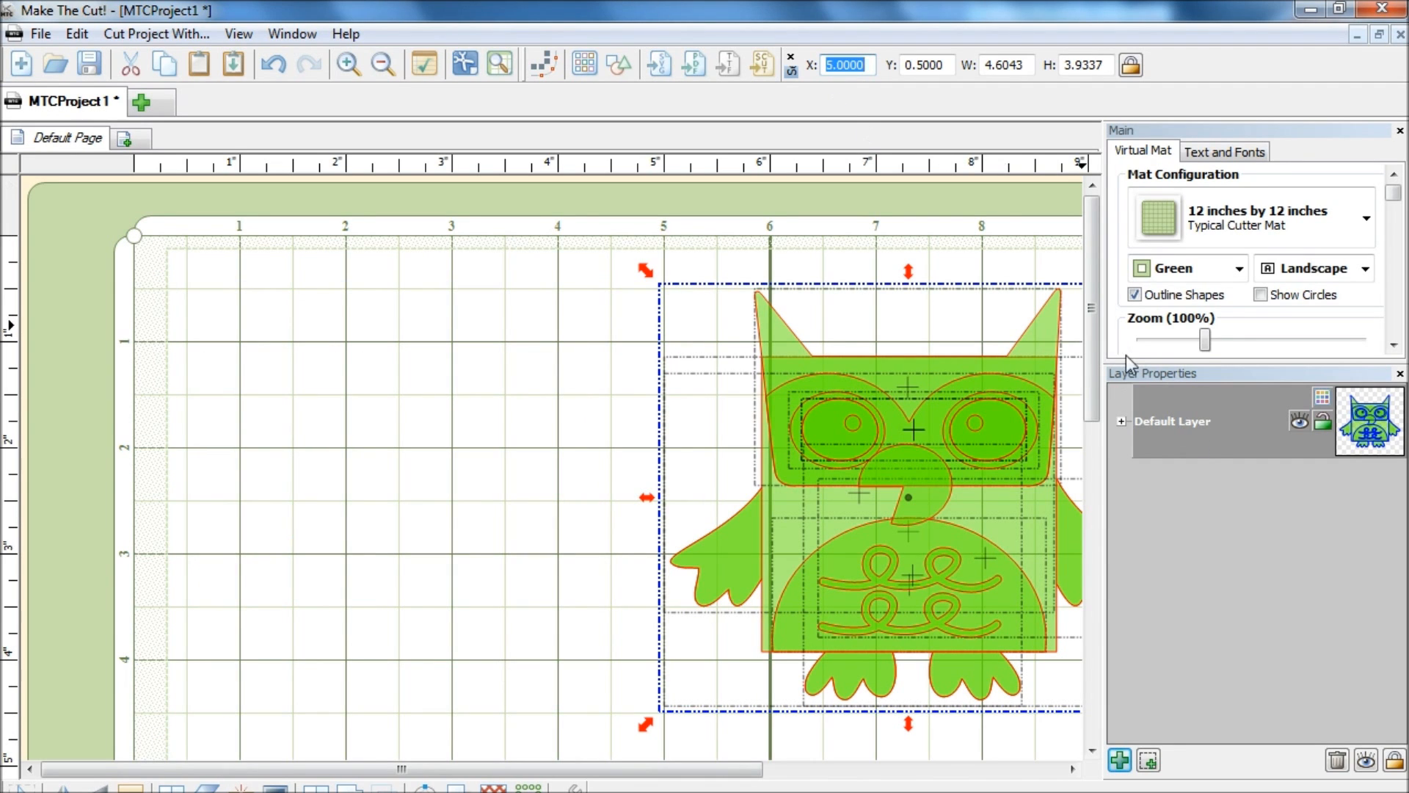
mouse_move(1201, 441)
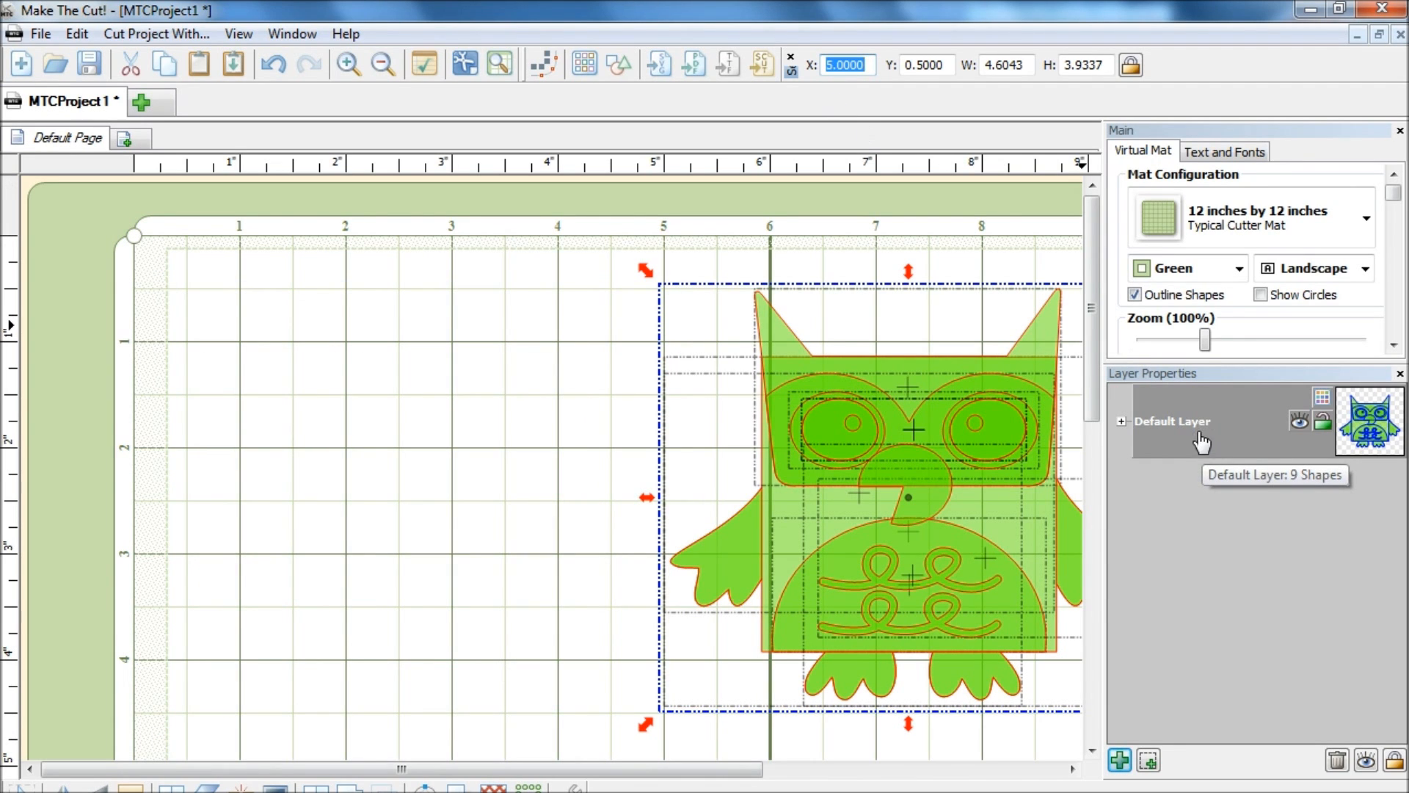
mouse_move(1172, 429)
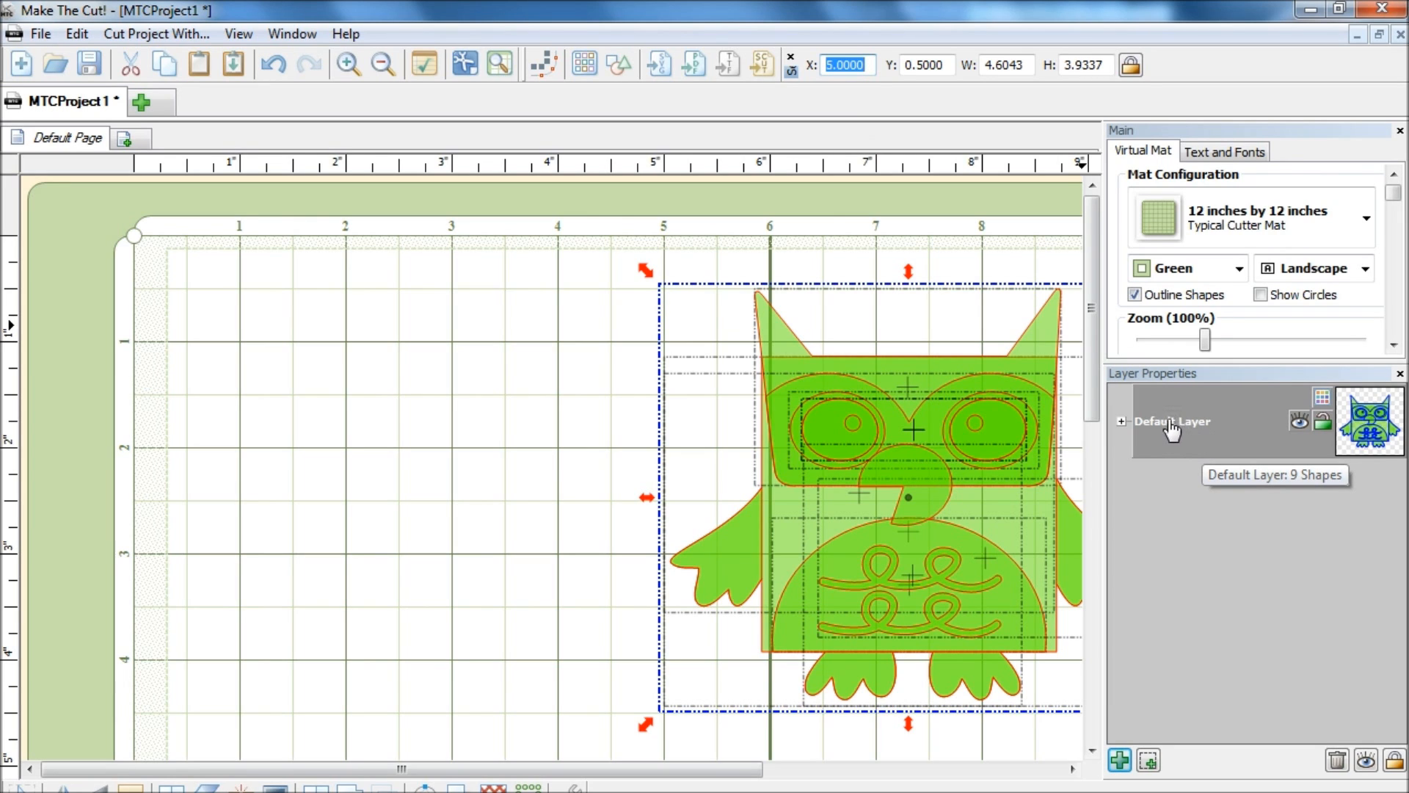
mouse_move(1162, 425)
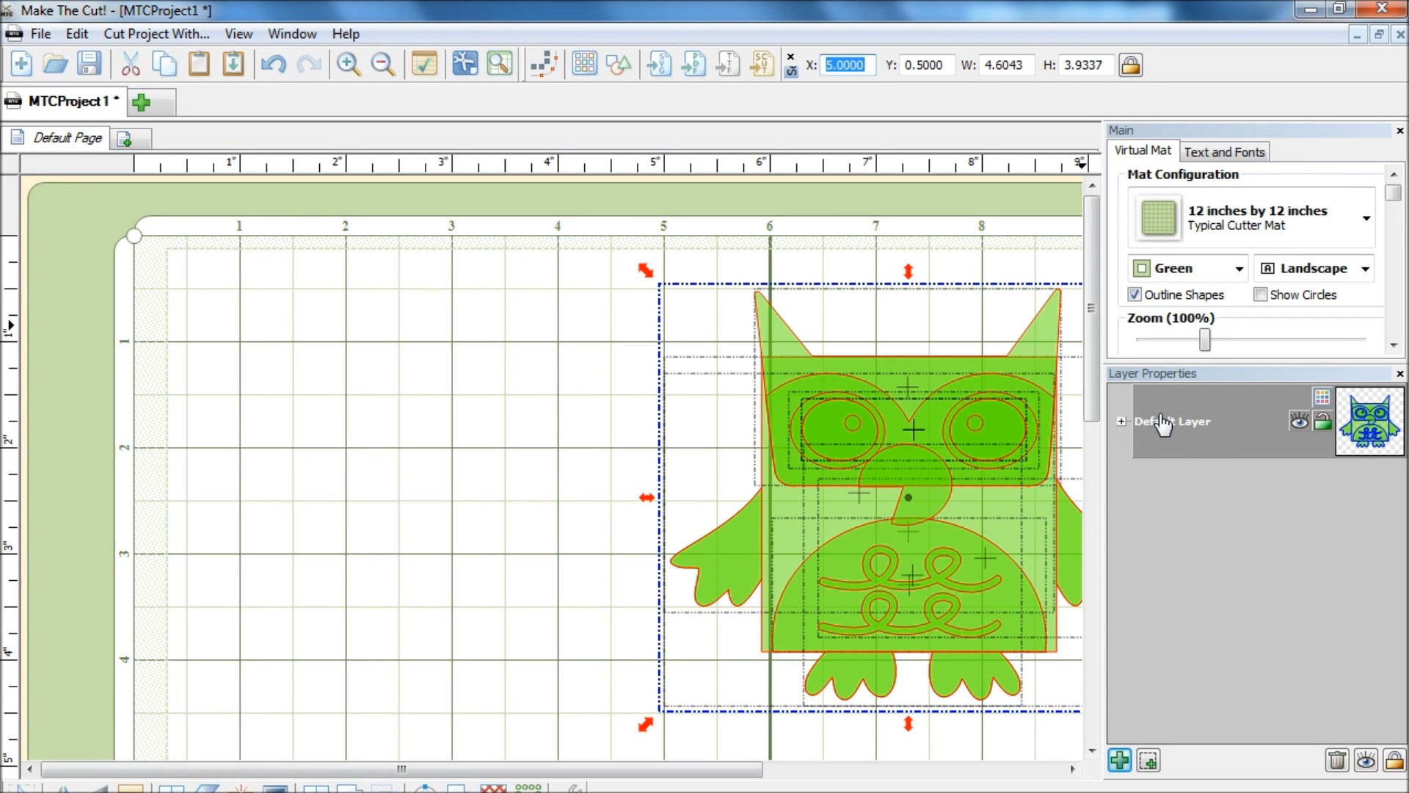
- Split the owl shapes onto separate layers with To Each Its Own, hide all, and reshow the head layer
right_click(1167, 421)
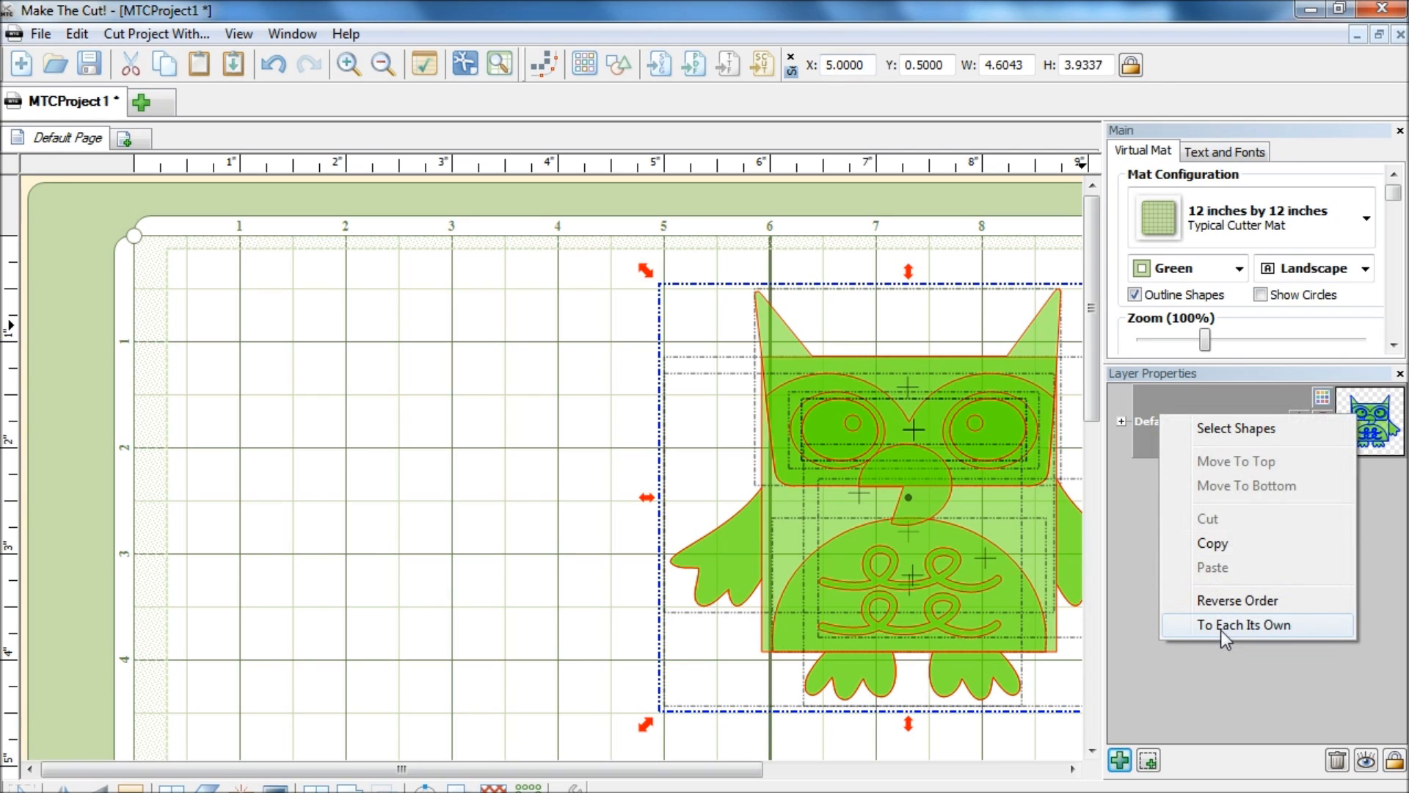
left_click(1240, 625)
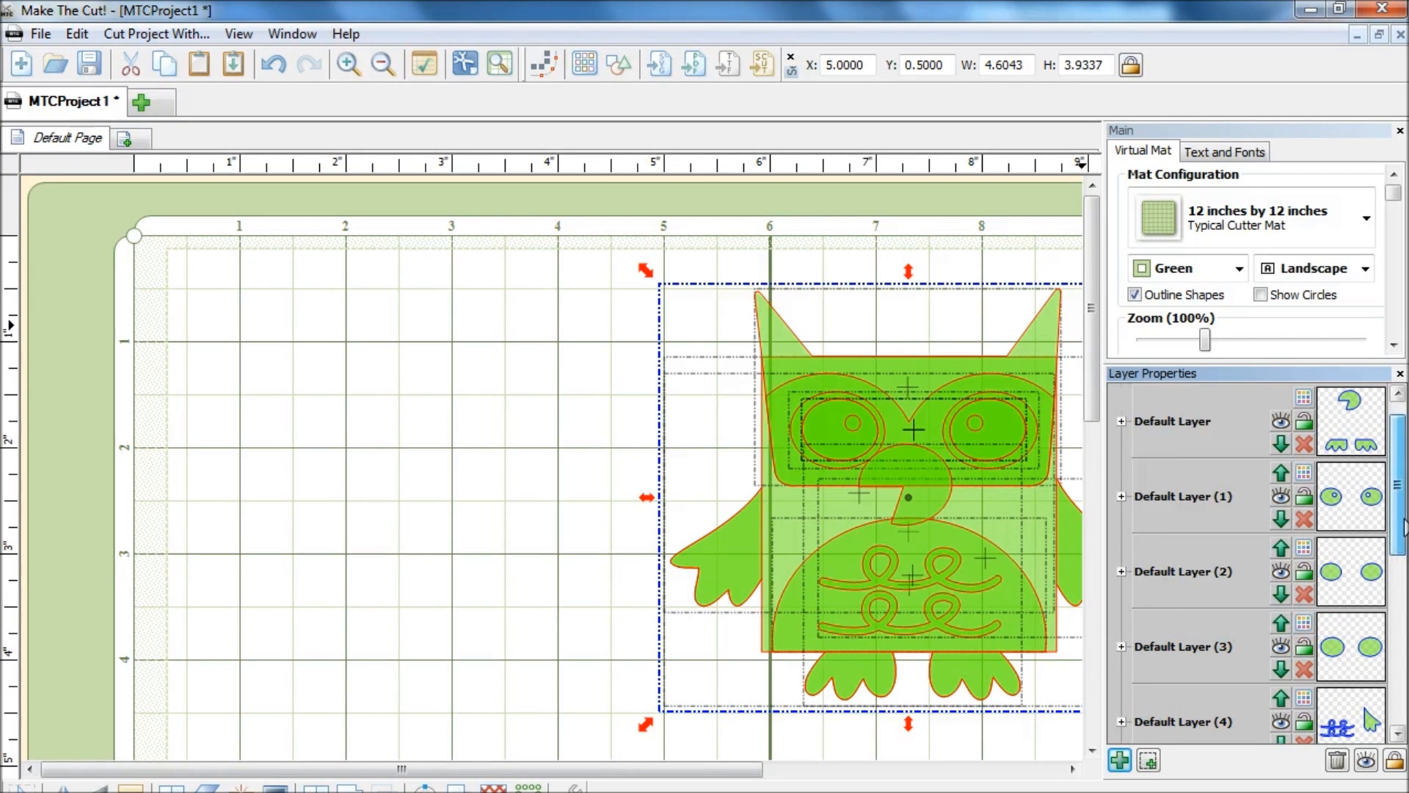
scroll("down", 3)
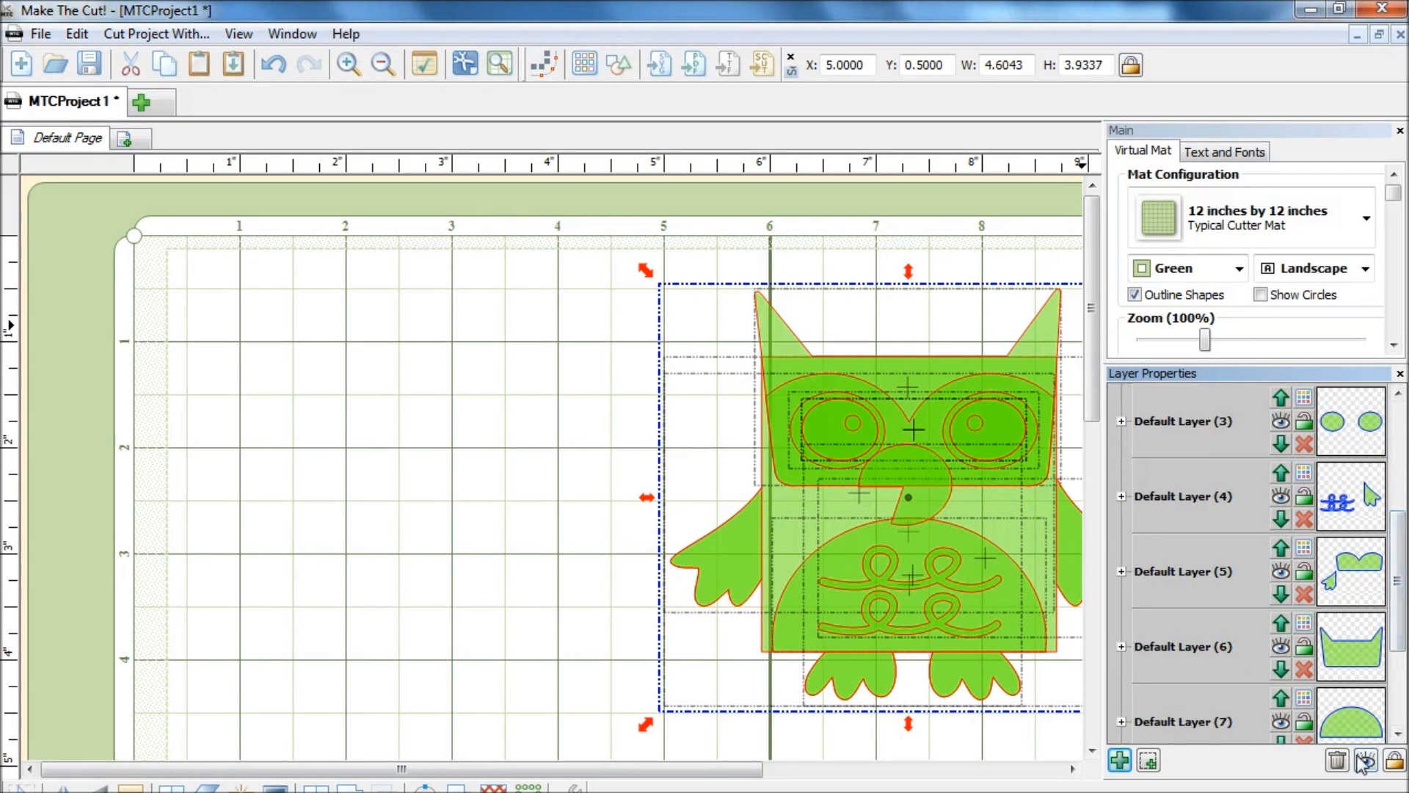
left_click(1362, 761)
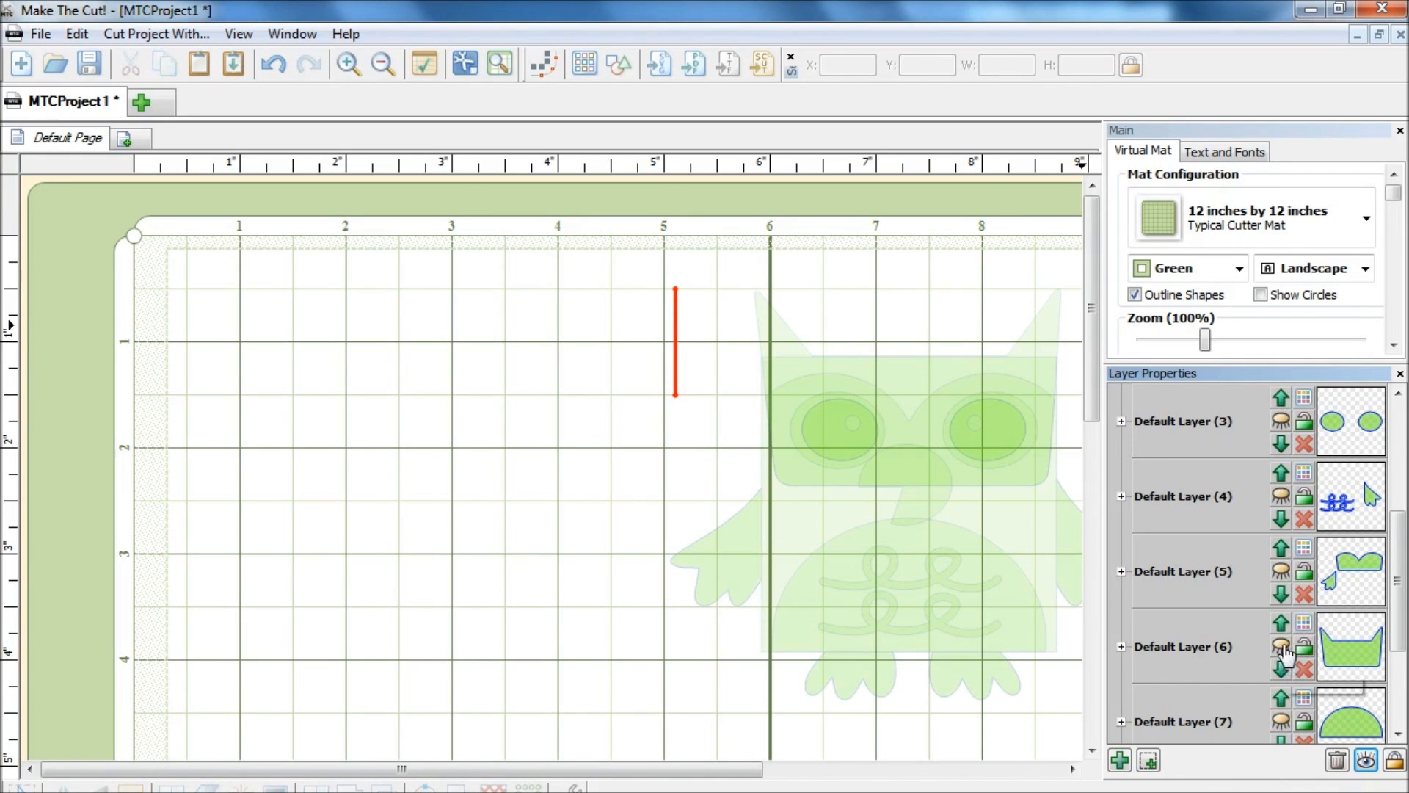
left_click(1281, 646)
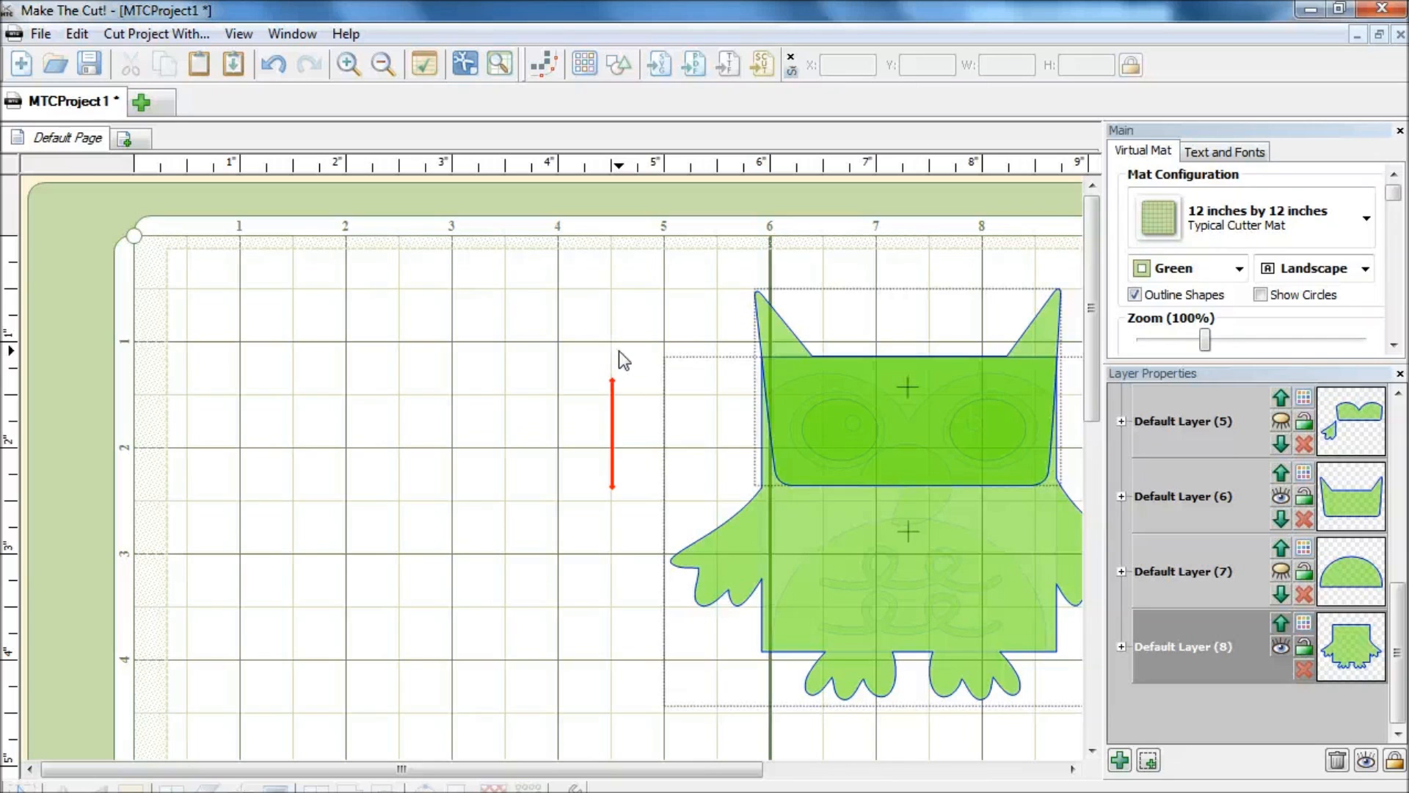
- Bring up the Shape Magic menu on the mat and dismiss it unused
right_click(622, 359)
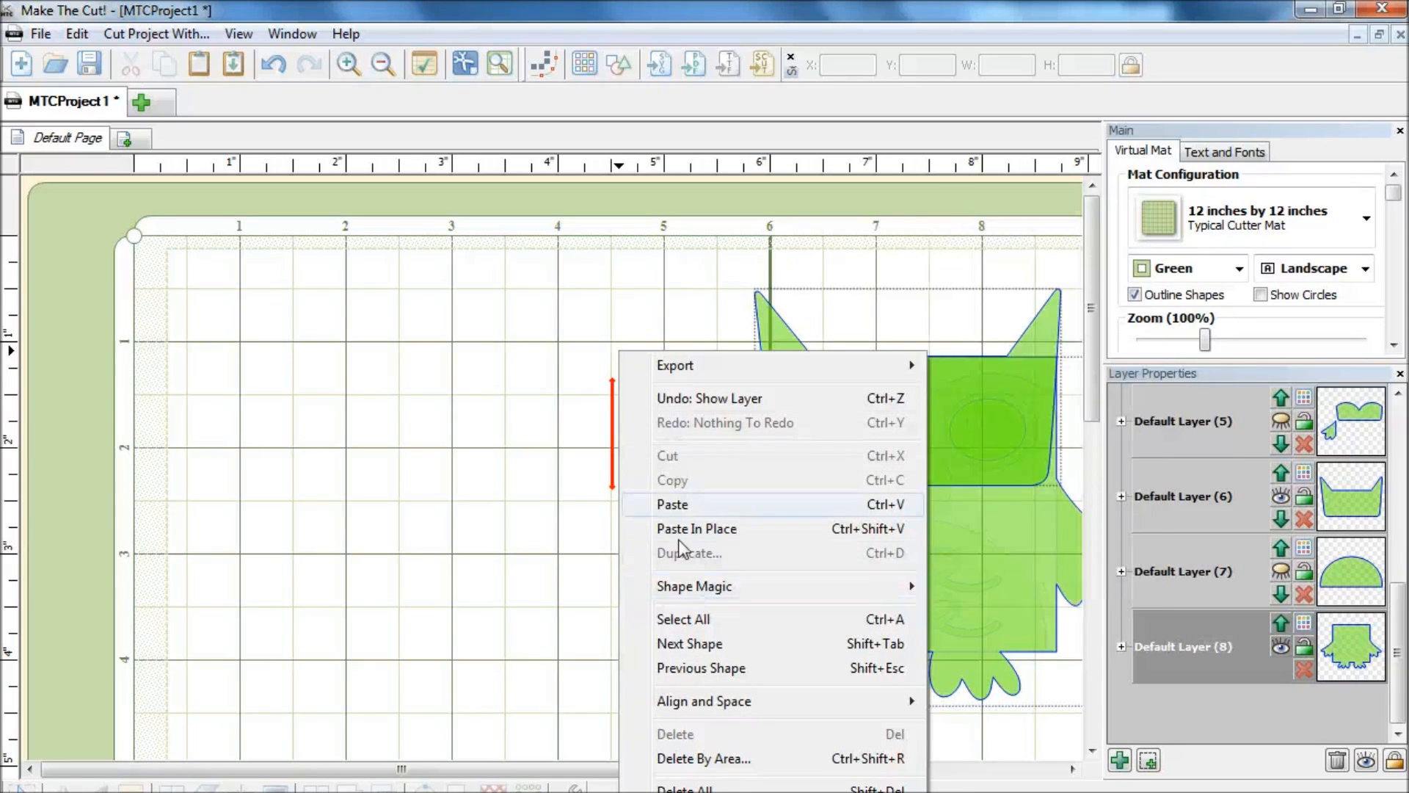
mouse_move(725, 604)
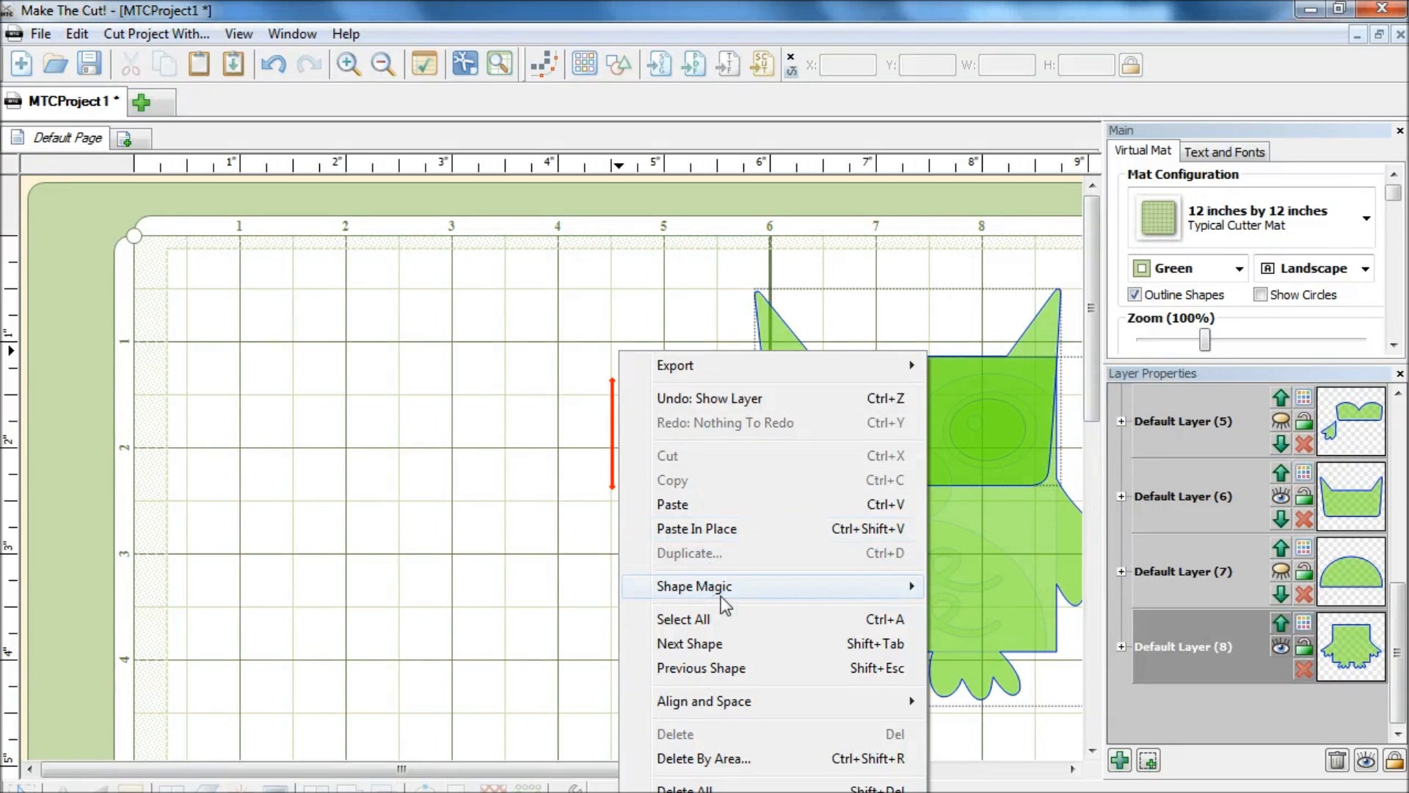
mouse_move(736, 603)
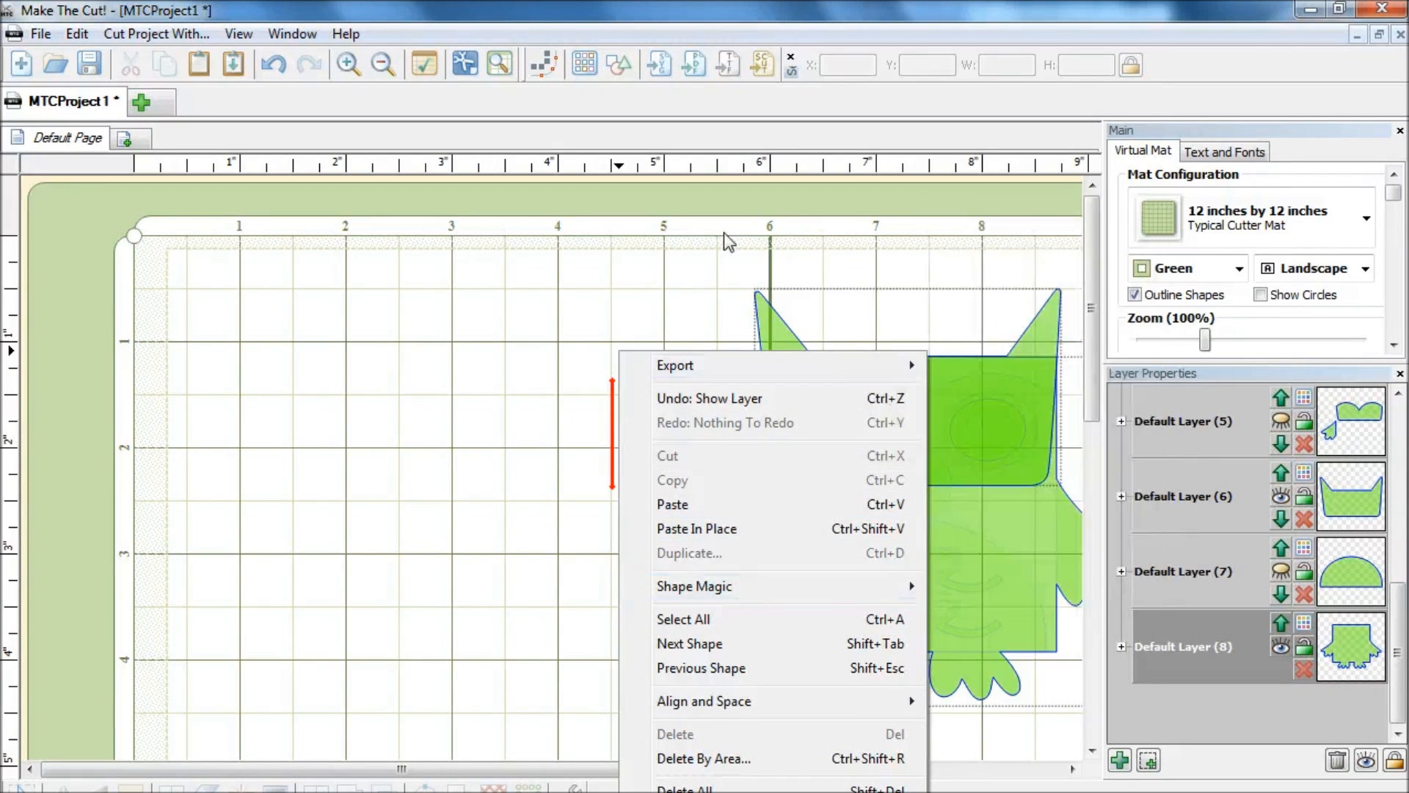
left_click(623, 282)
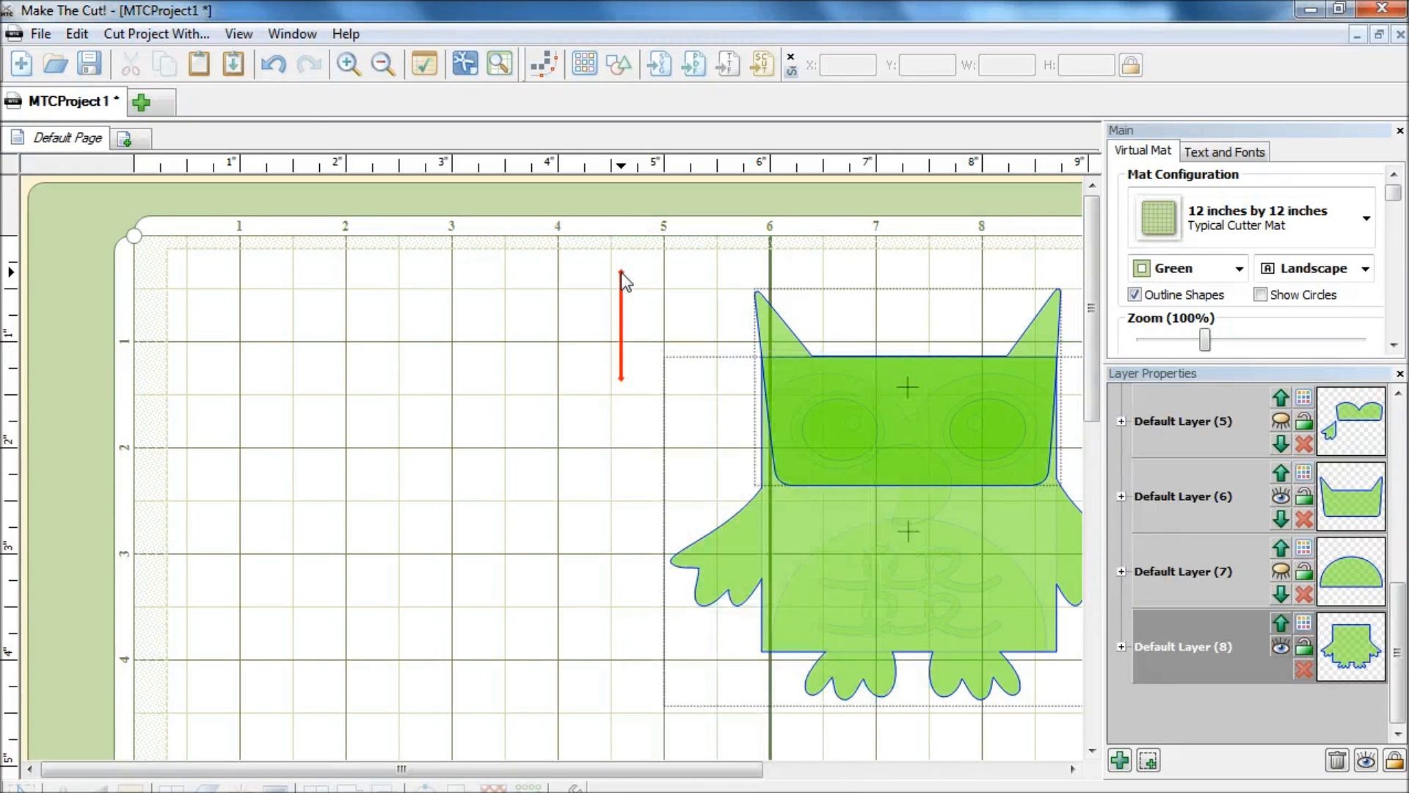
- Select the visible head and body, weld them into one owl base, and copy it
key("Ctrl+A")
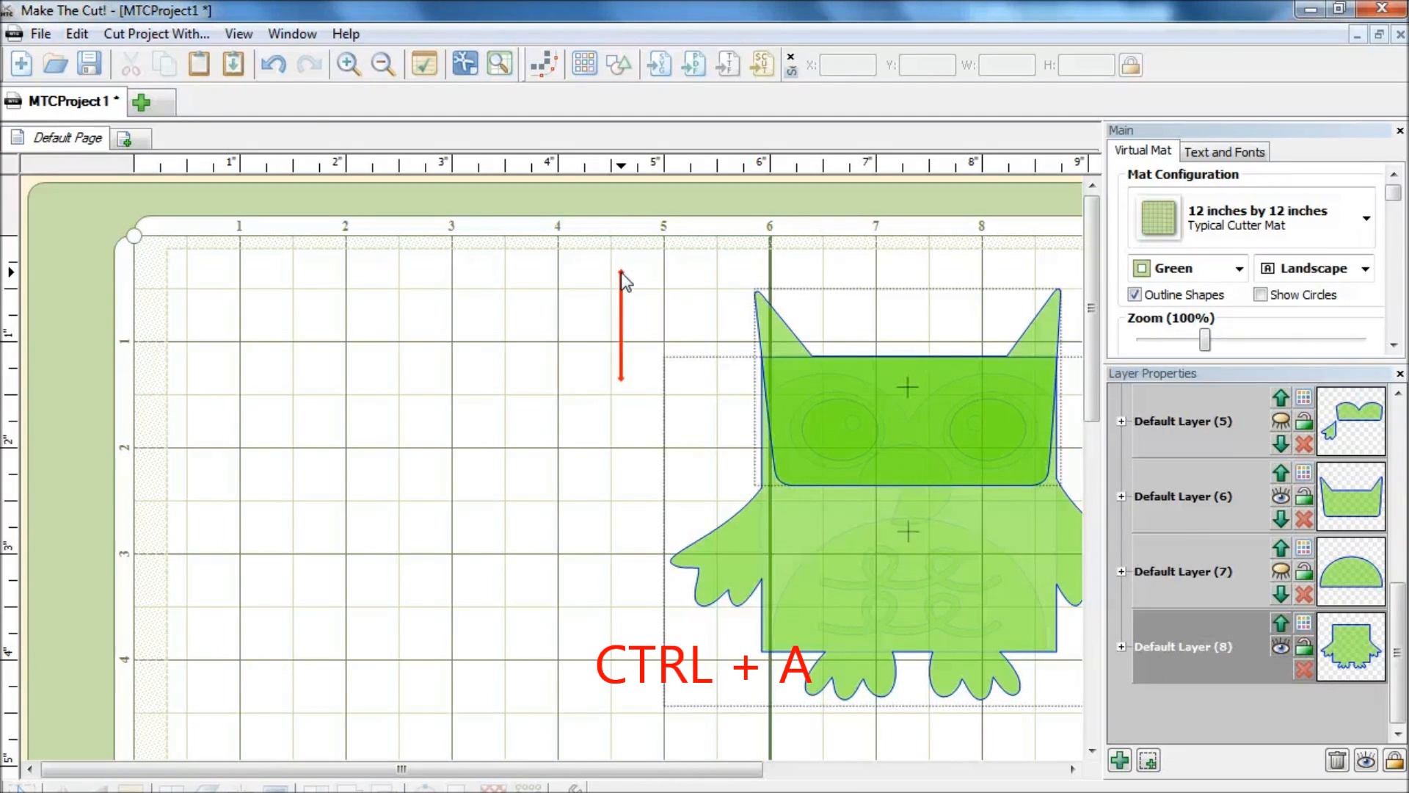
key("ctrl+a")
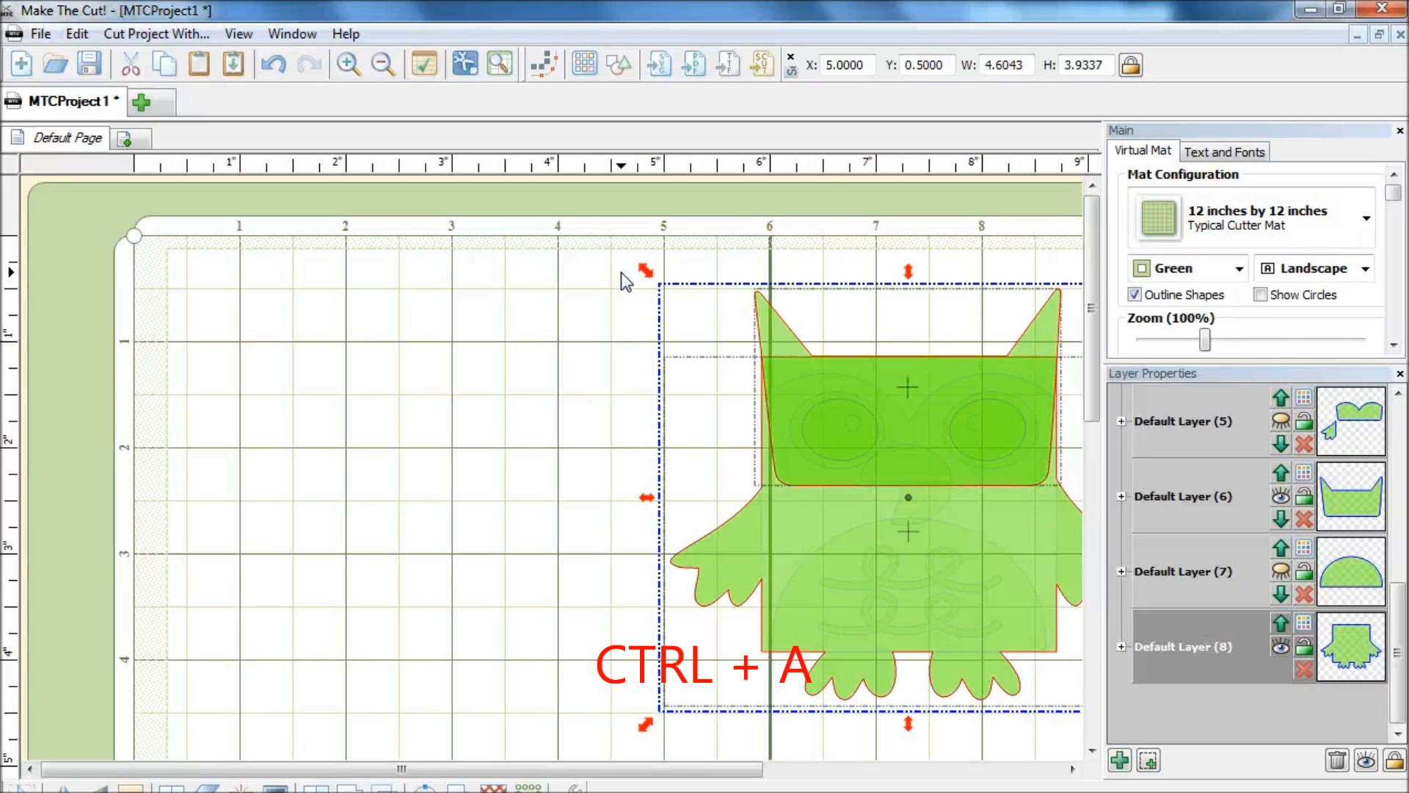
key("ctrl+w")
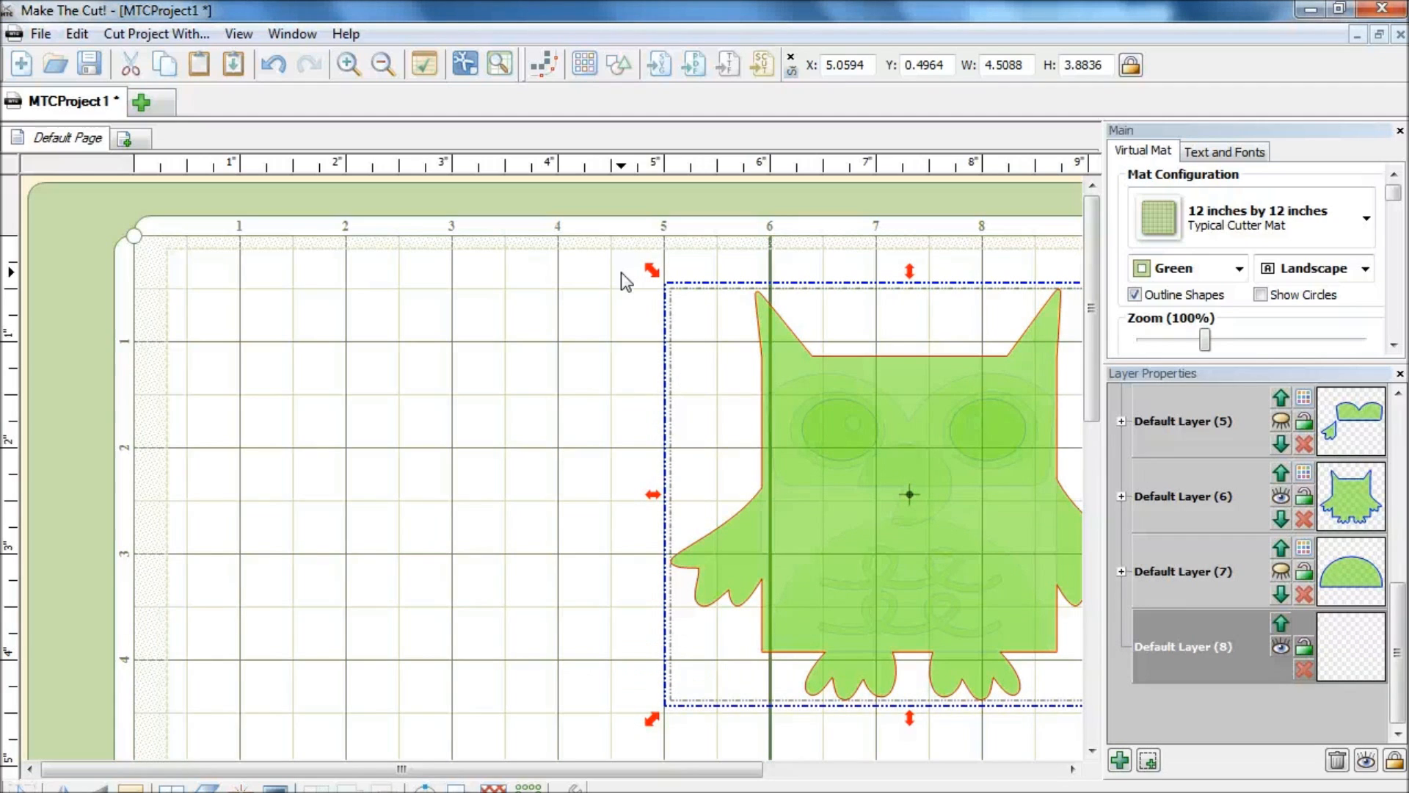
key("Ctrl+c")
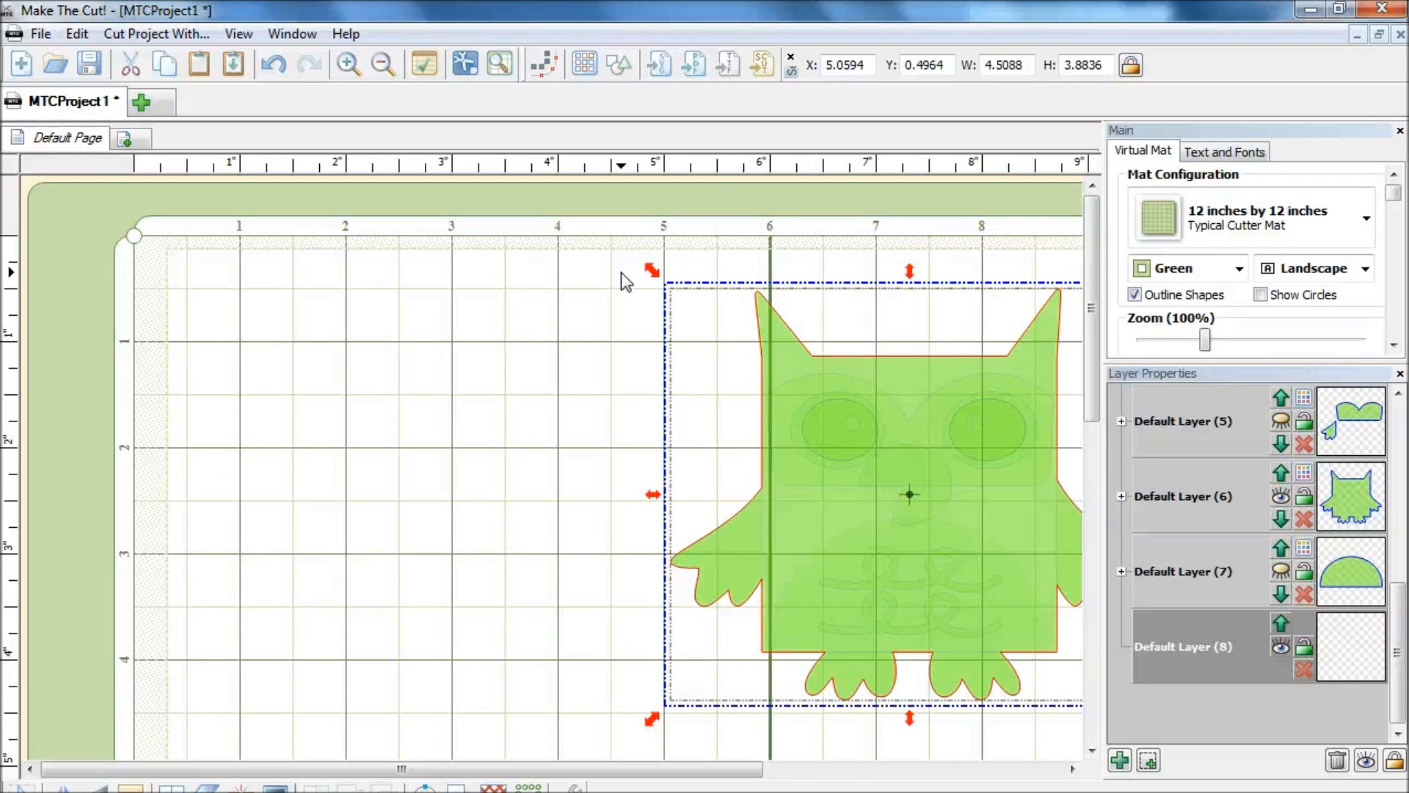
- Paste the copied owl base in place over the original on Default Layer (8)
key("Ctrl+Shift+V")
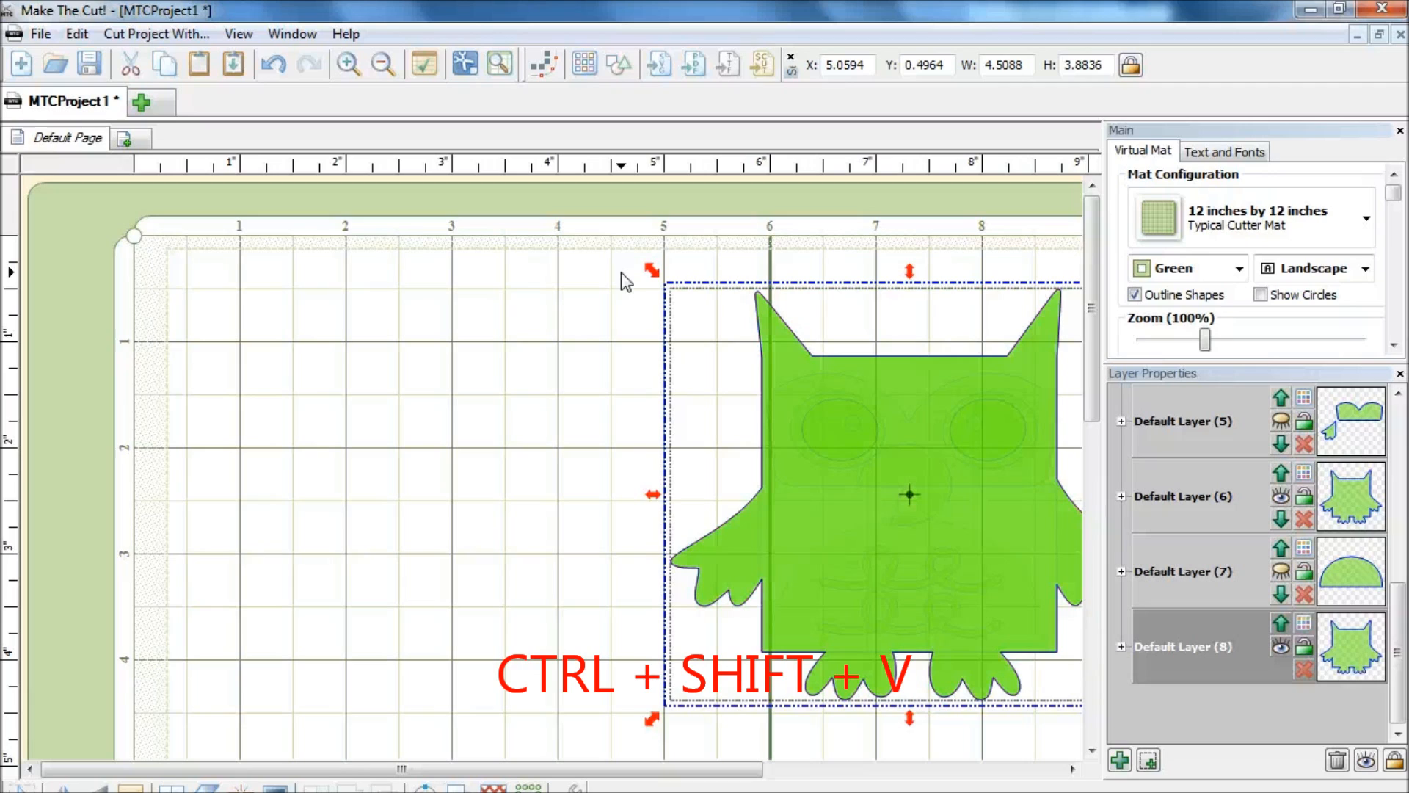
key("ctrl+shift+v")
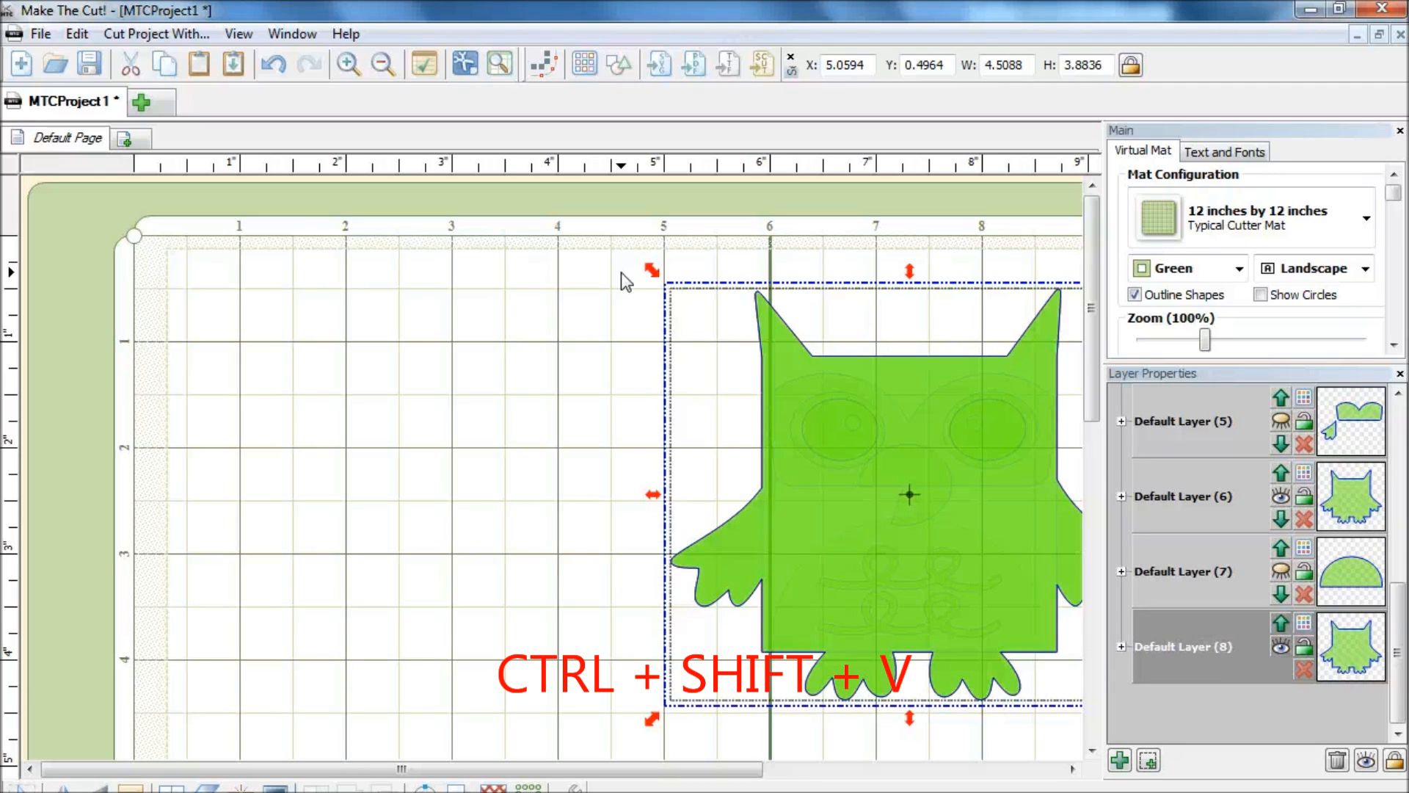
key("ctrl+shift+v")
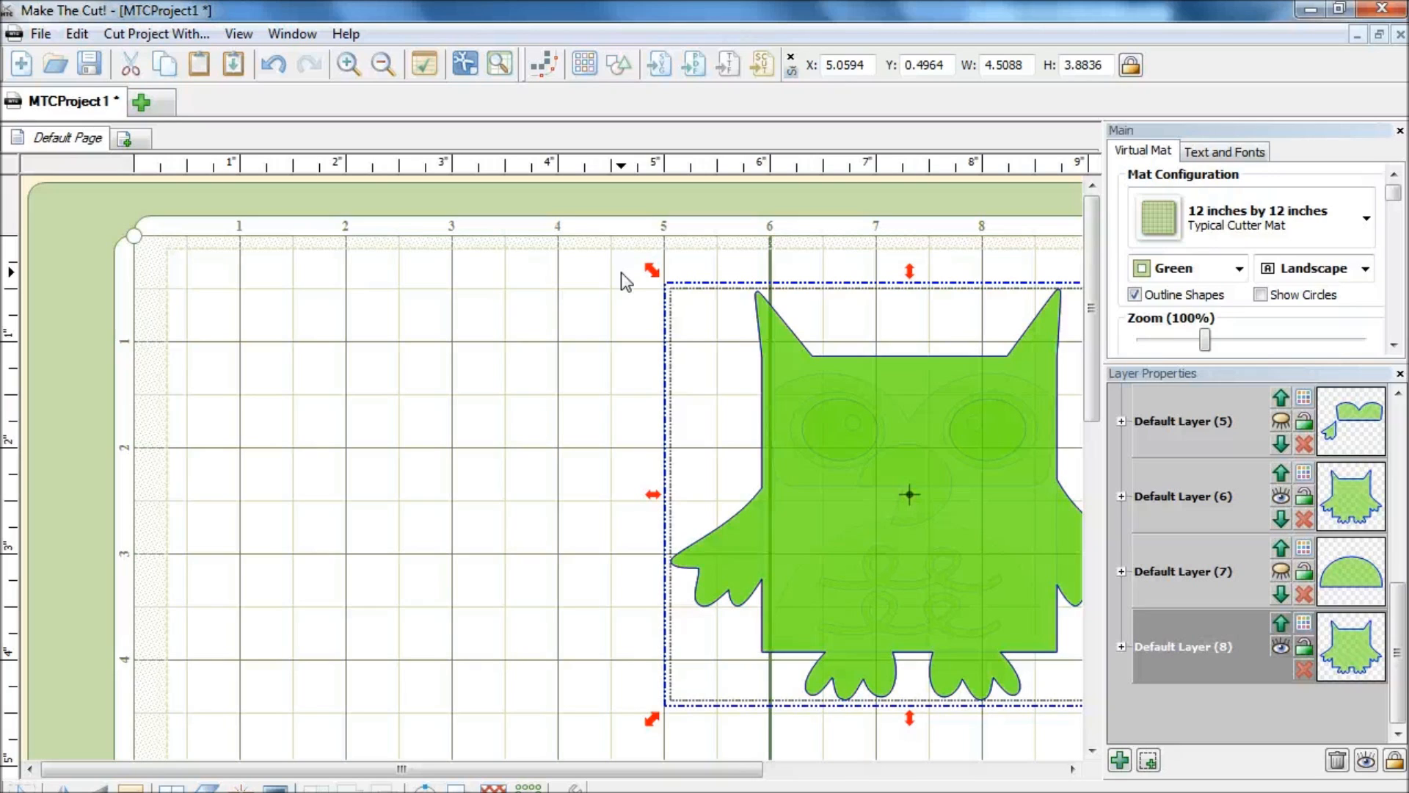
key("ctrl+m")
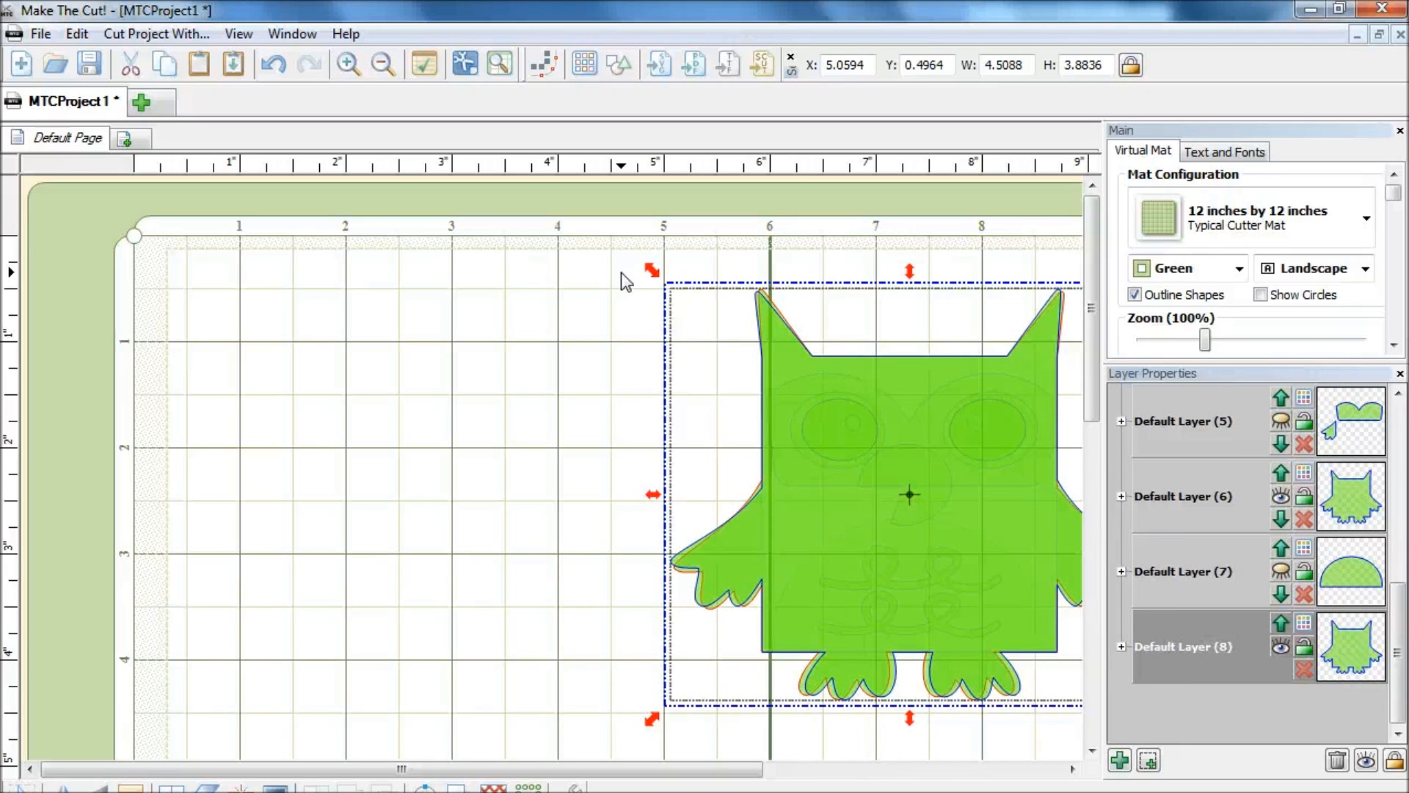
- Move the owl copy to X = 2.16 inches, beside the original
left_click(866, 66)
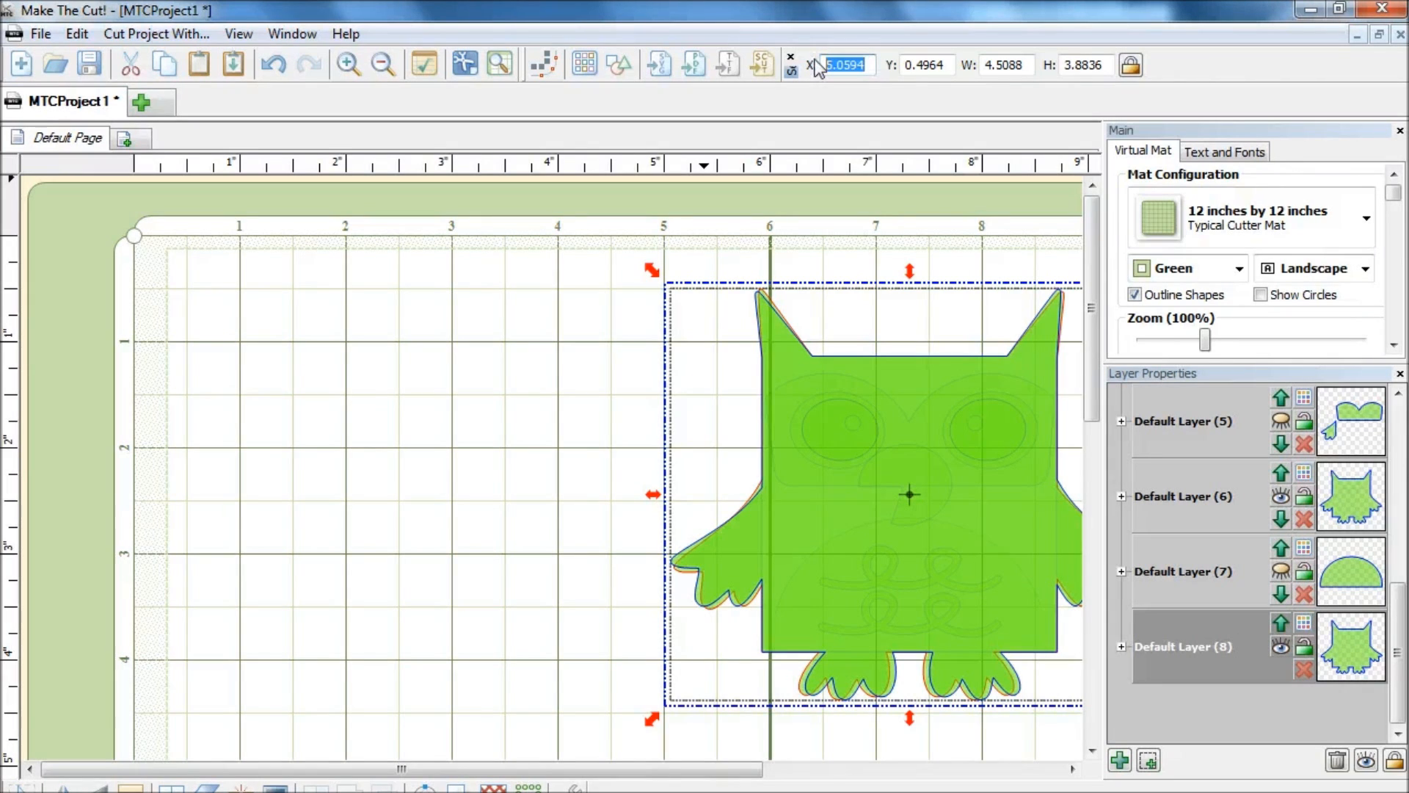
type("2.1")
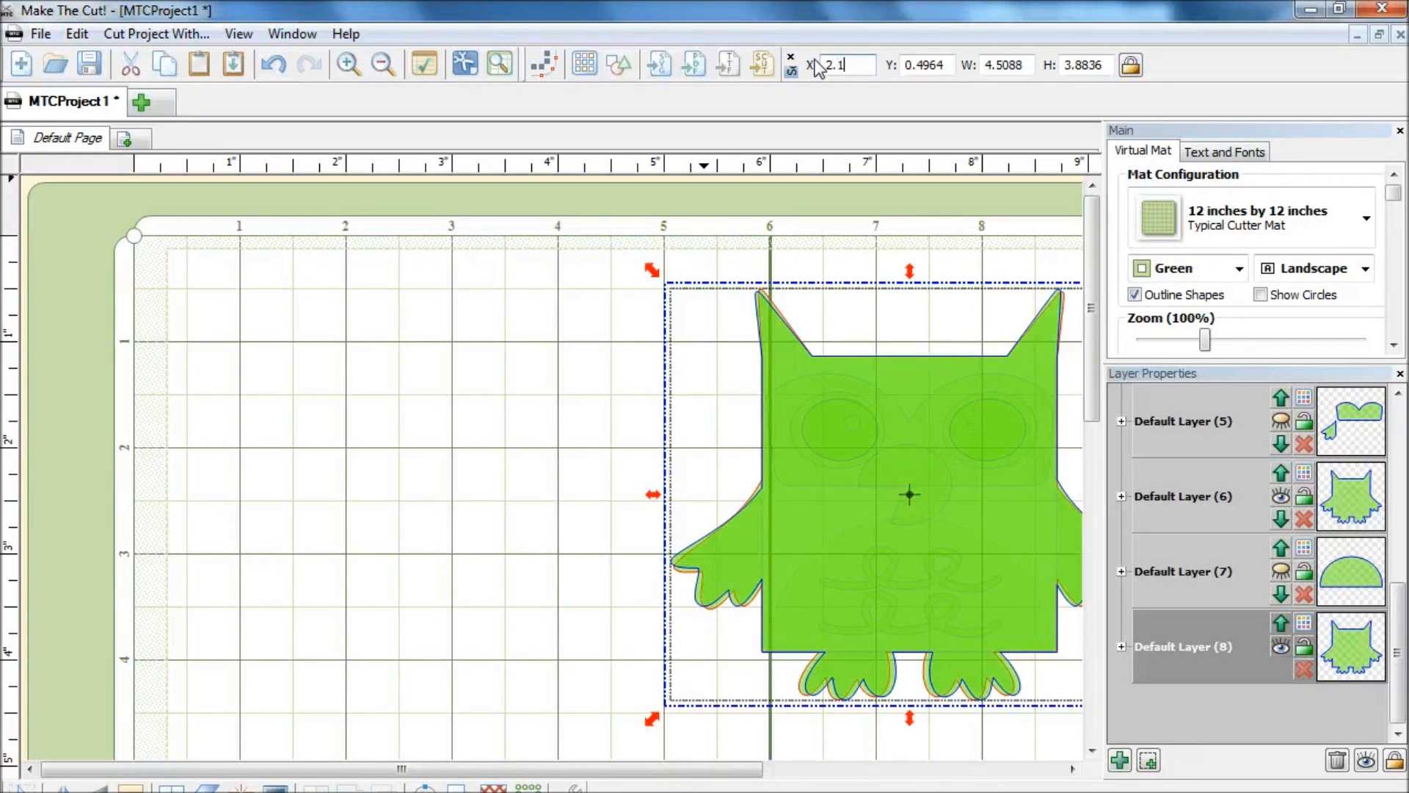
type("2.1600")
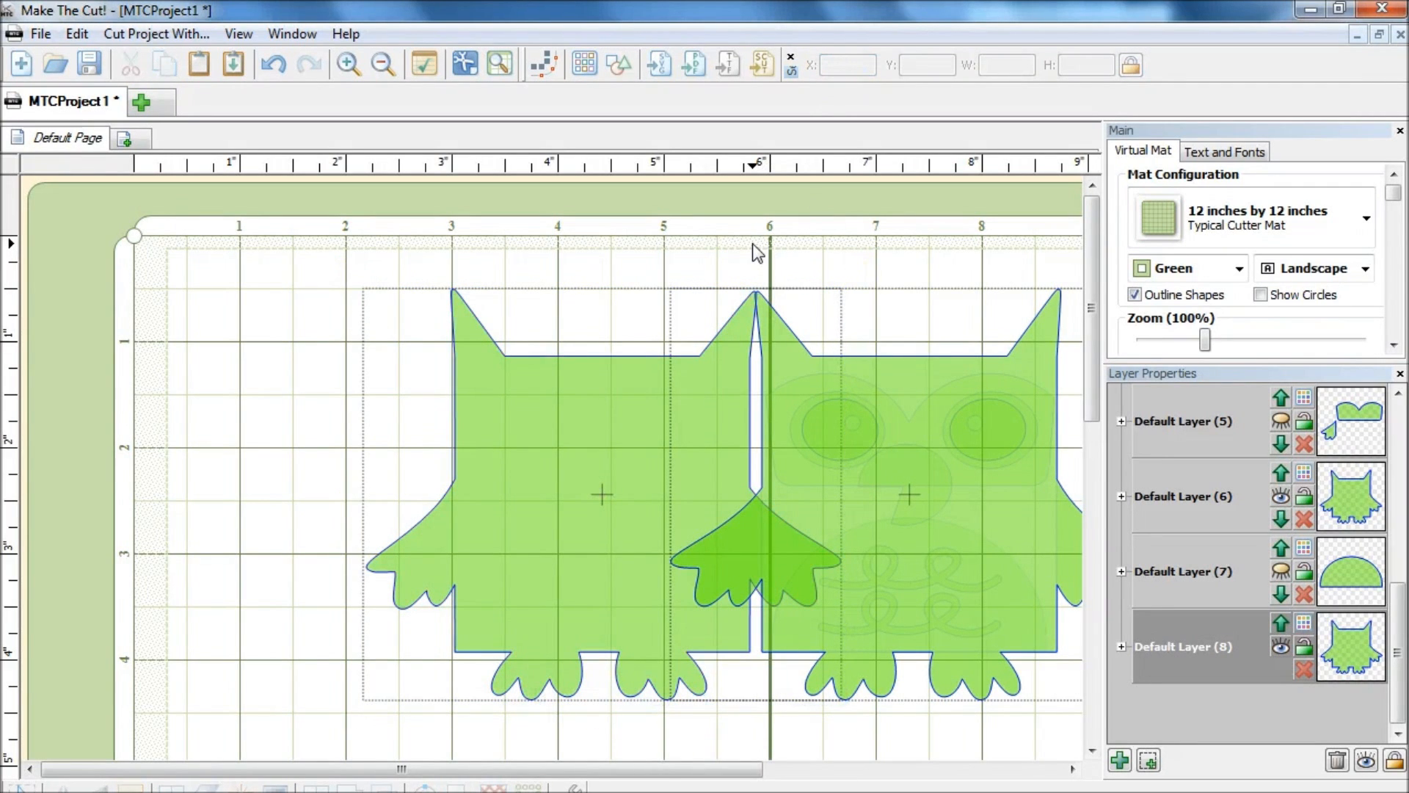
mouse_move(755, 292)
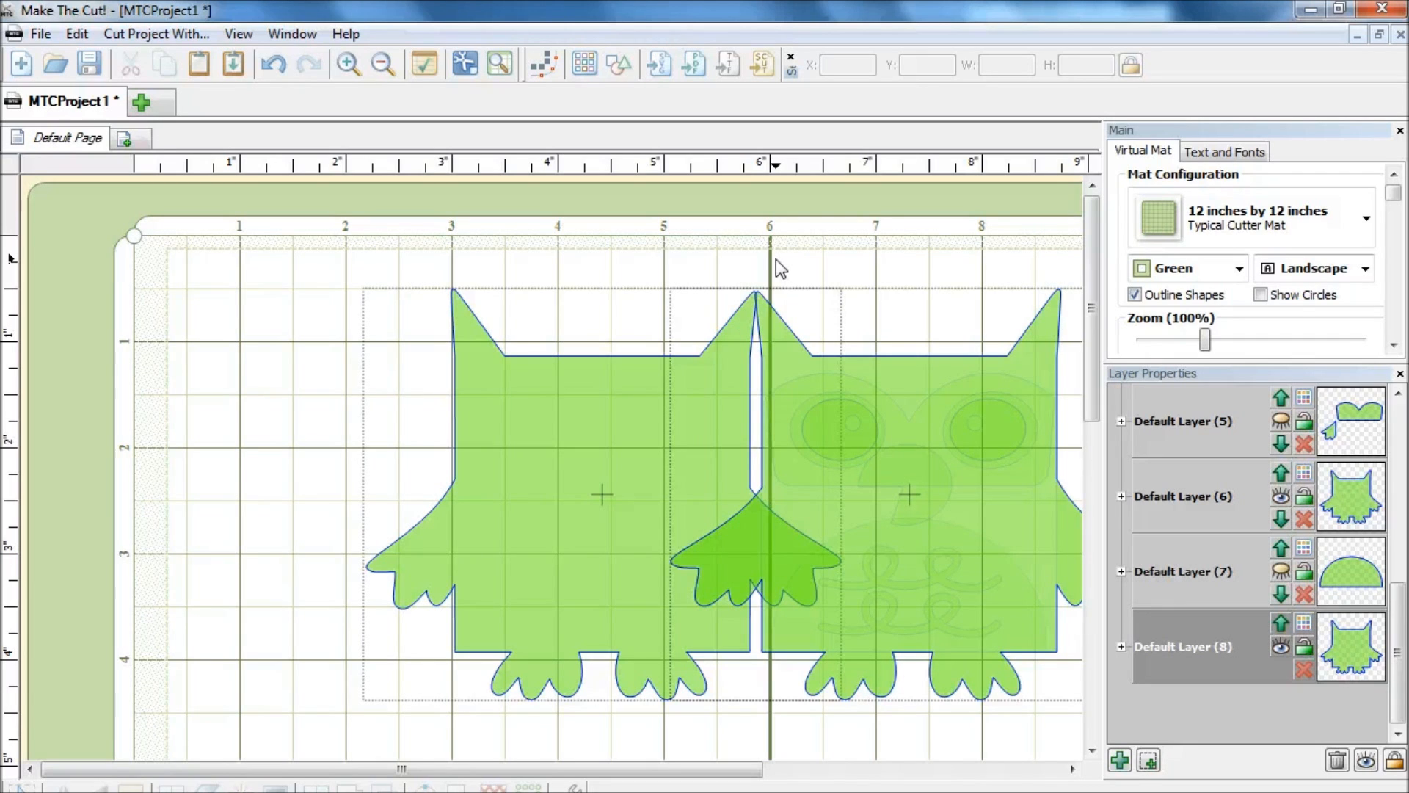
- Weld both owls into one double-owl shape, welding again to close the head slit
key("Ctrl+A")
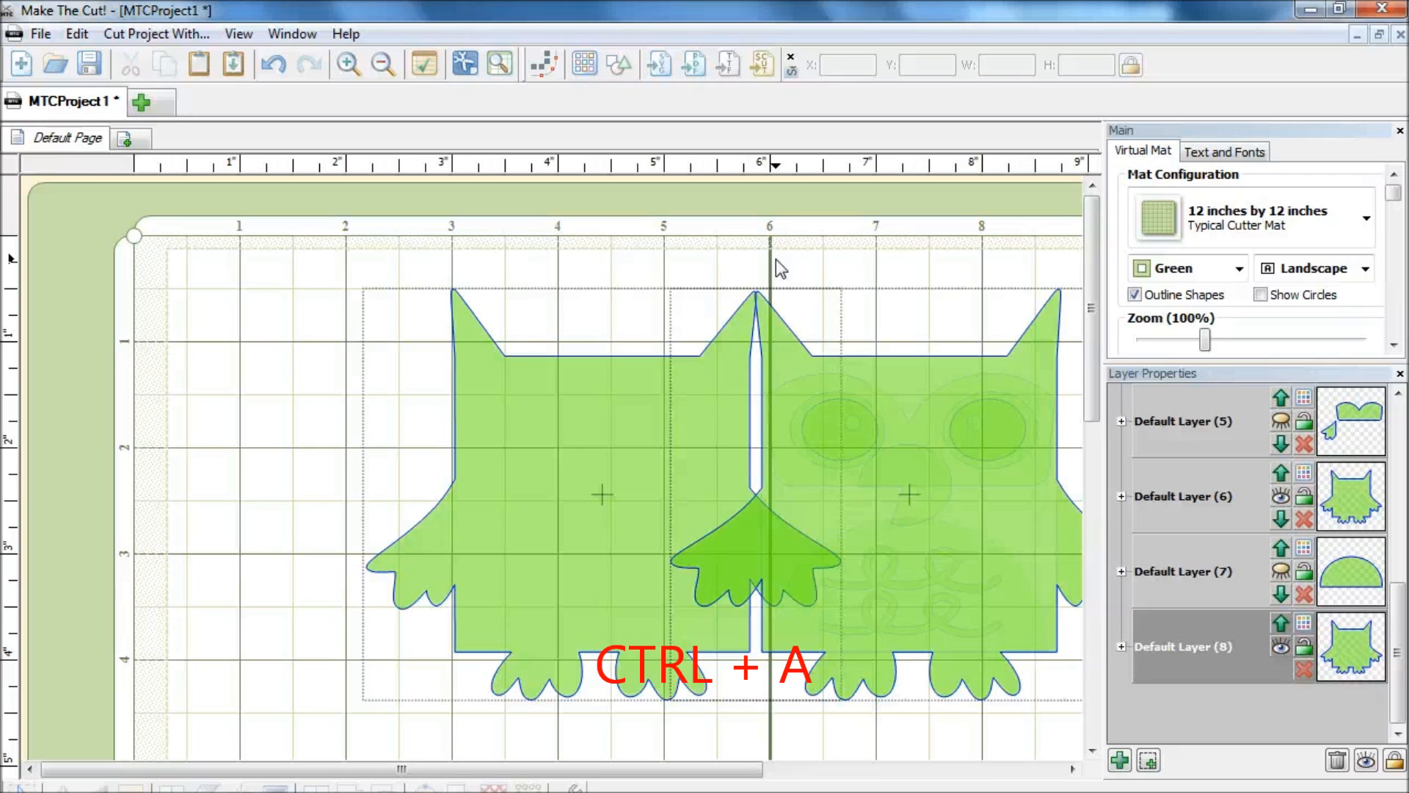
key("ctrl+a")
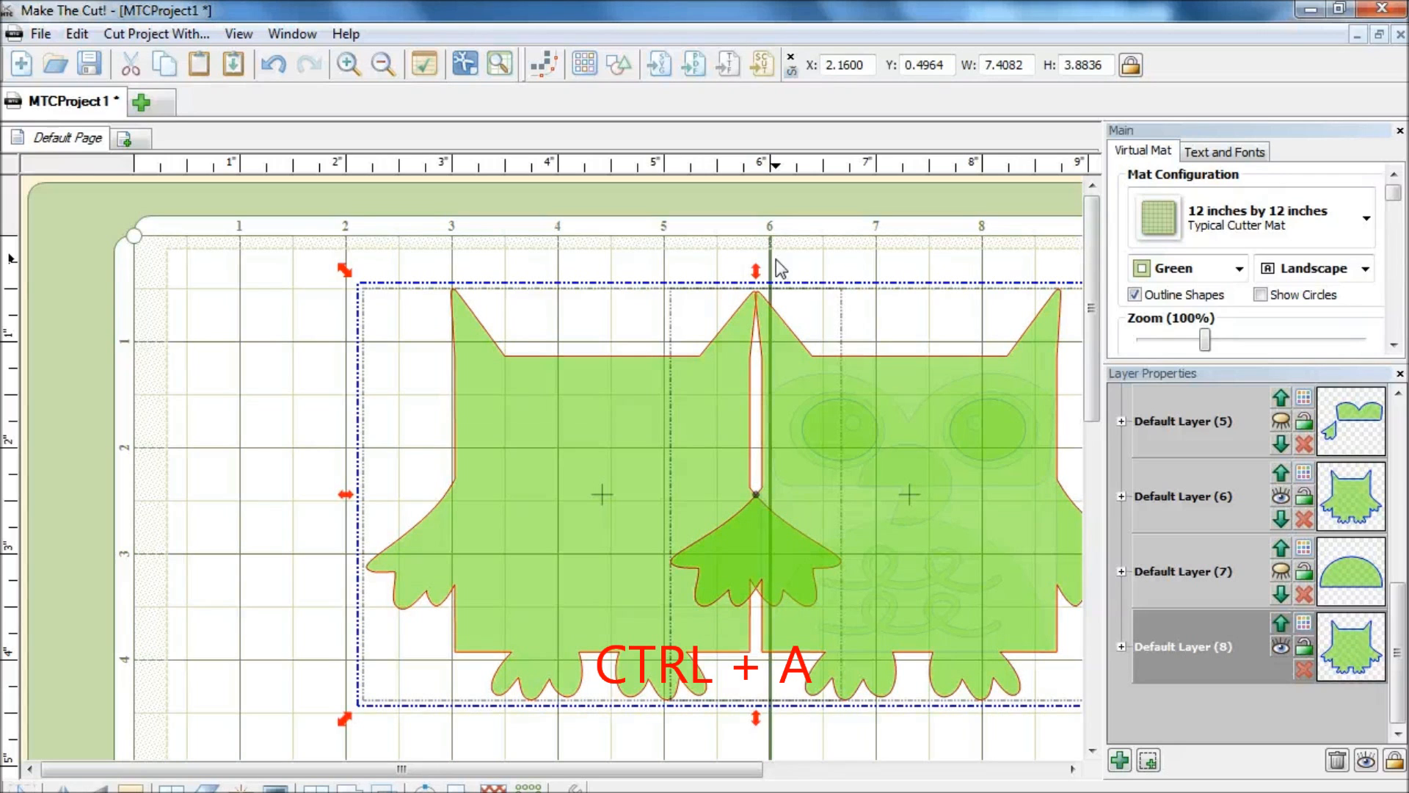
key("ctrl+w")
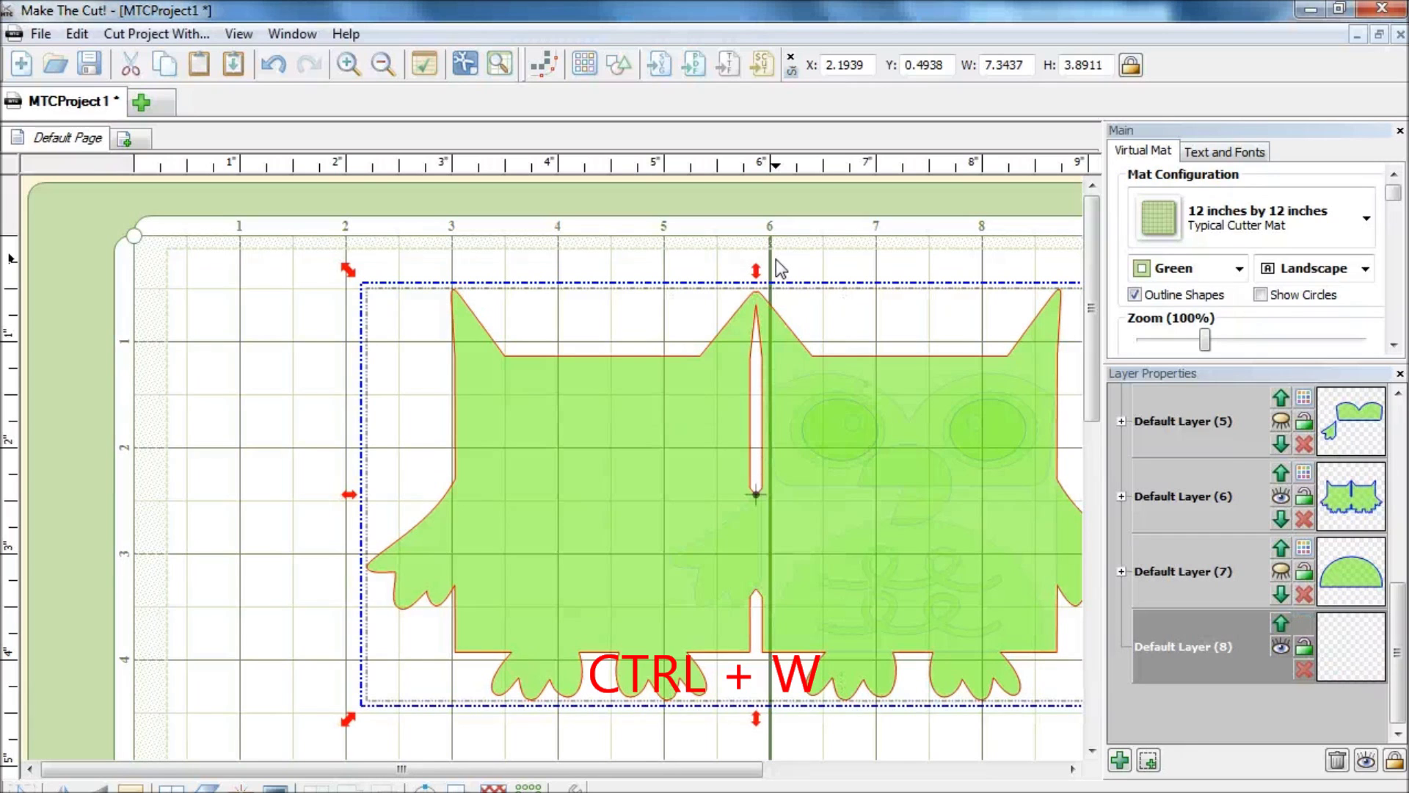
key("ctrl+w")
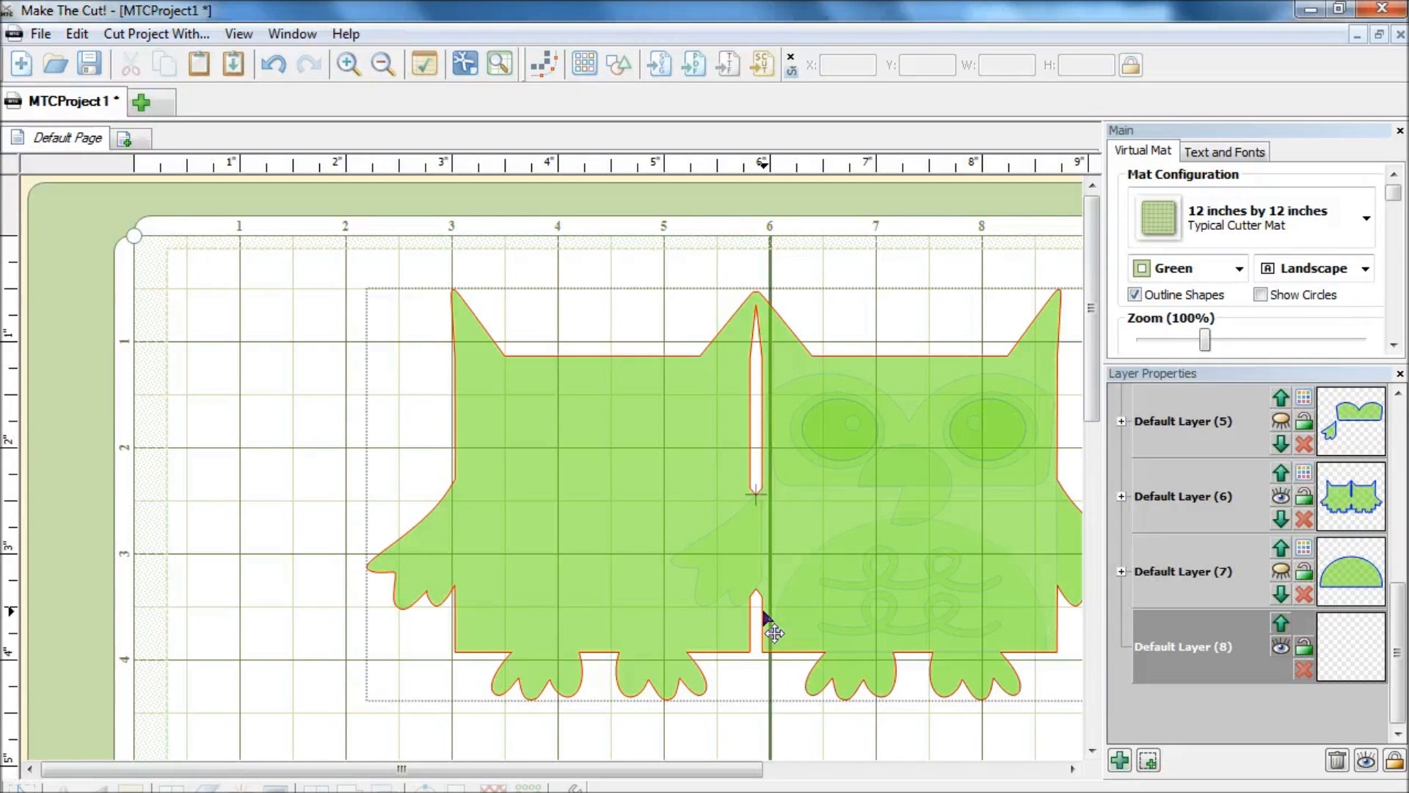
mouse_move(783, 593)
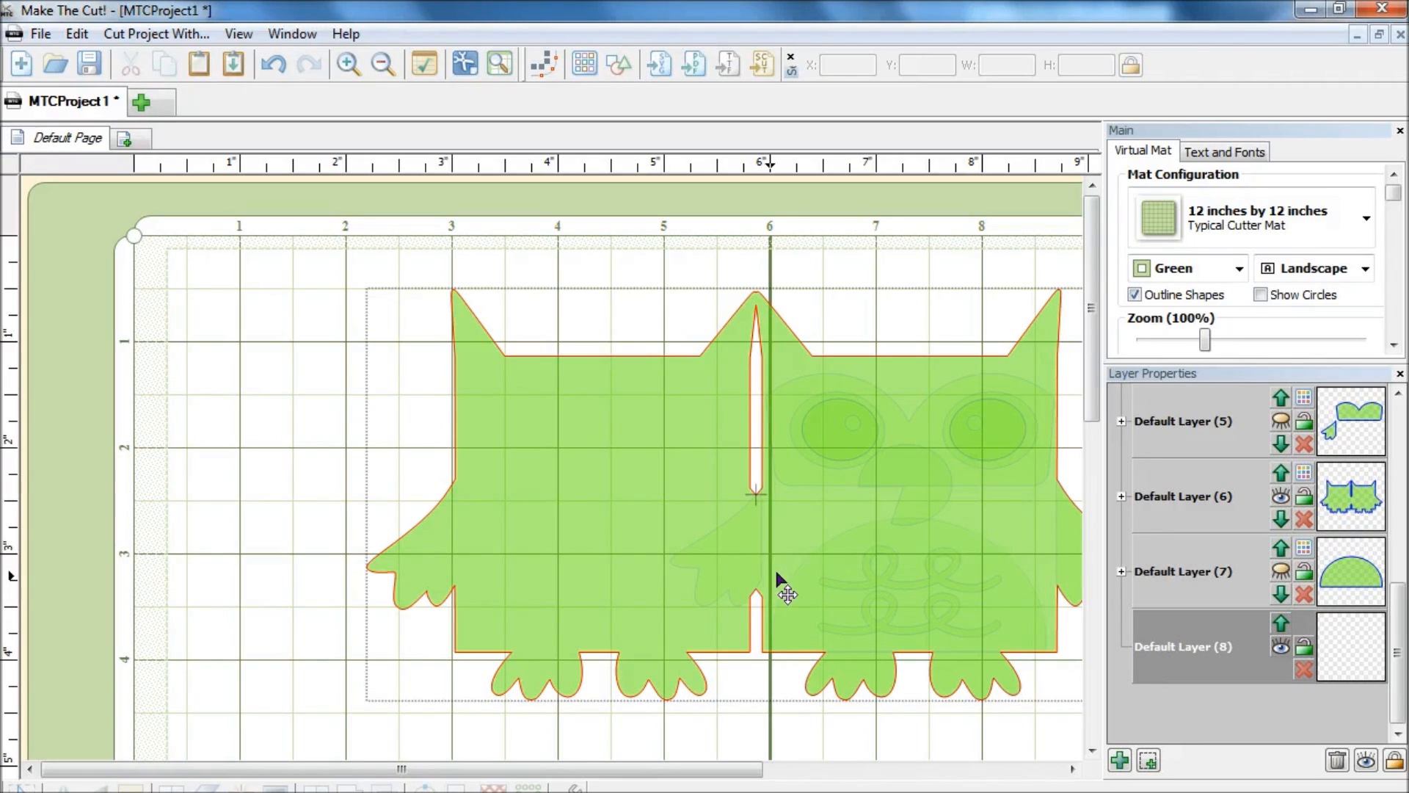
left_click(783, 593)
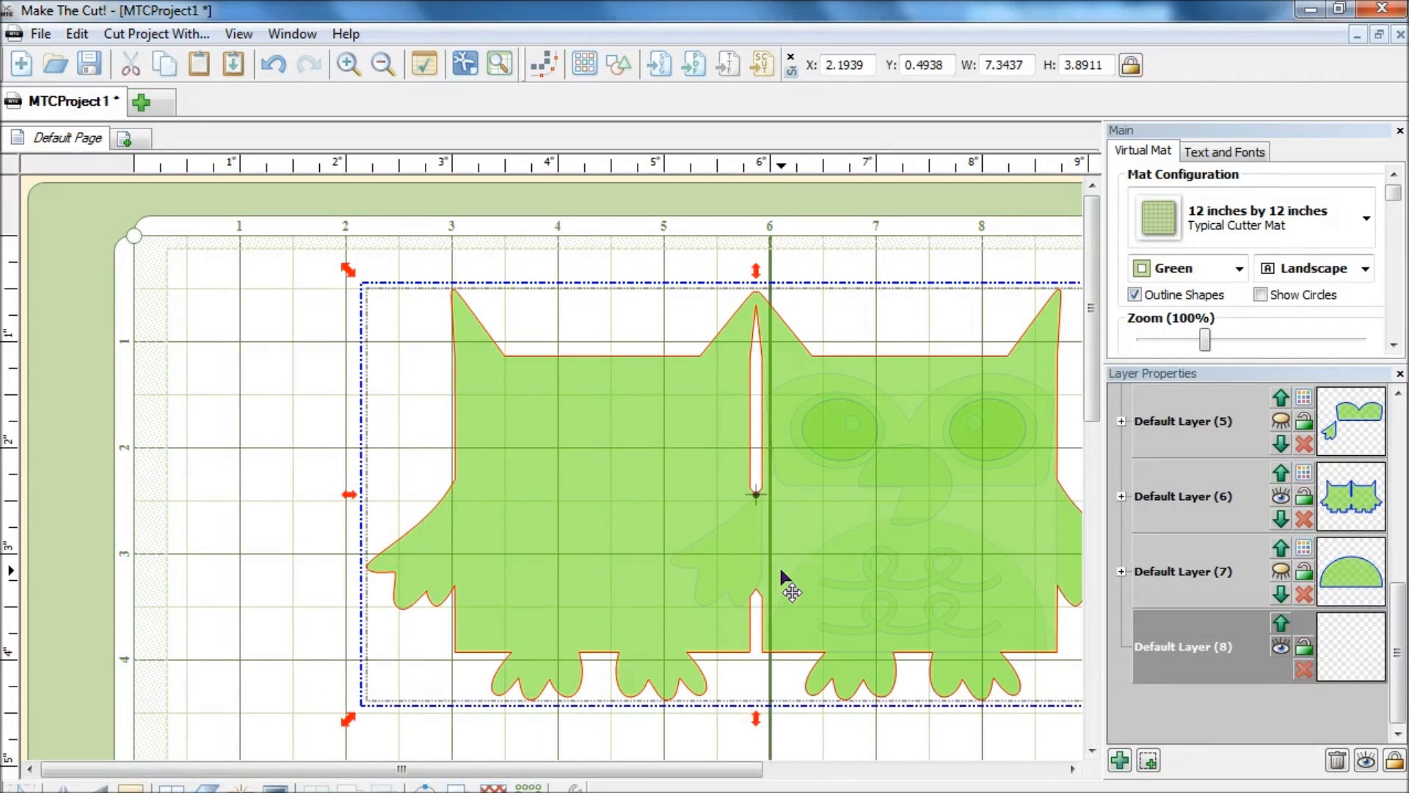
key("Ctrl+R")
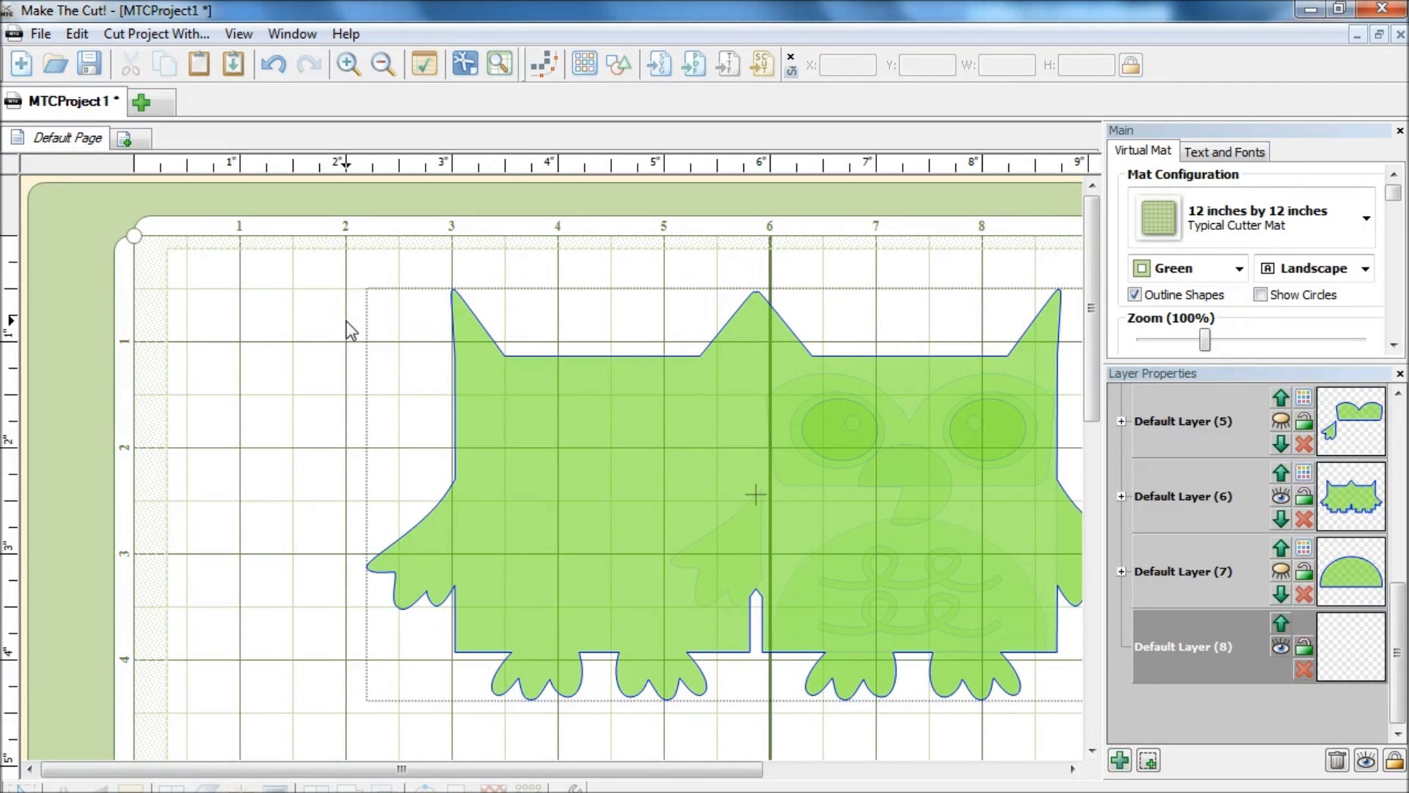
mouse_move(618, 66)
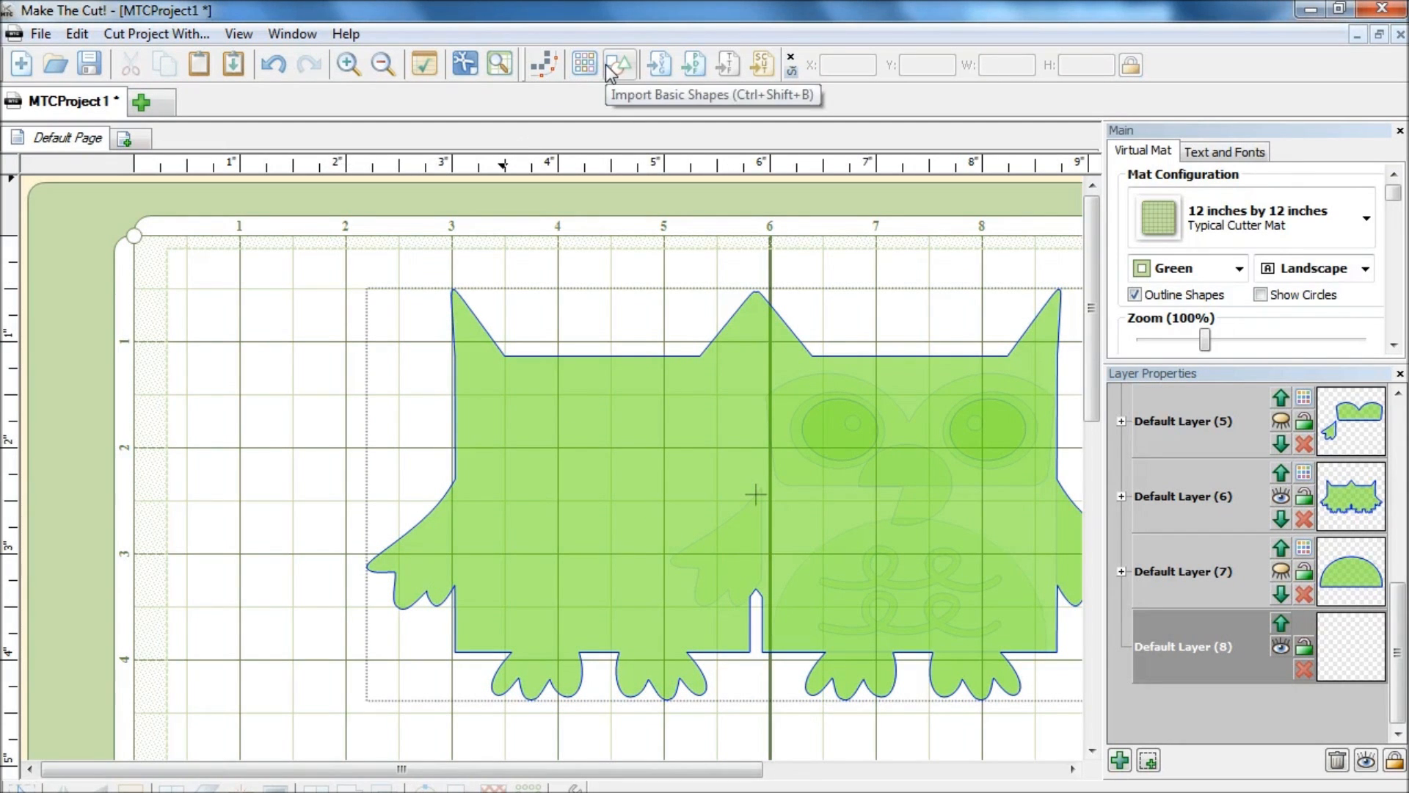
- Place a 0.5 by 1 inch rectangle over the bottom-centre gap and select everything
left_click(619, 64)
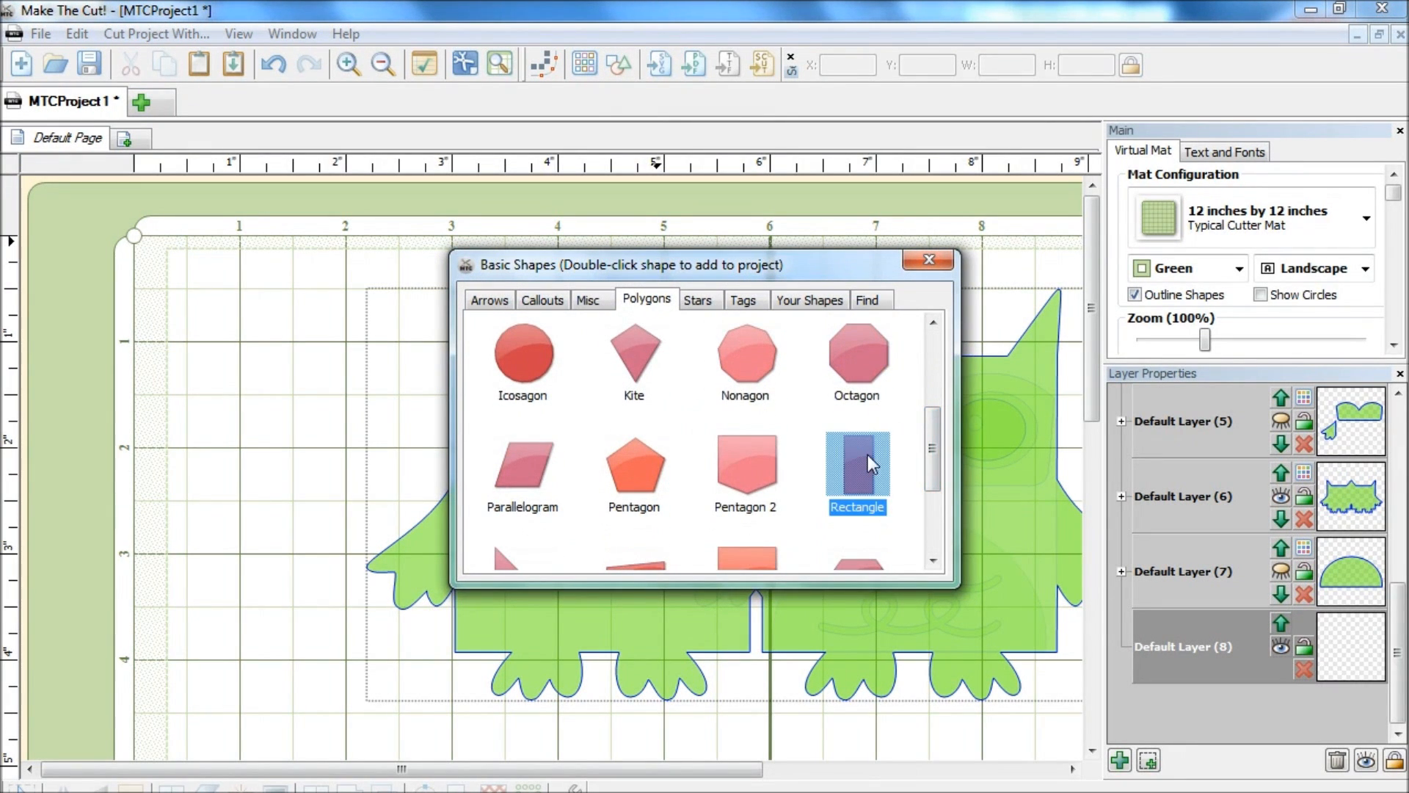
double_click(856, 466)
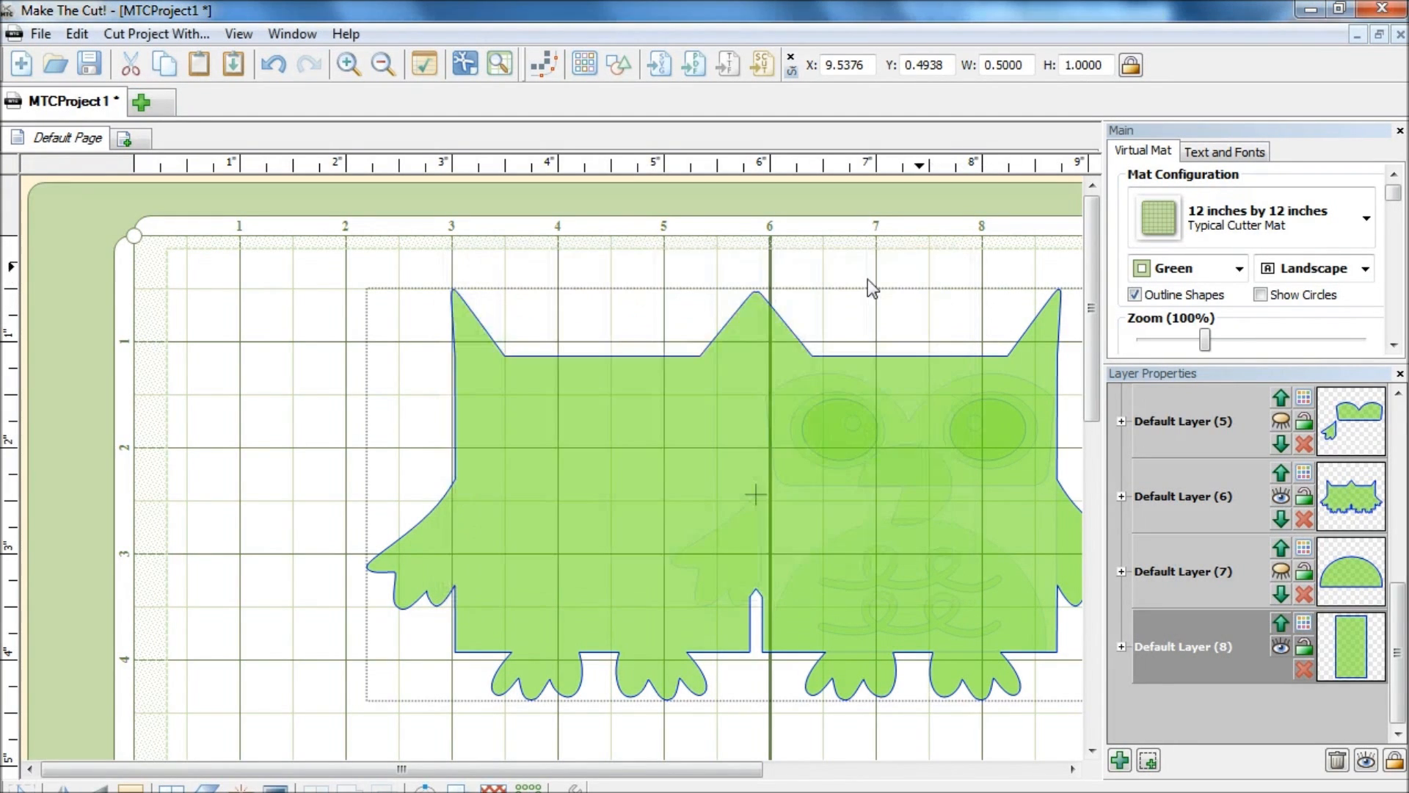
left_click(559, 566)
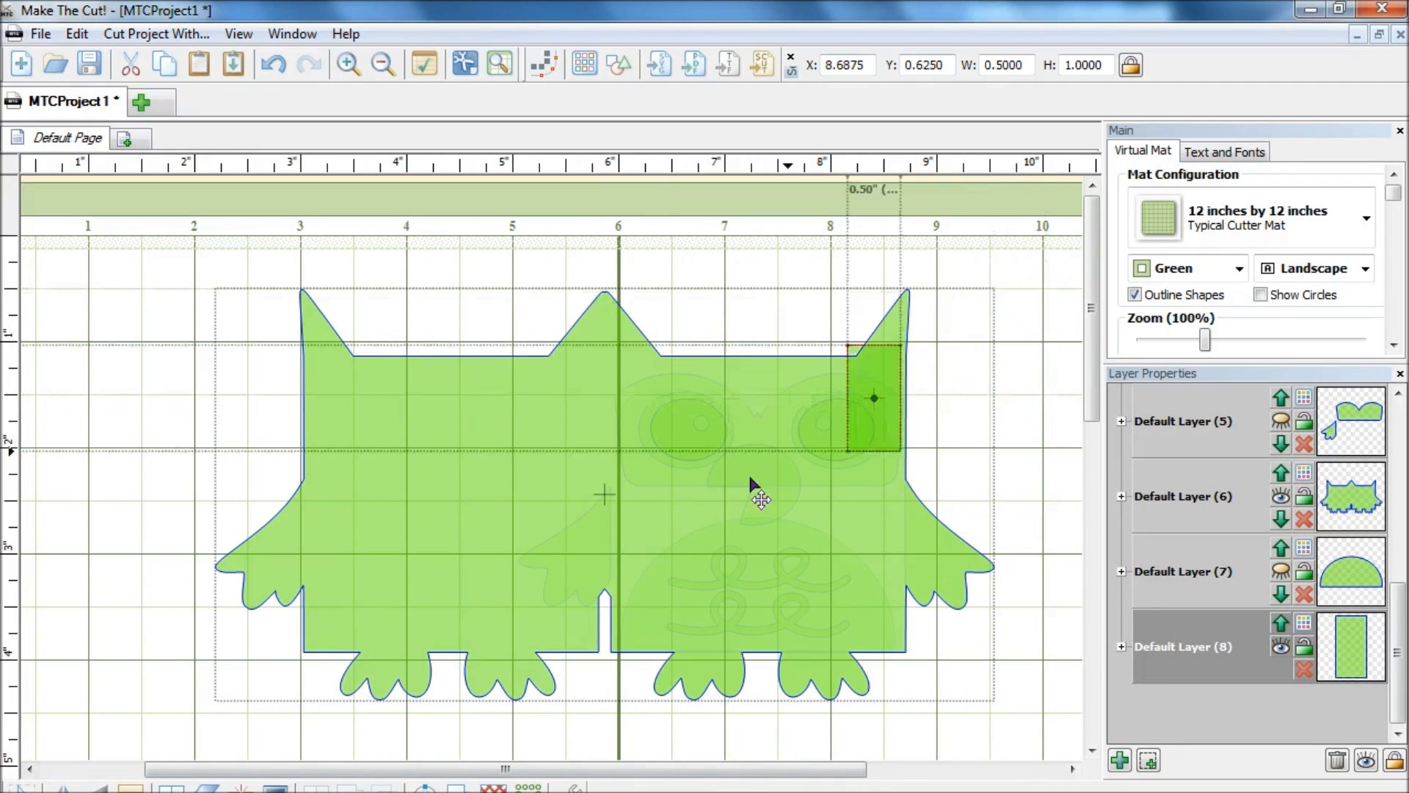
left_click_drag(873, 397, 603, 600)
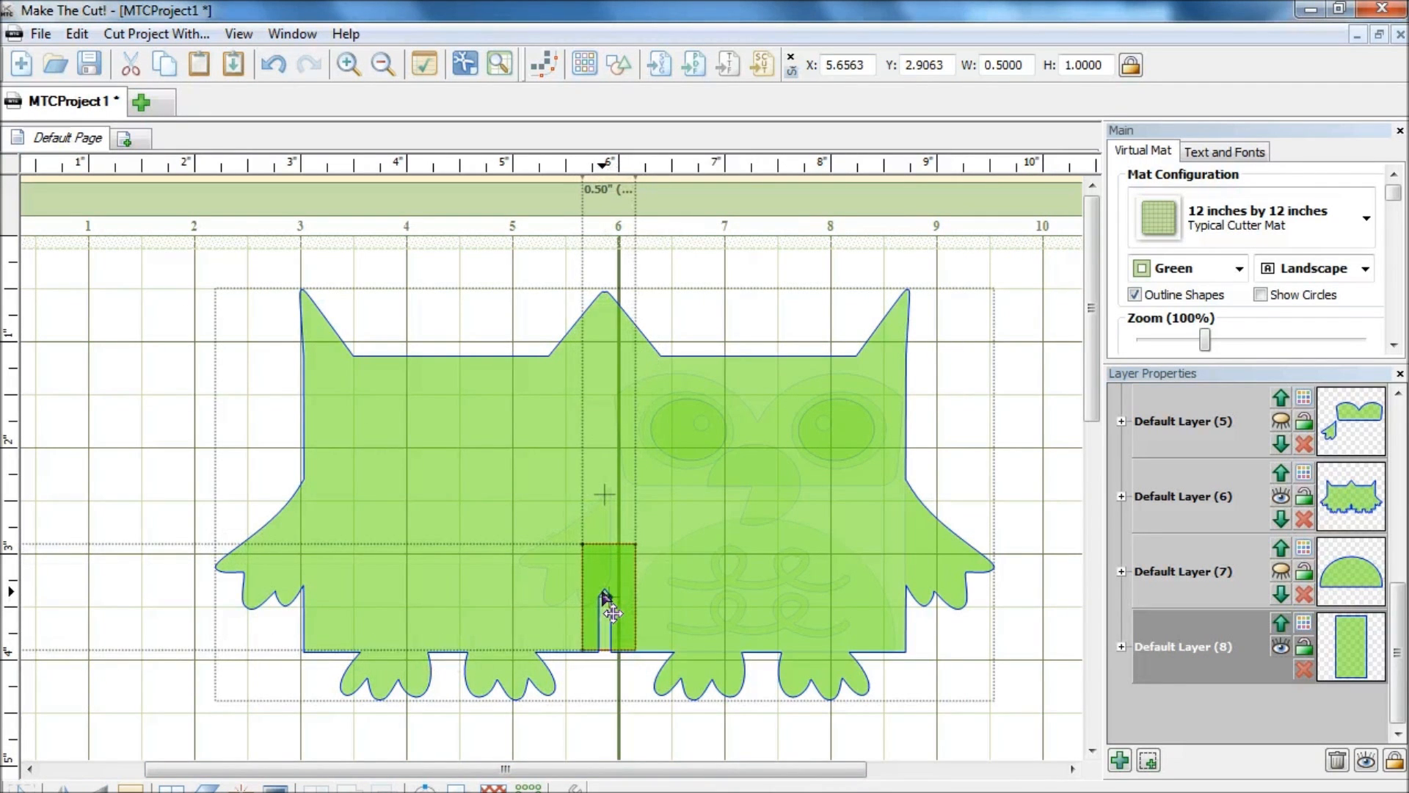
left_click(606, 612)
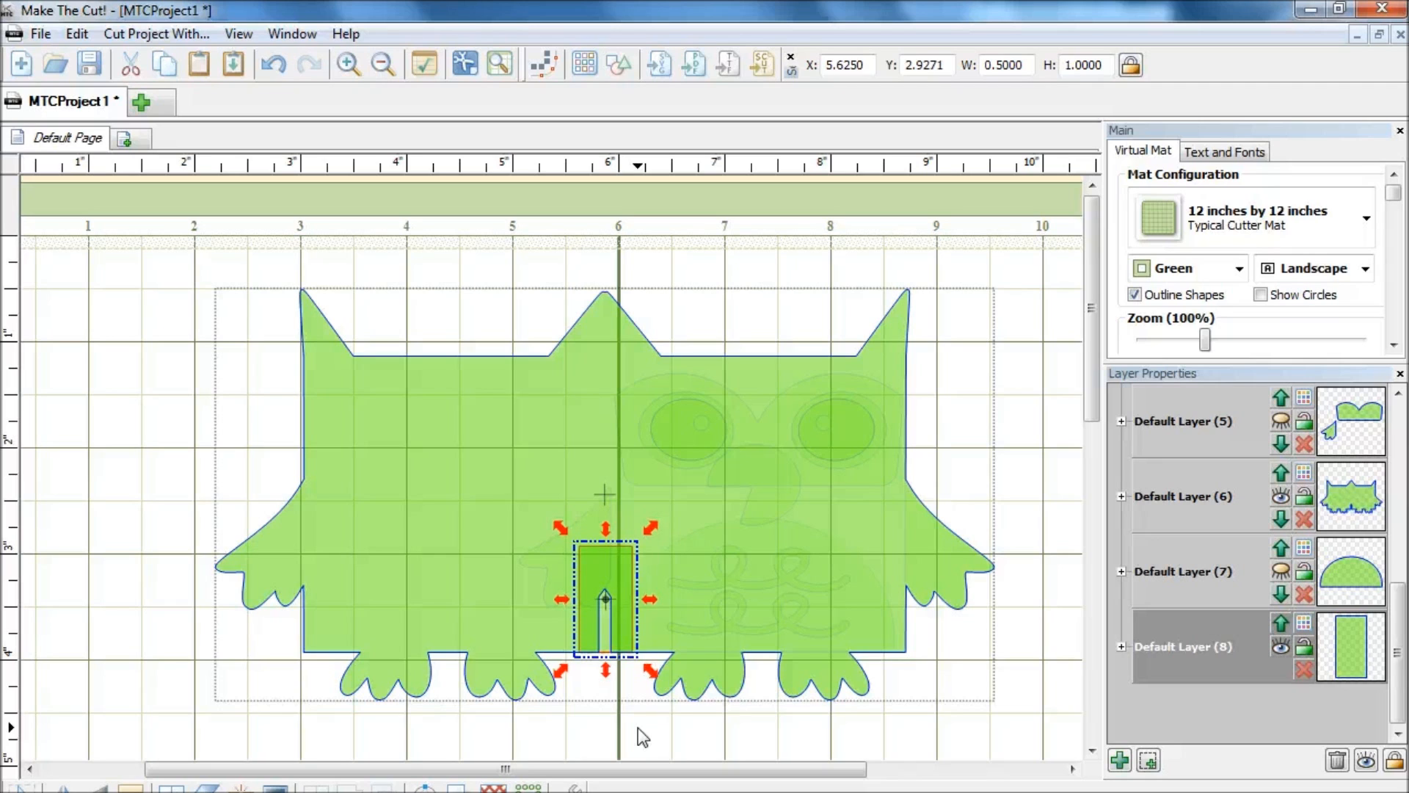
key("ctrl+a")
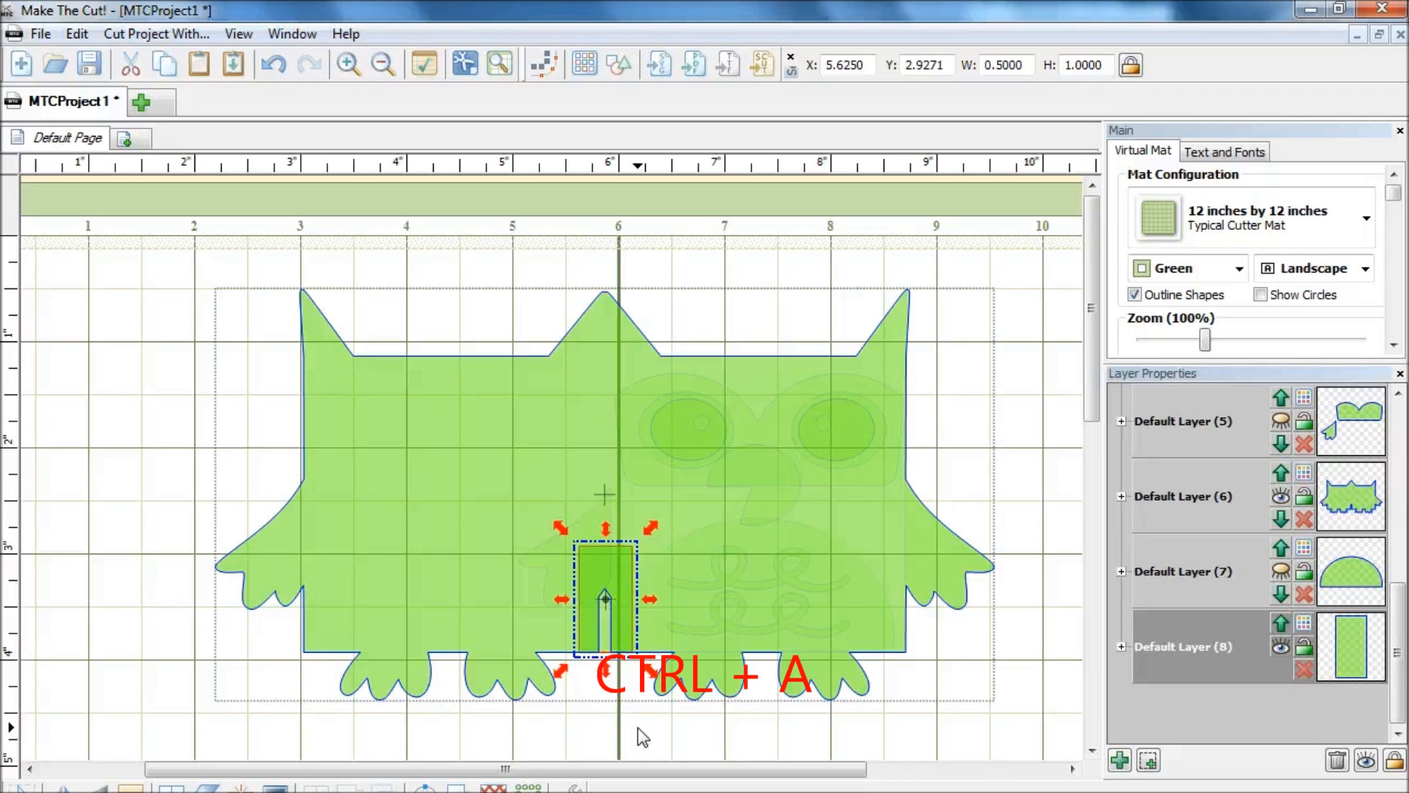
key("ctrl+a")
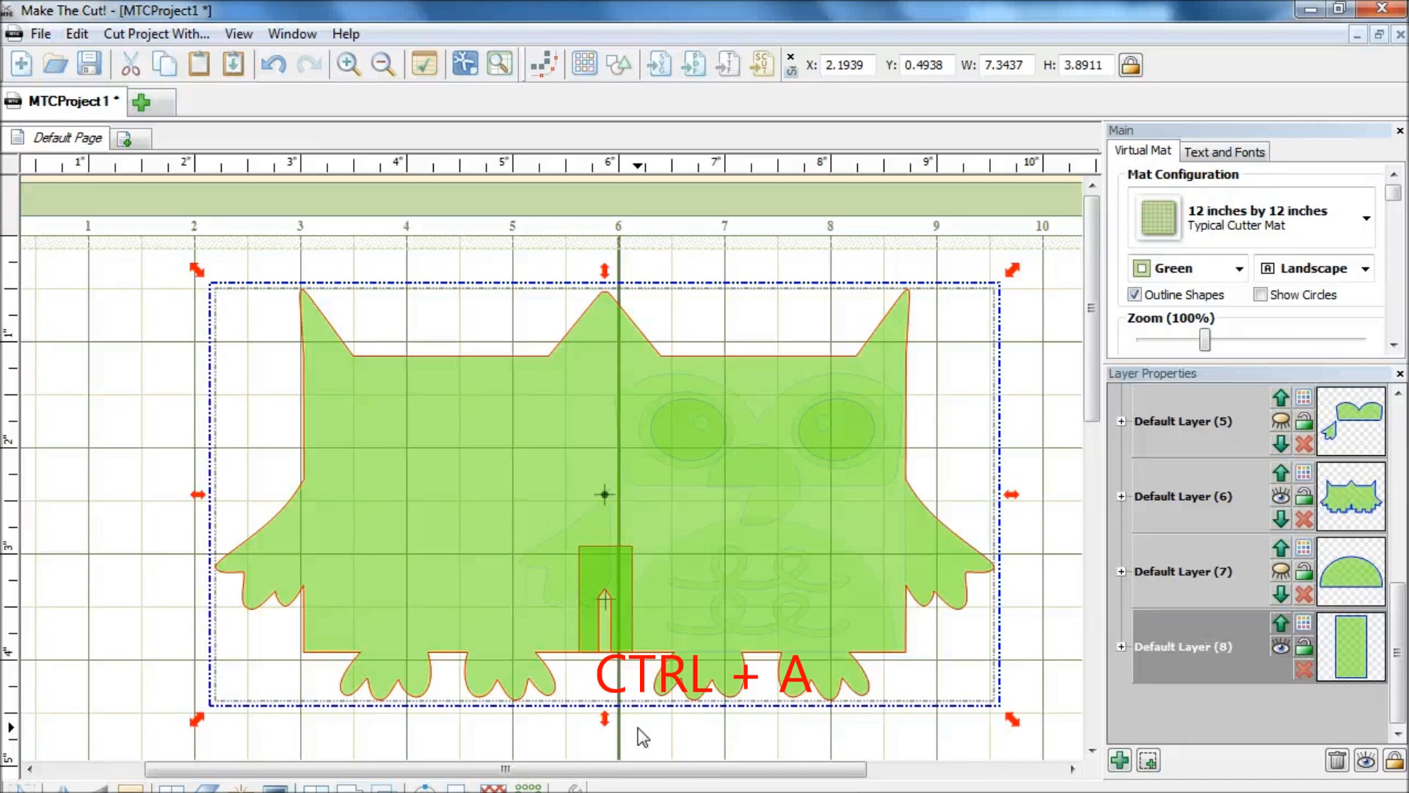
- Weld the rectangle into the owl base, then show Default Layer (5) coloured red
key("ctrl+w")
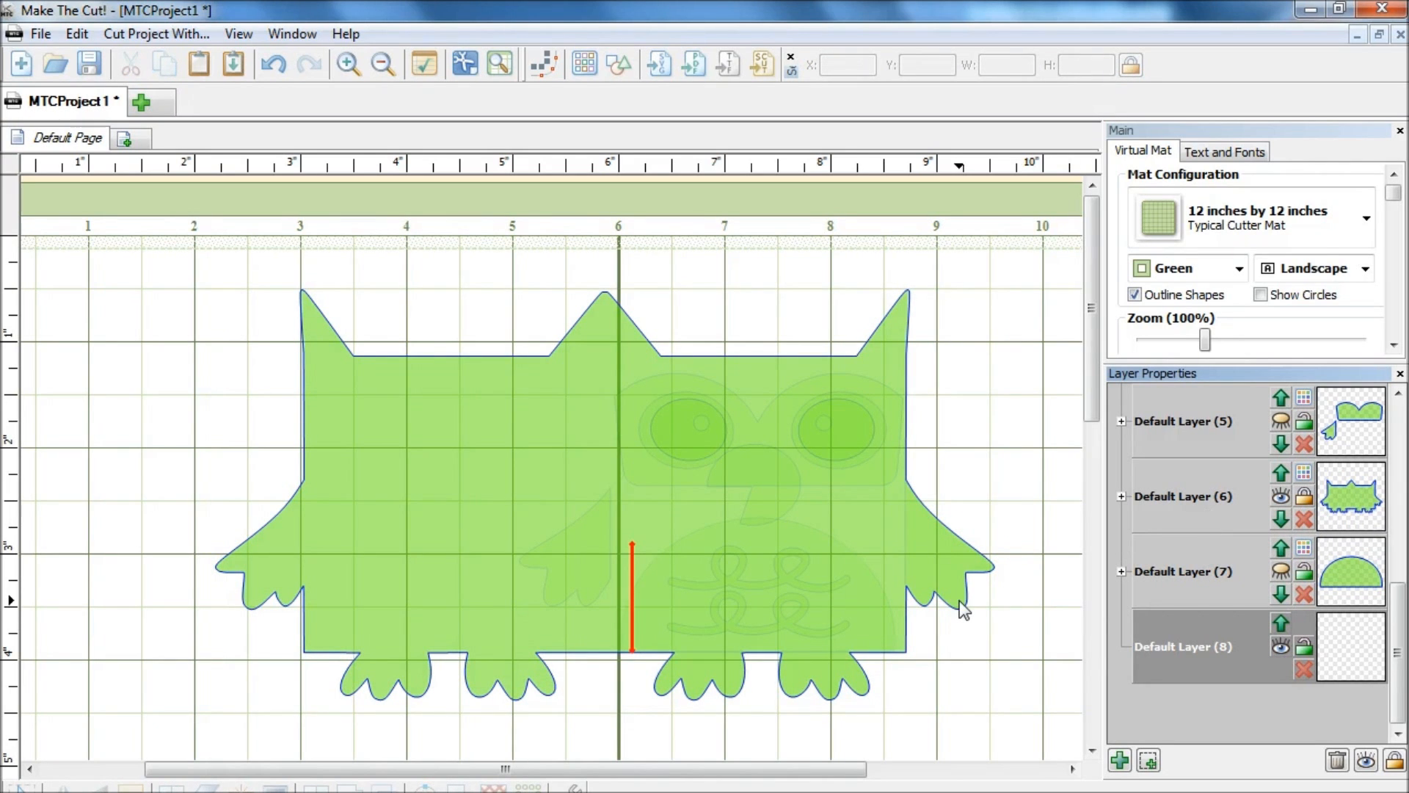
mouse_move(853, 602)
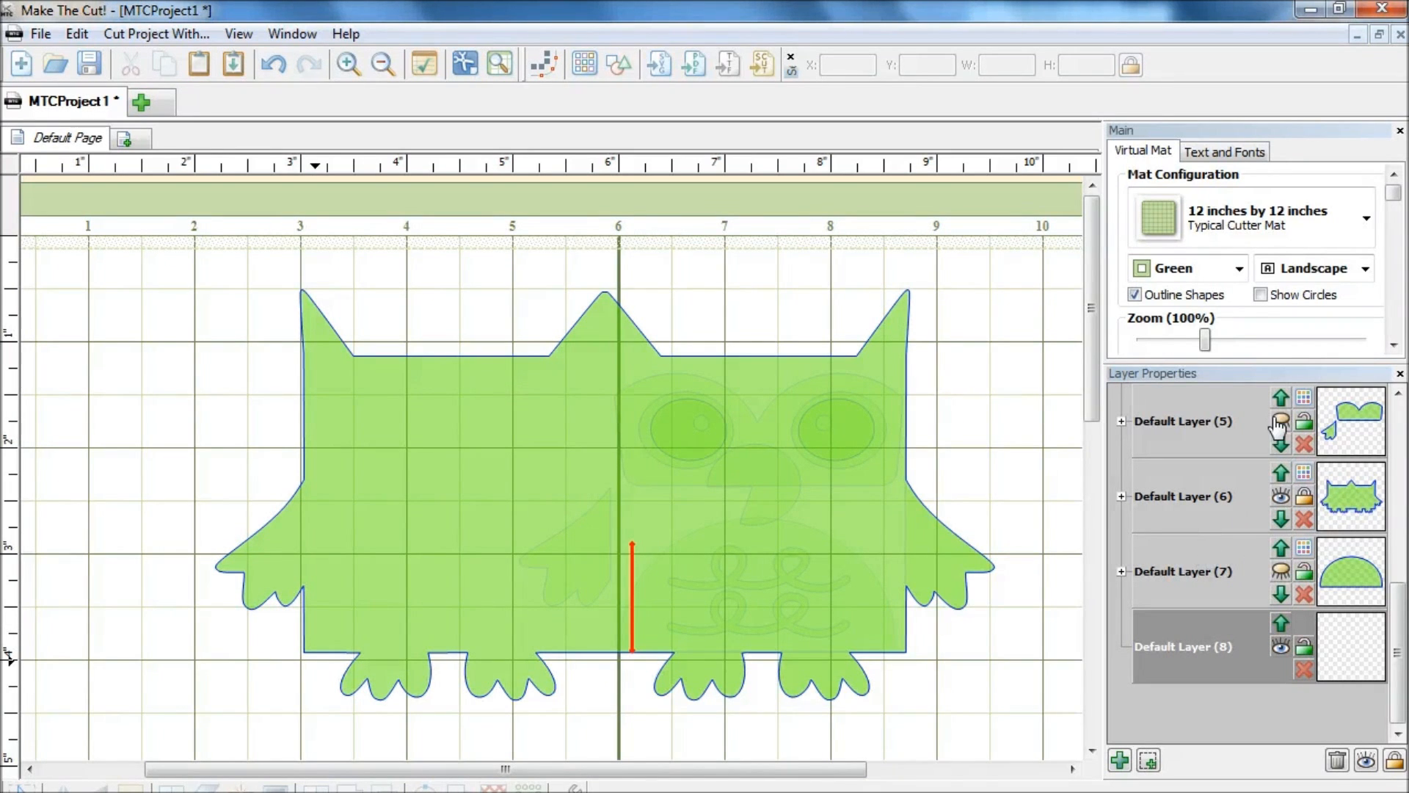
mouse_move(1281, 431)
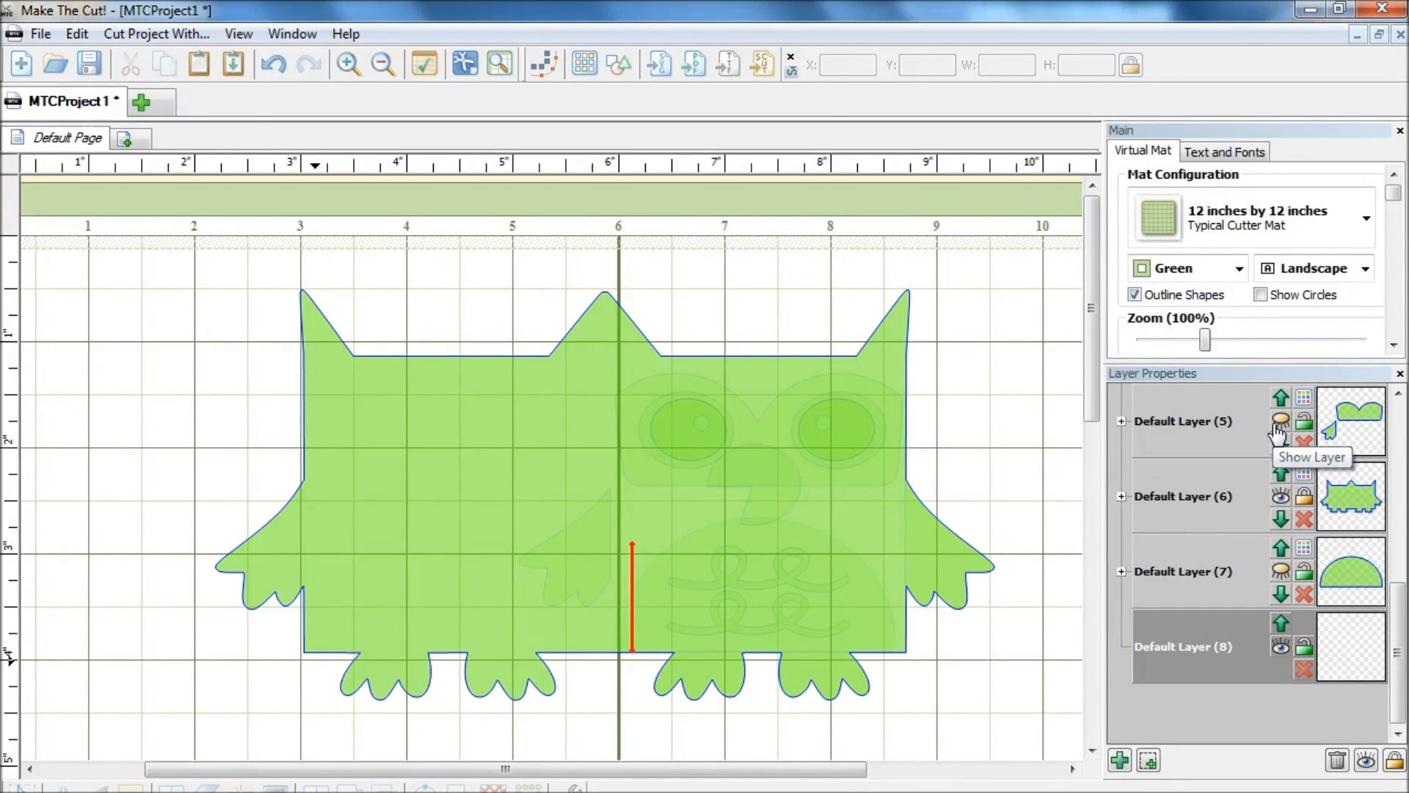
left_click(1281, 437)
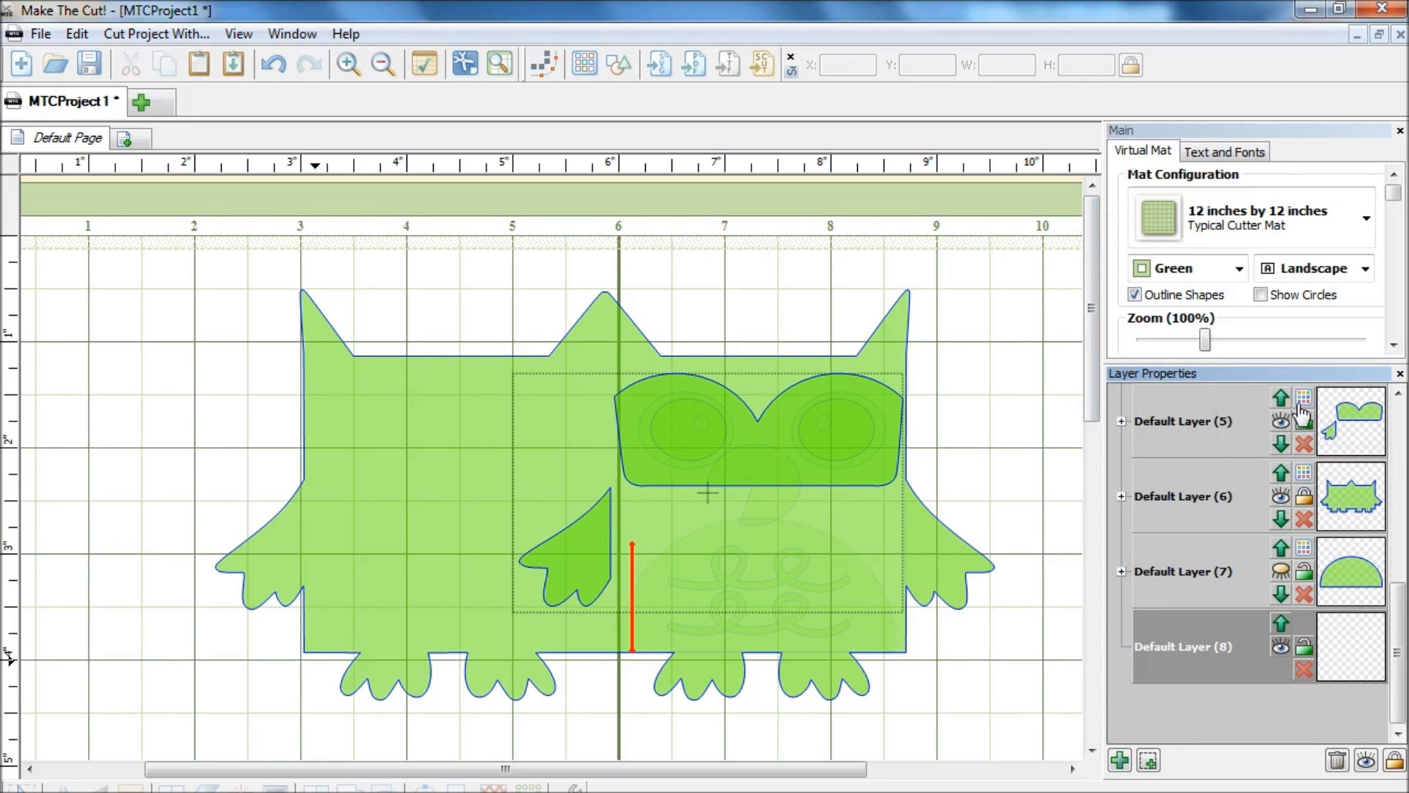
left_click(1302, 397)
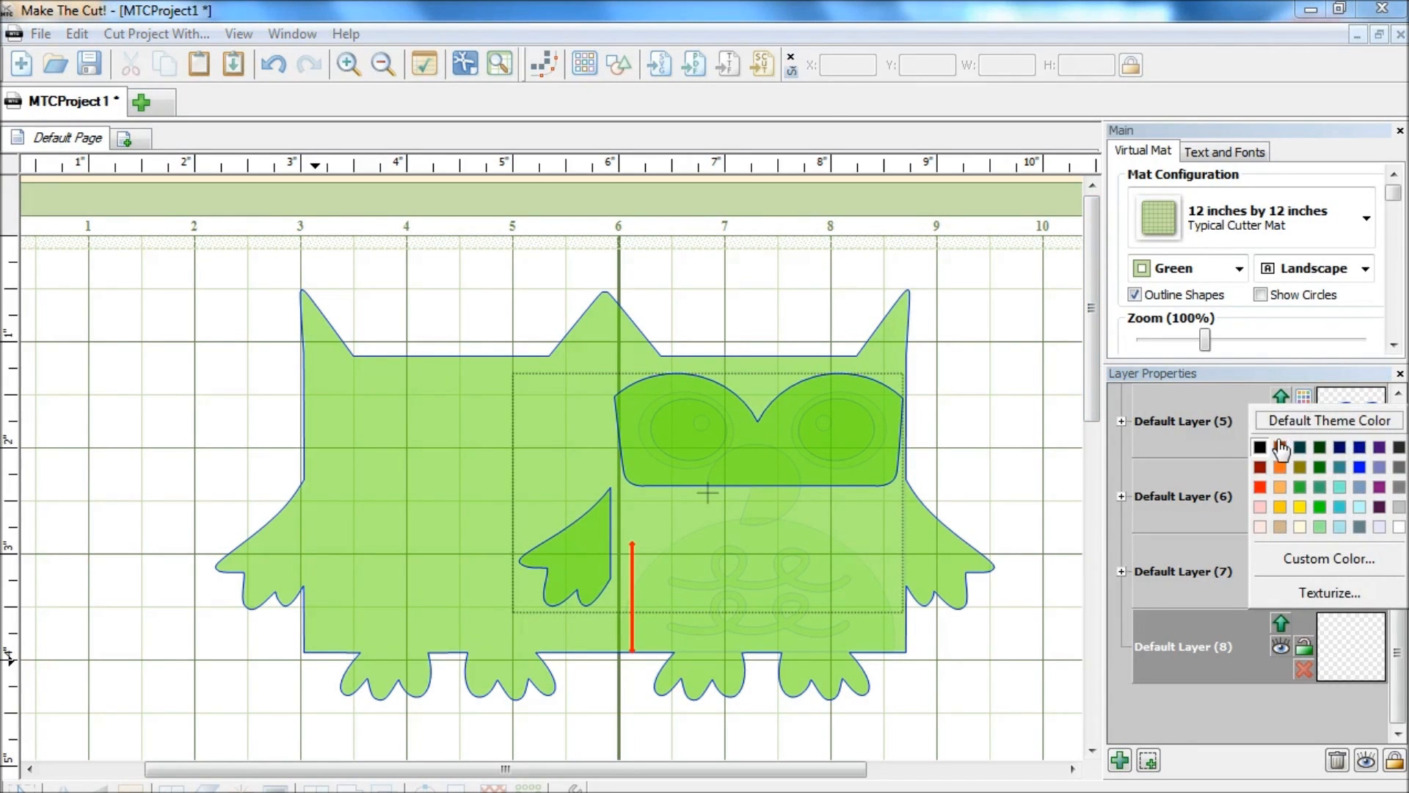
left_click(1259, 486)
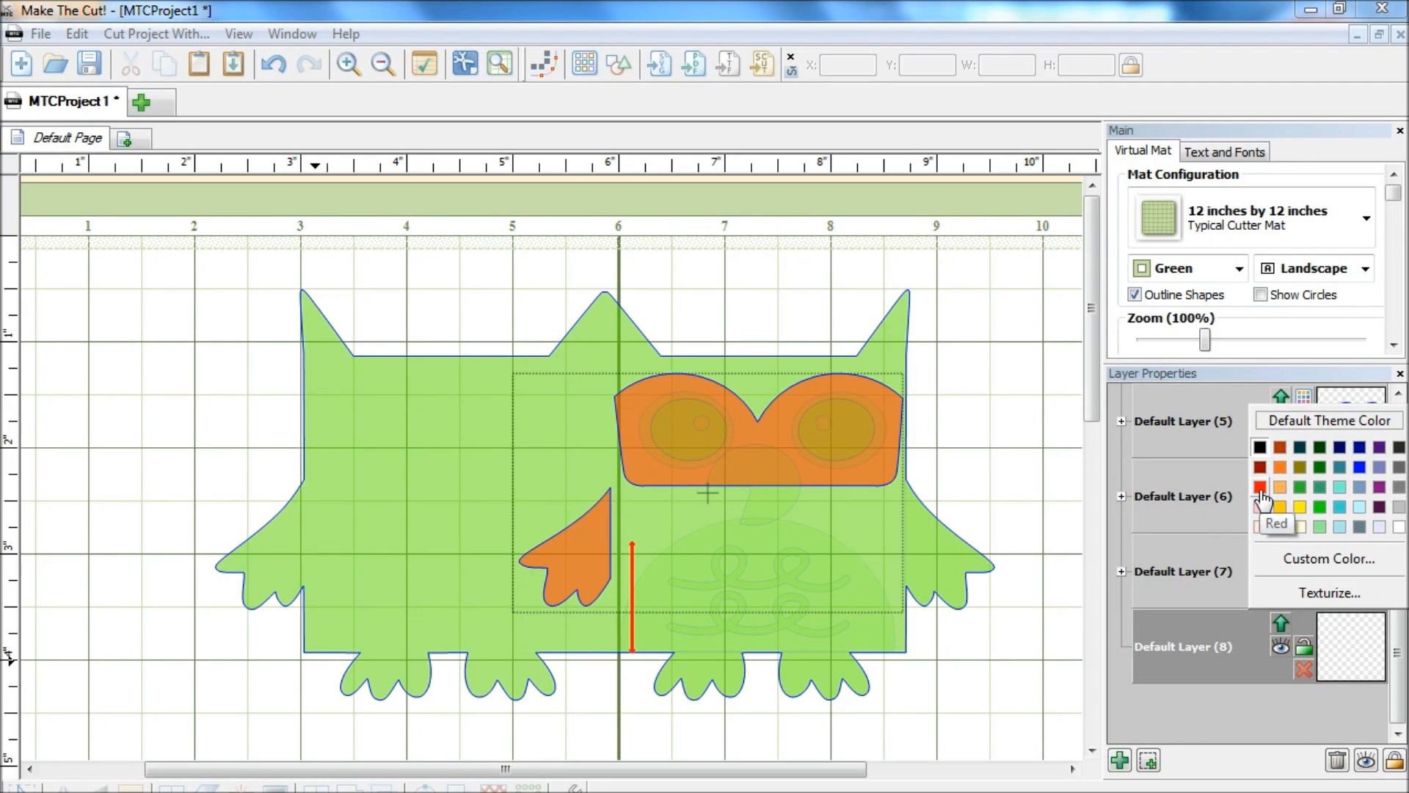
left_click(1258, 502)
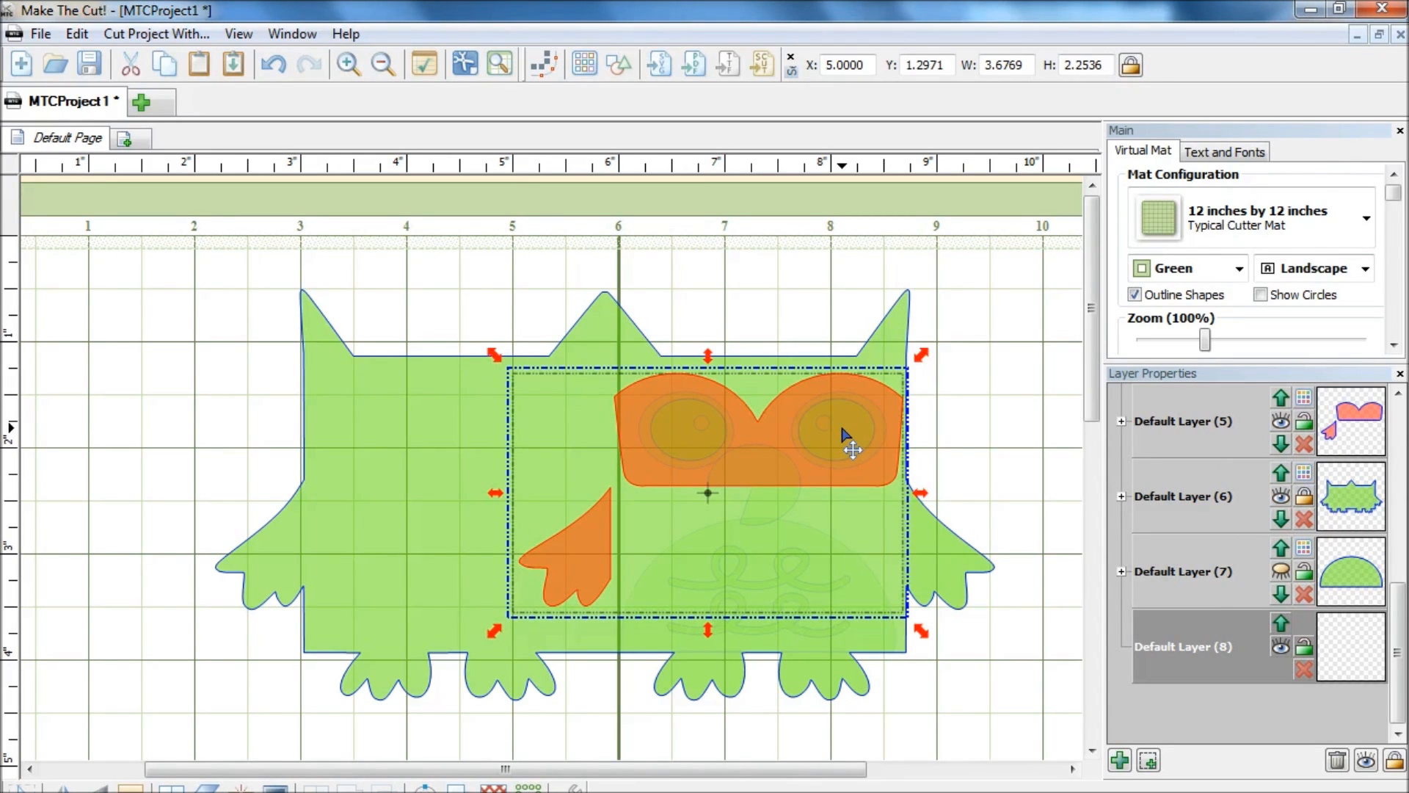
- Break apart the eye band and wing, and copy the wing onto its own new layer
key("ctrl+p")
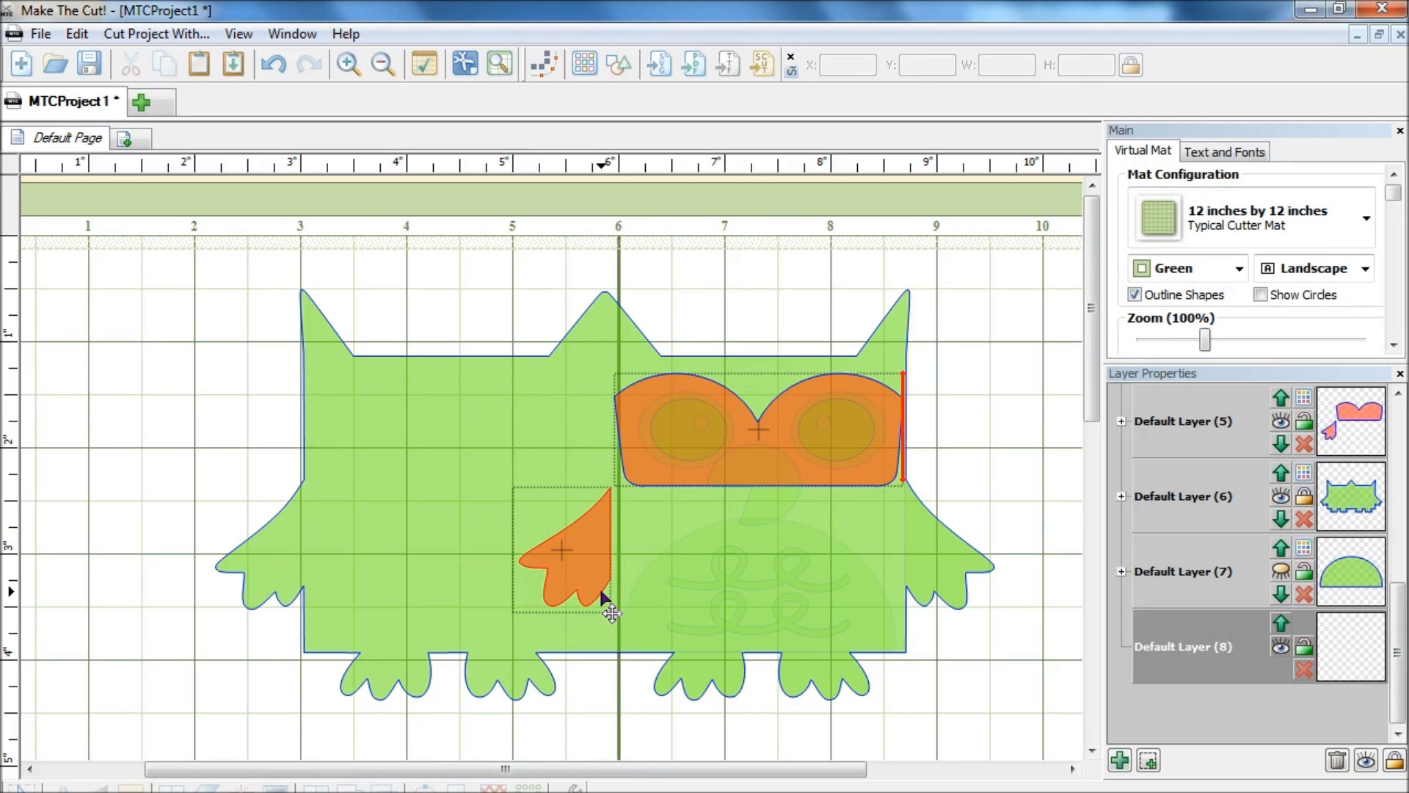
left_click(562, 559)
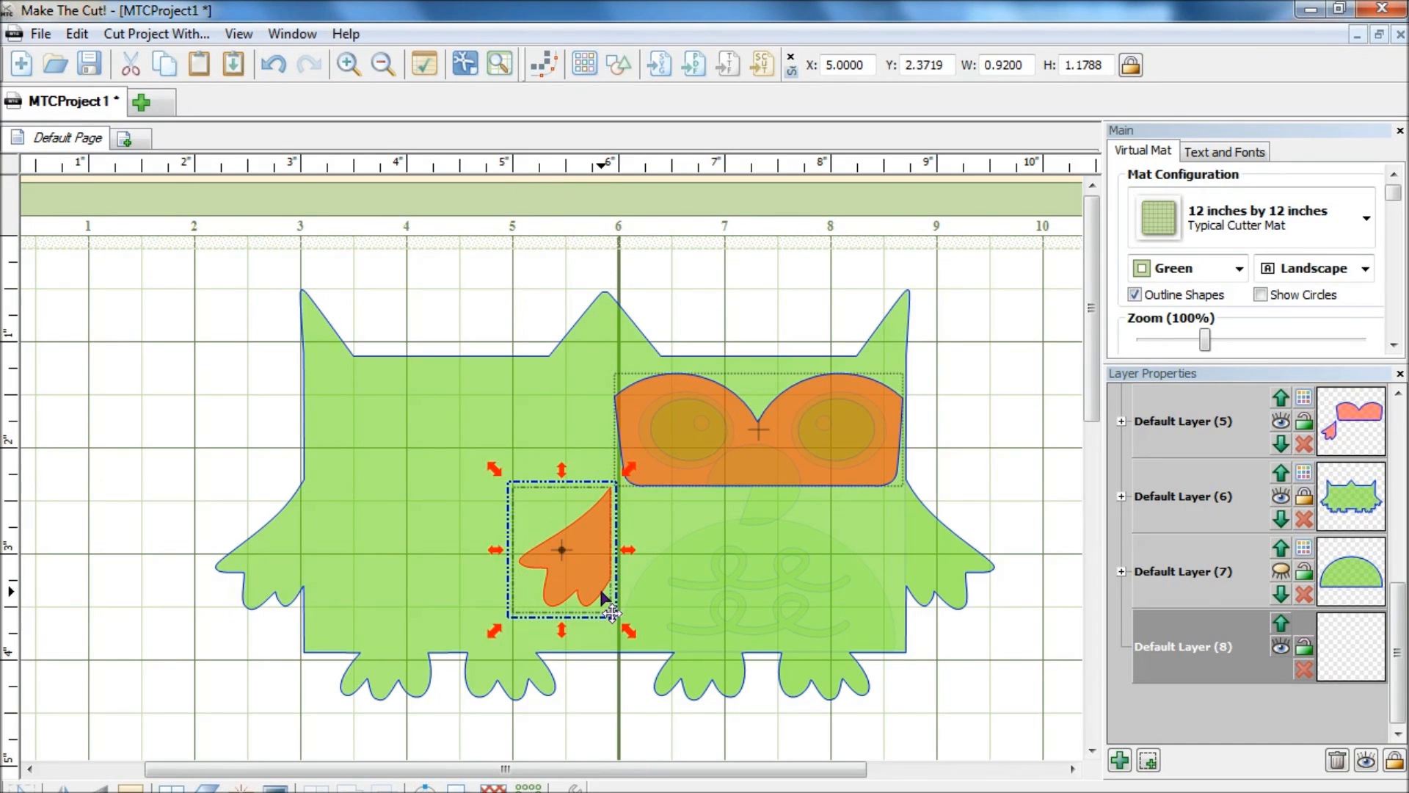
key("Ctrl+c")
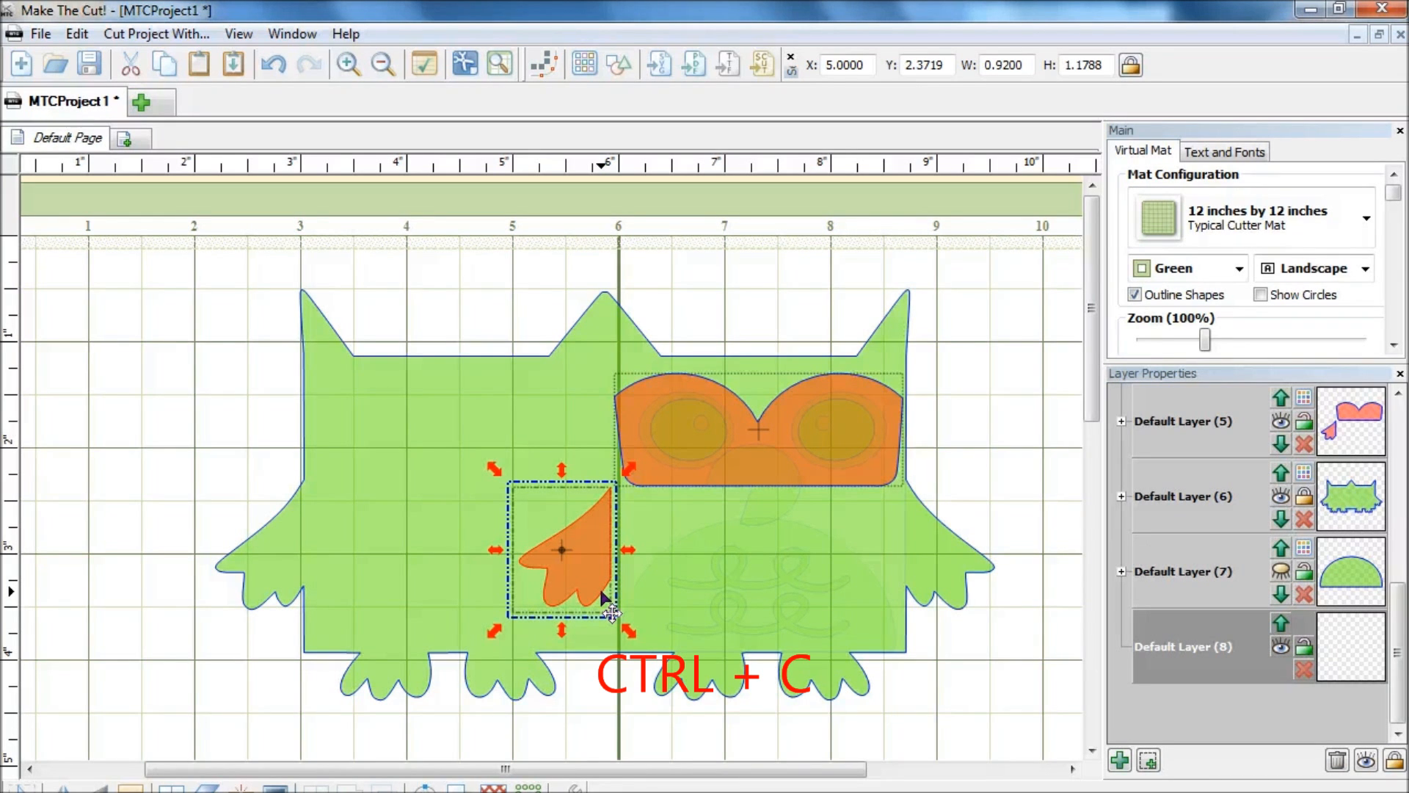
key("ctrl+shift+v")
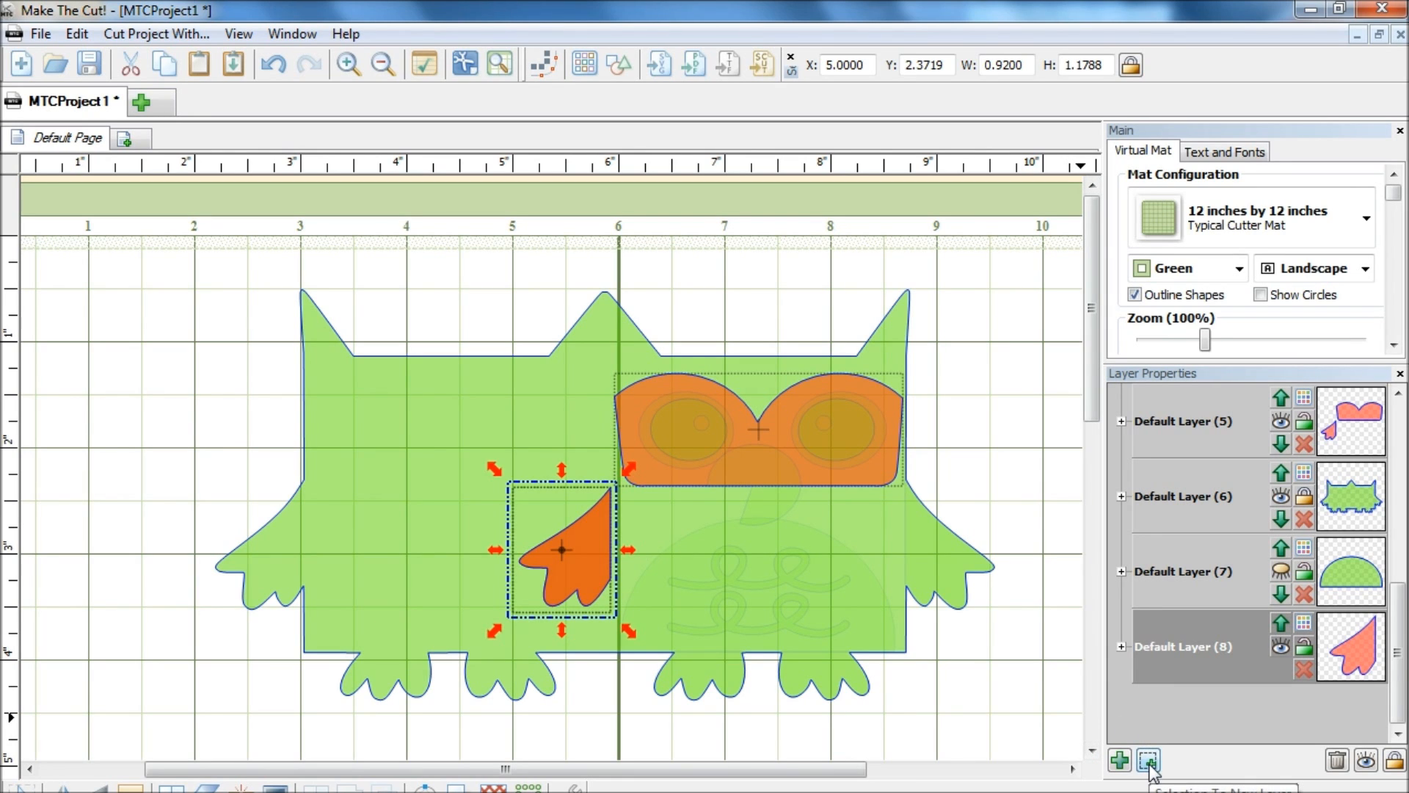
left_click(1145, 761)
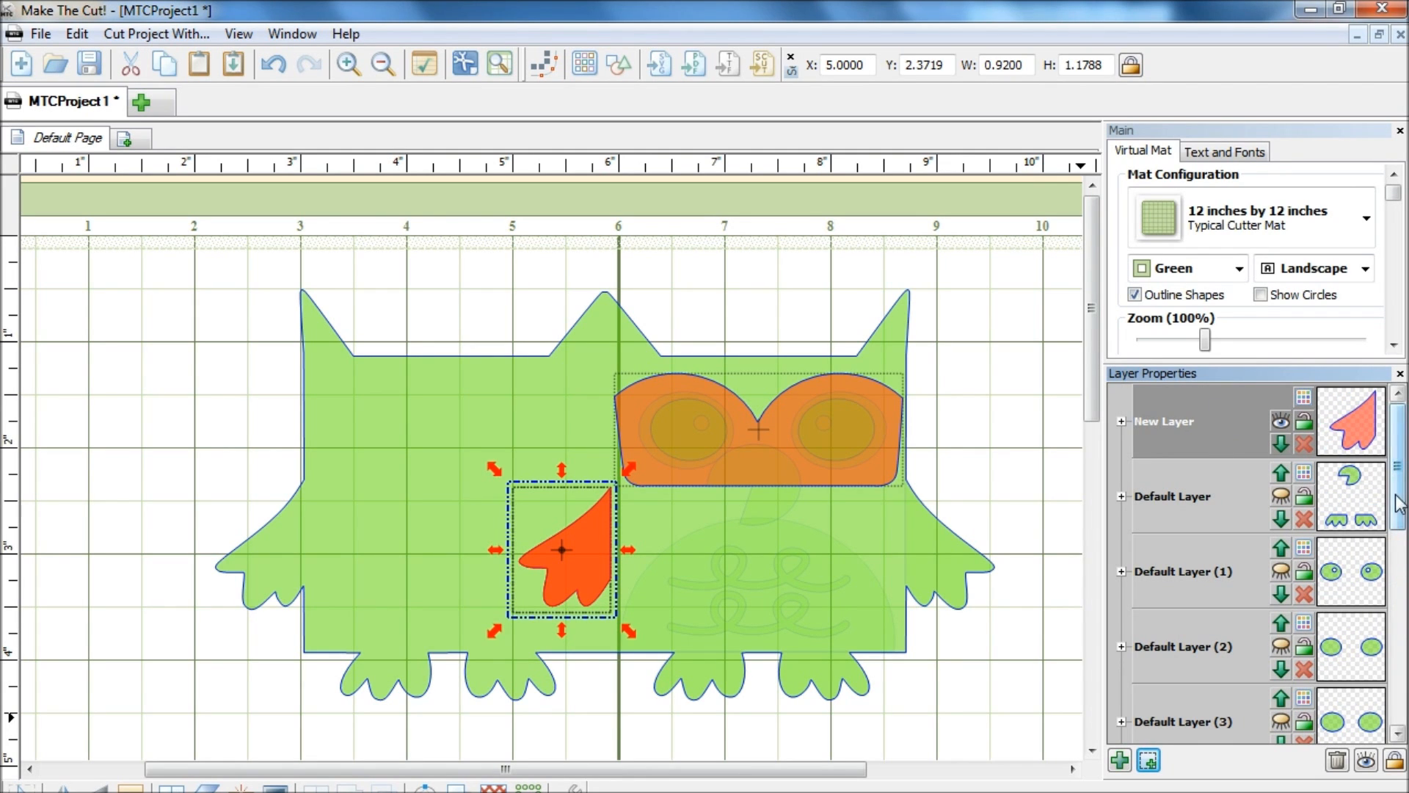
scroll("down", 3)
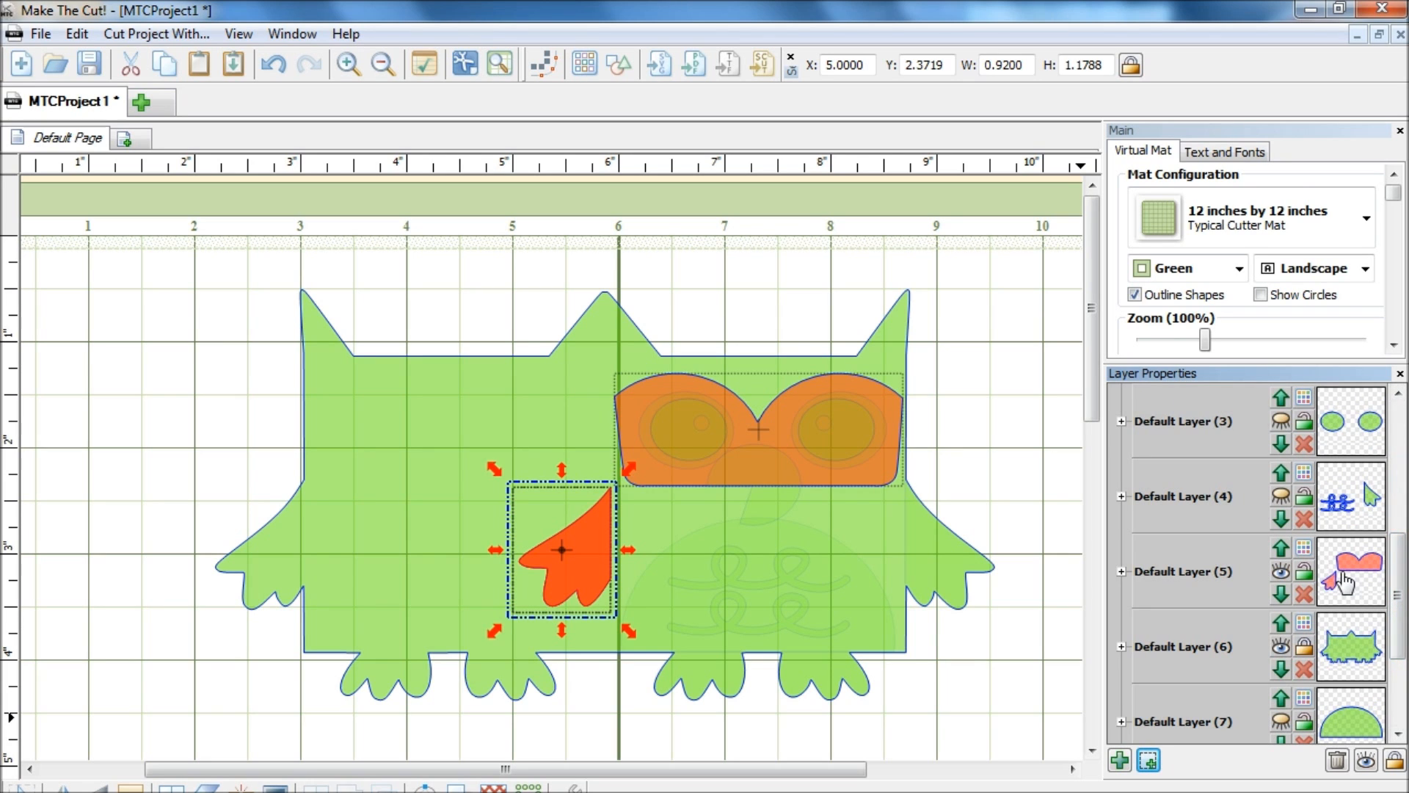
mouse_move(1289, 593)
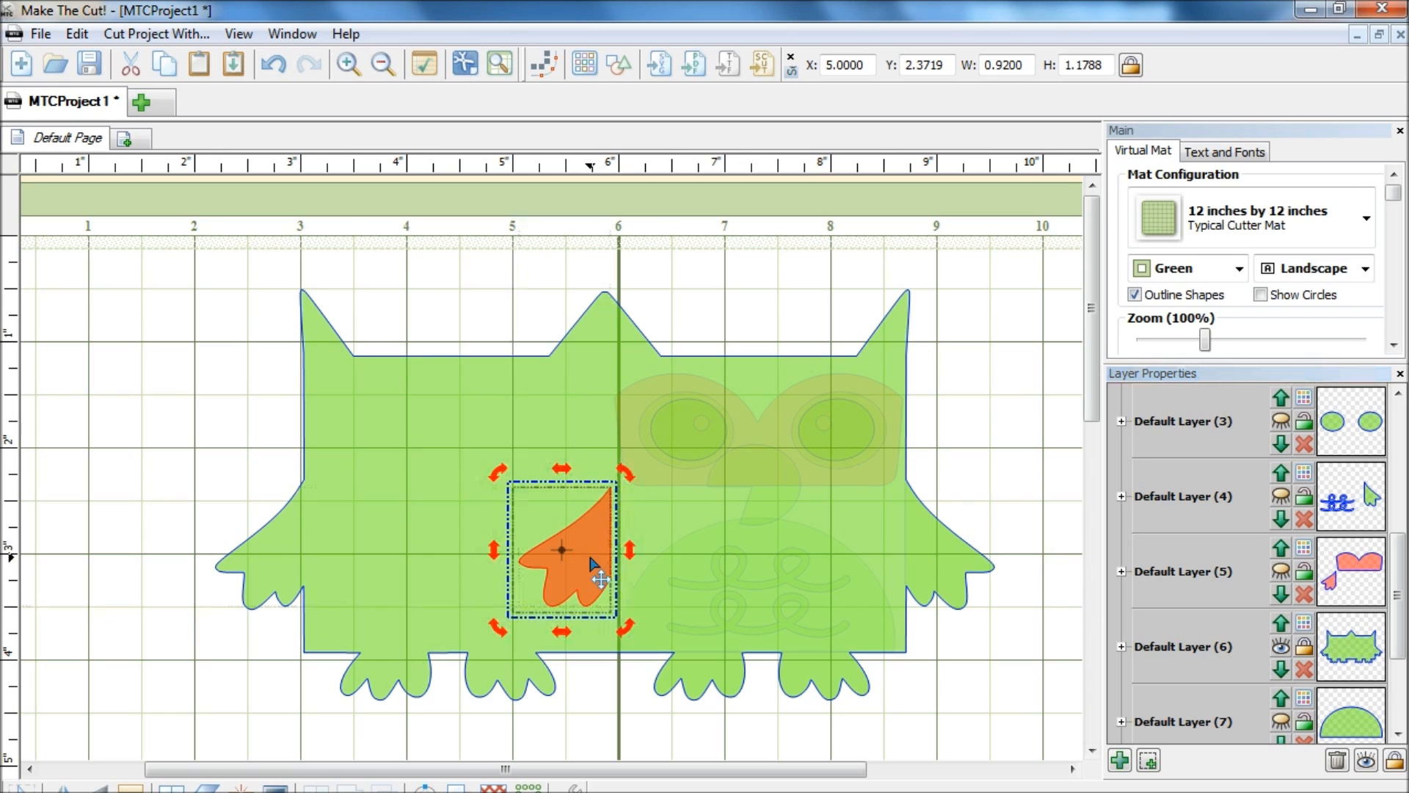
- Hide the eye-band layer and accept a shadow layer for the wing copy
key("Ctrl+h")
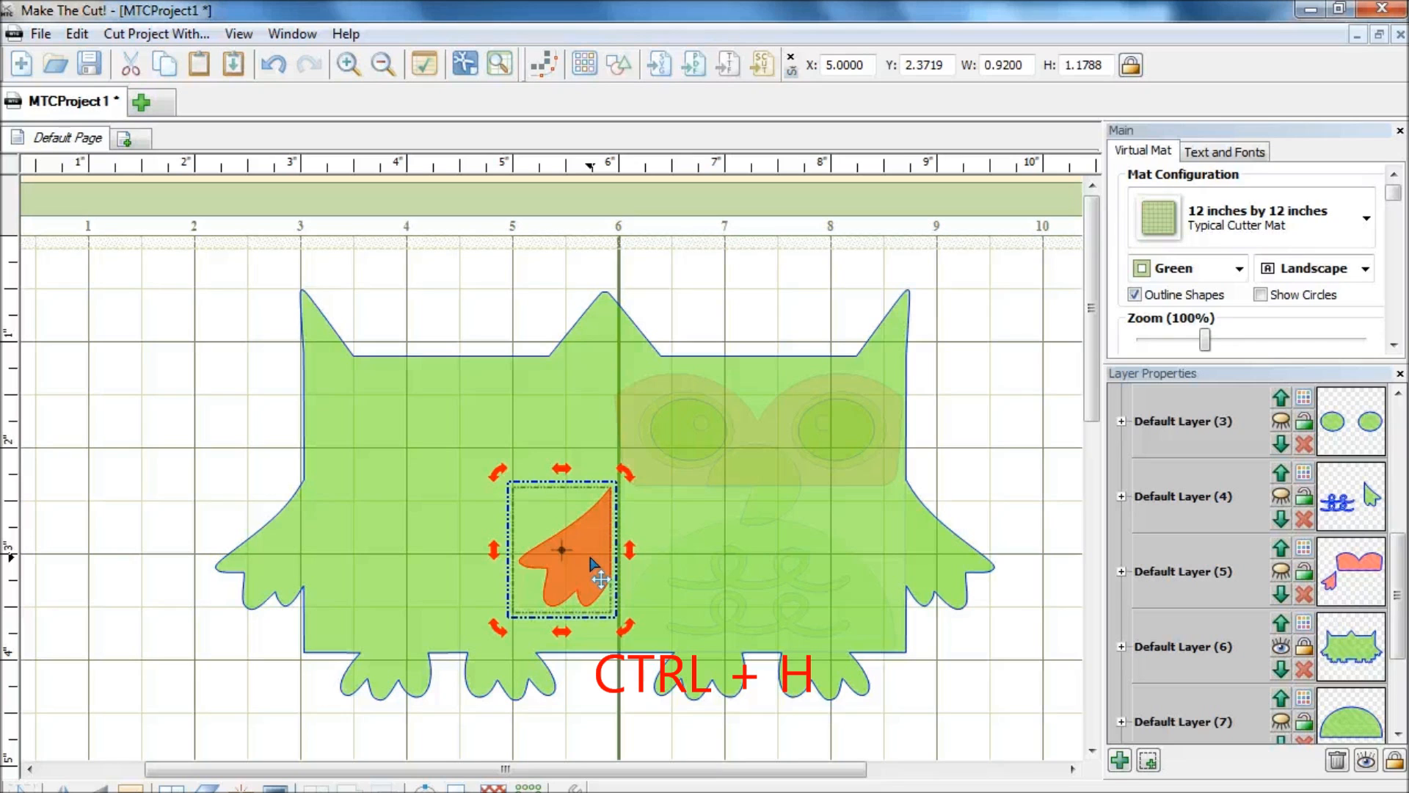
key("ctrl+h")
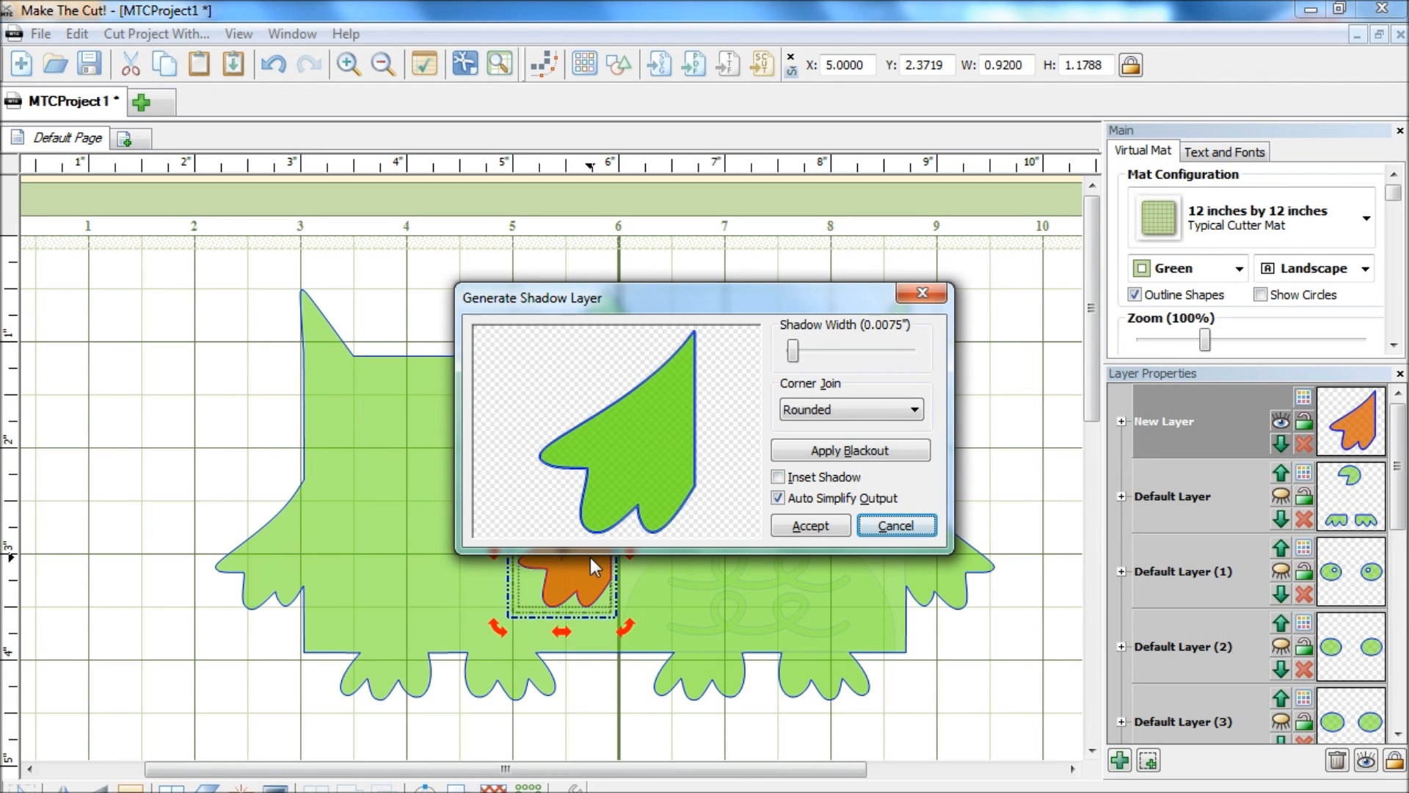
left_click(810, 525)
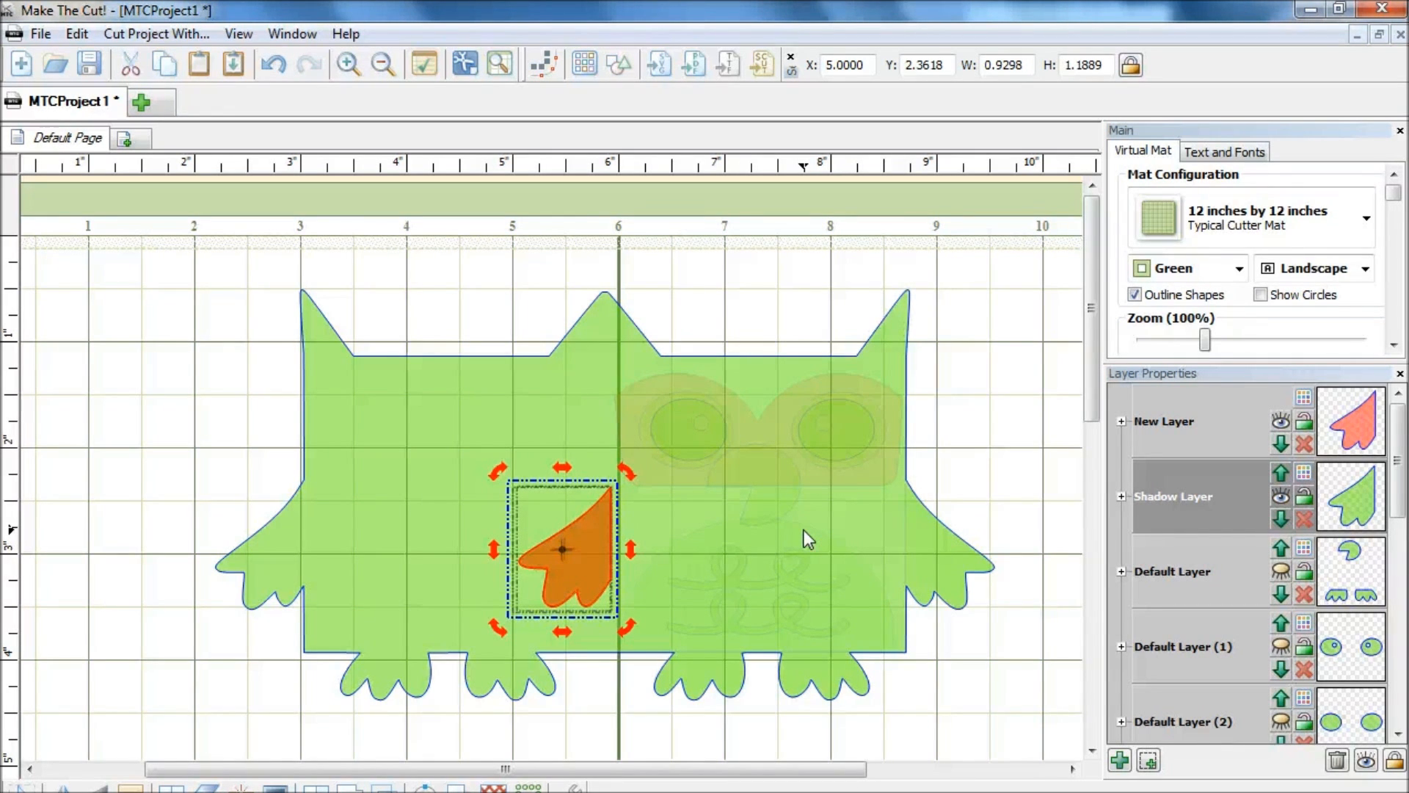
- Weld the wing with its shadow into one outline and zoom in on it
key("Ctrl+J")
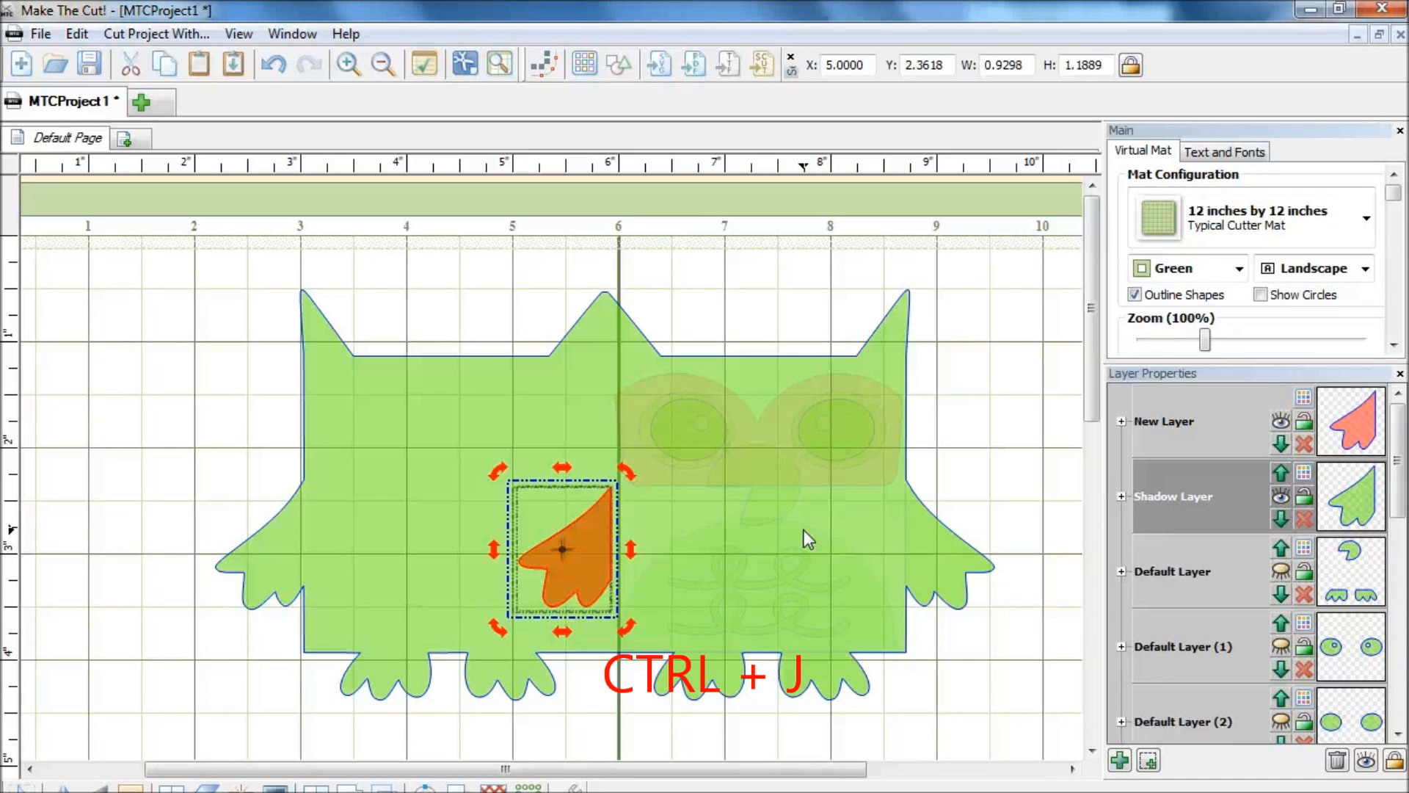
key("Ctrl+J")
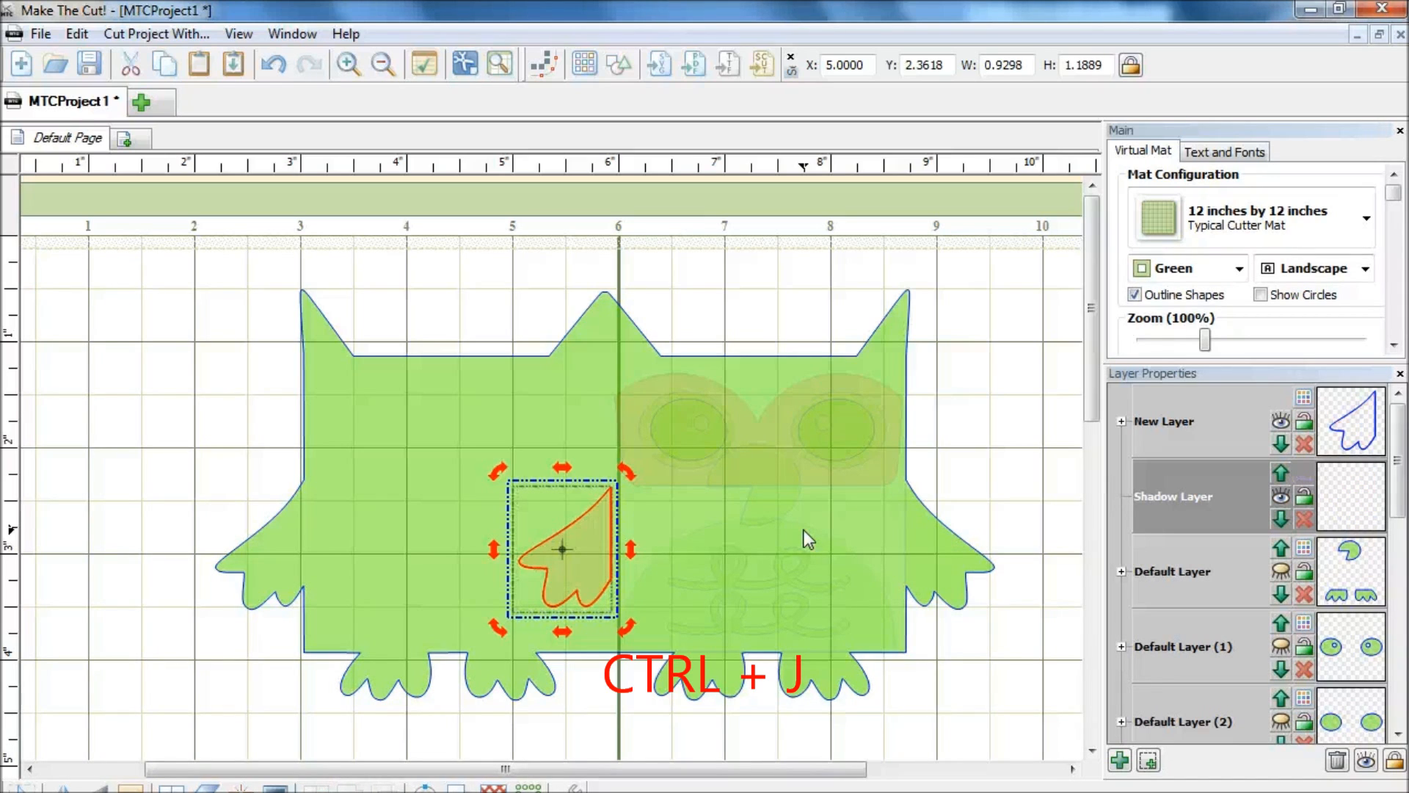
key("ctrl+j")
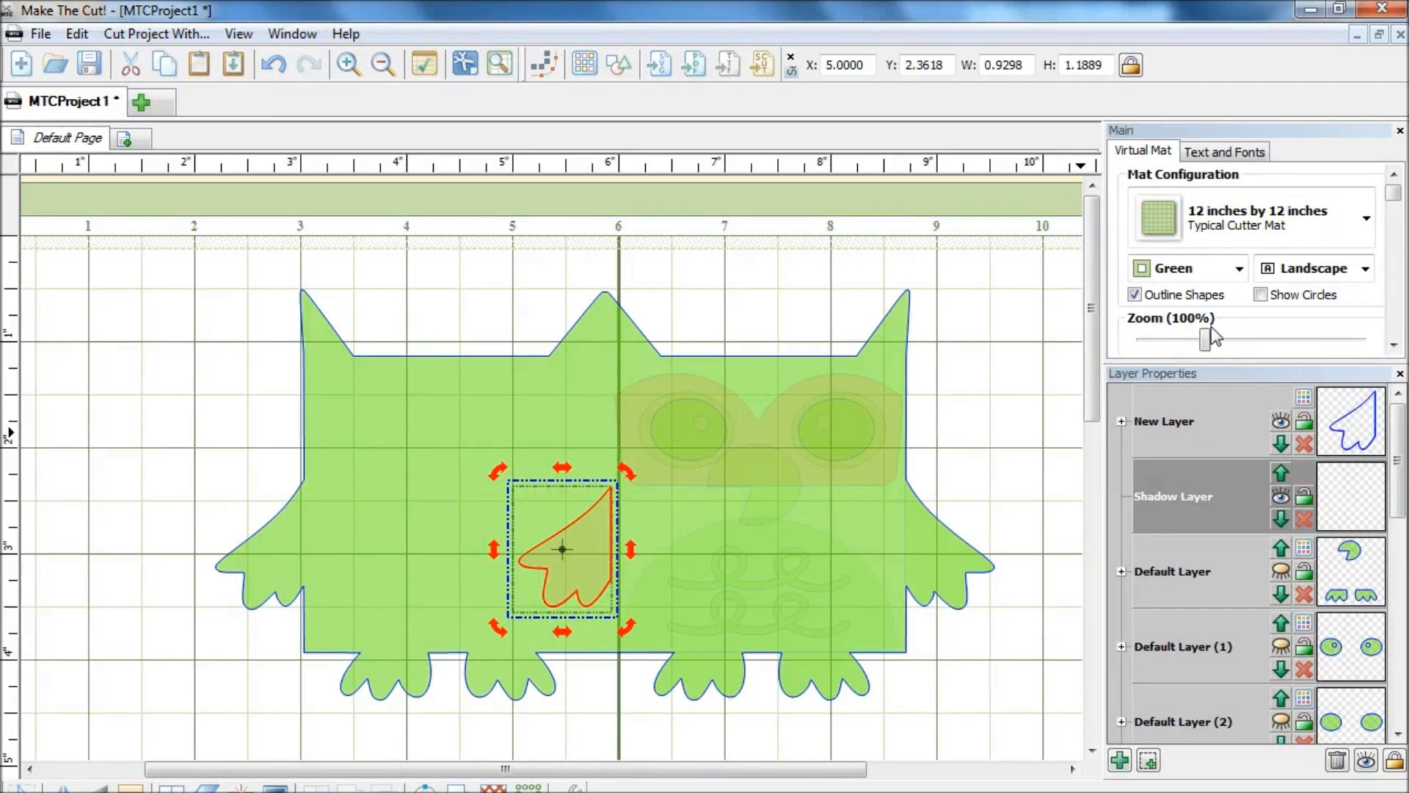
left_click_drag(1207, 337, 1274, 338)
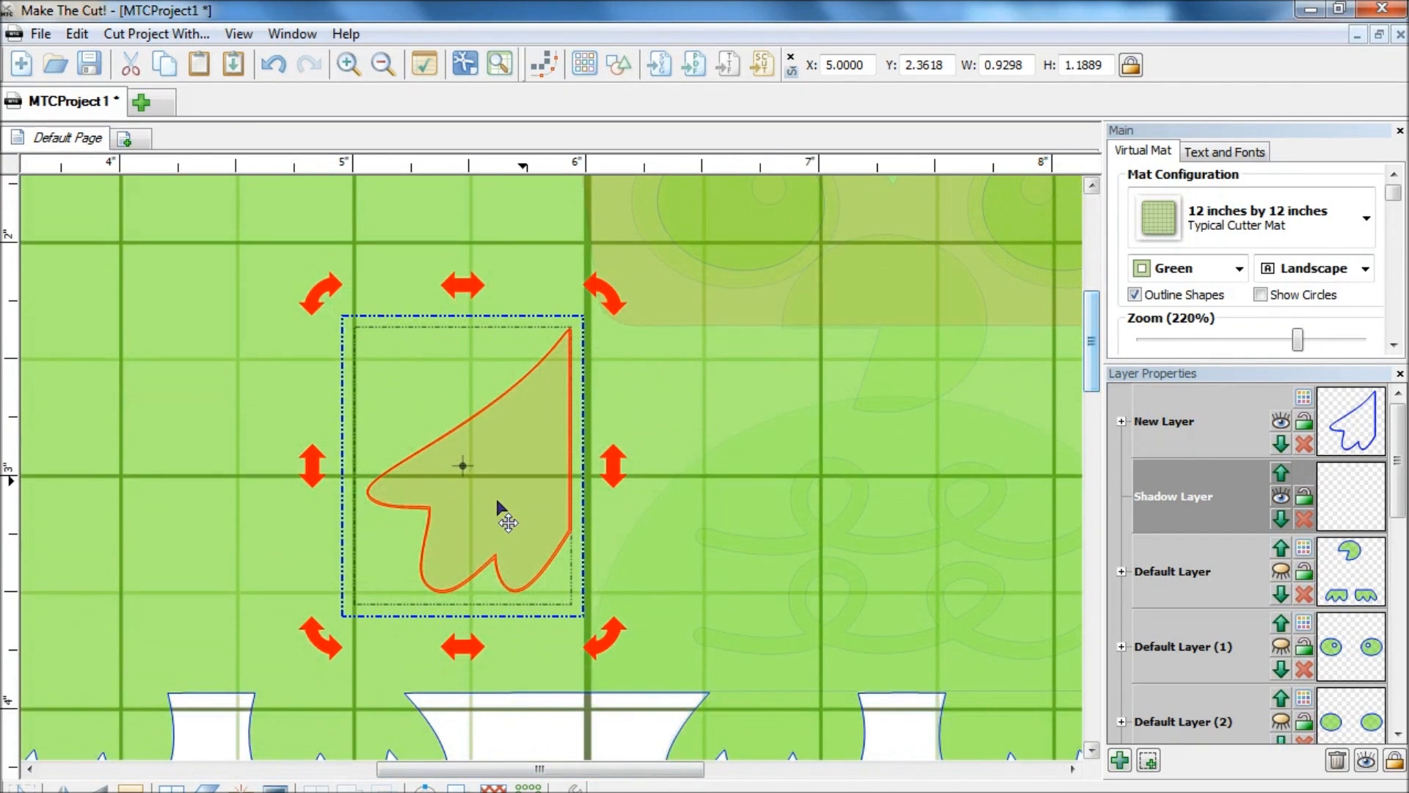
mouse_move(555, 332)
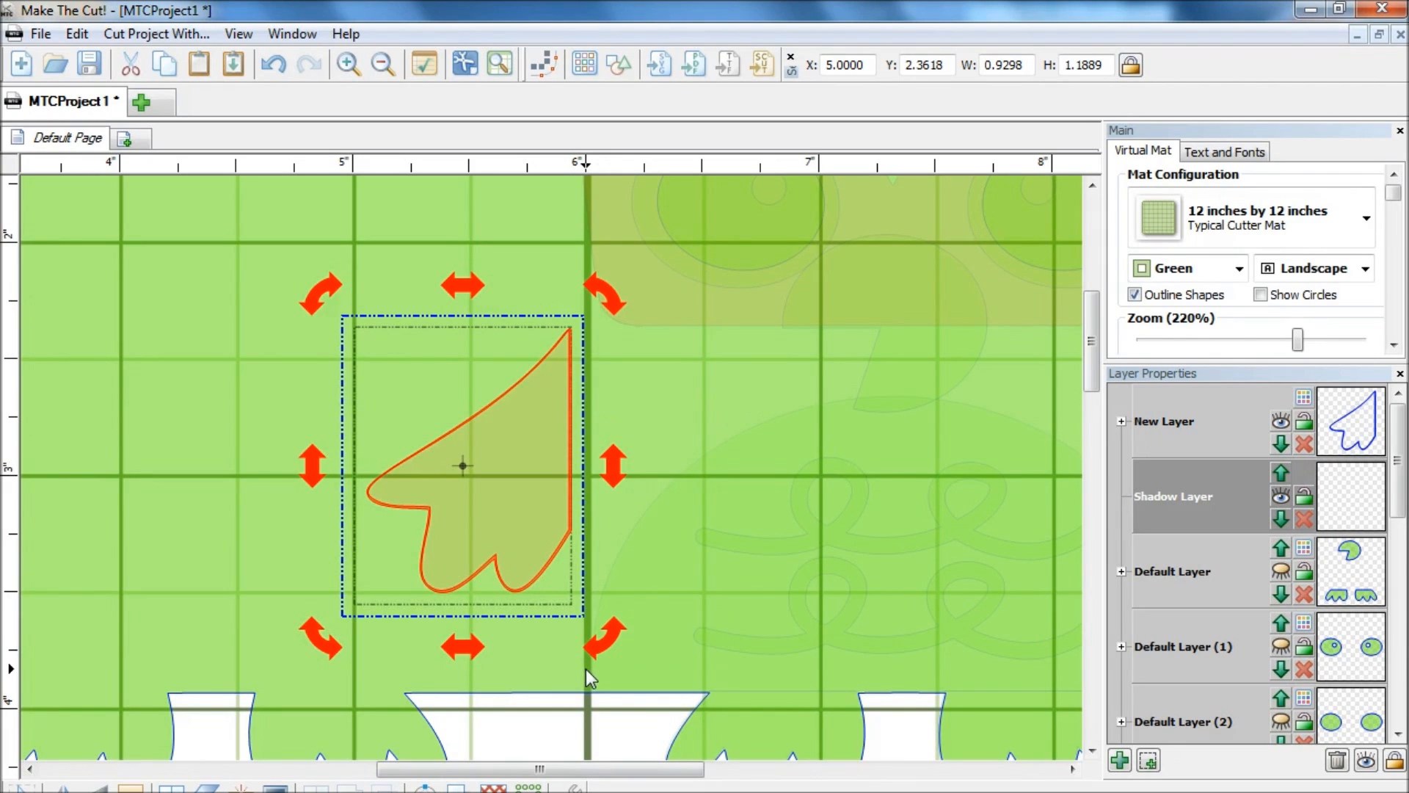
mouse_move(579, 740)
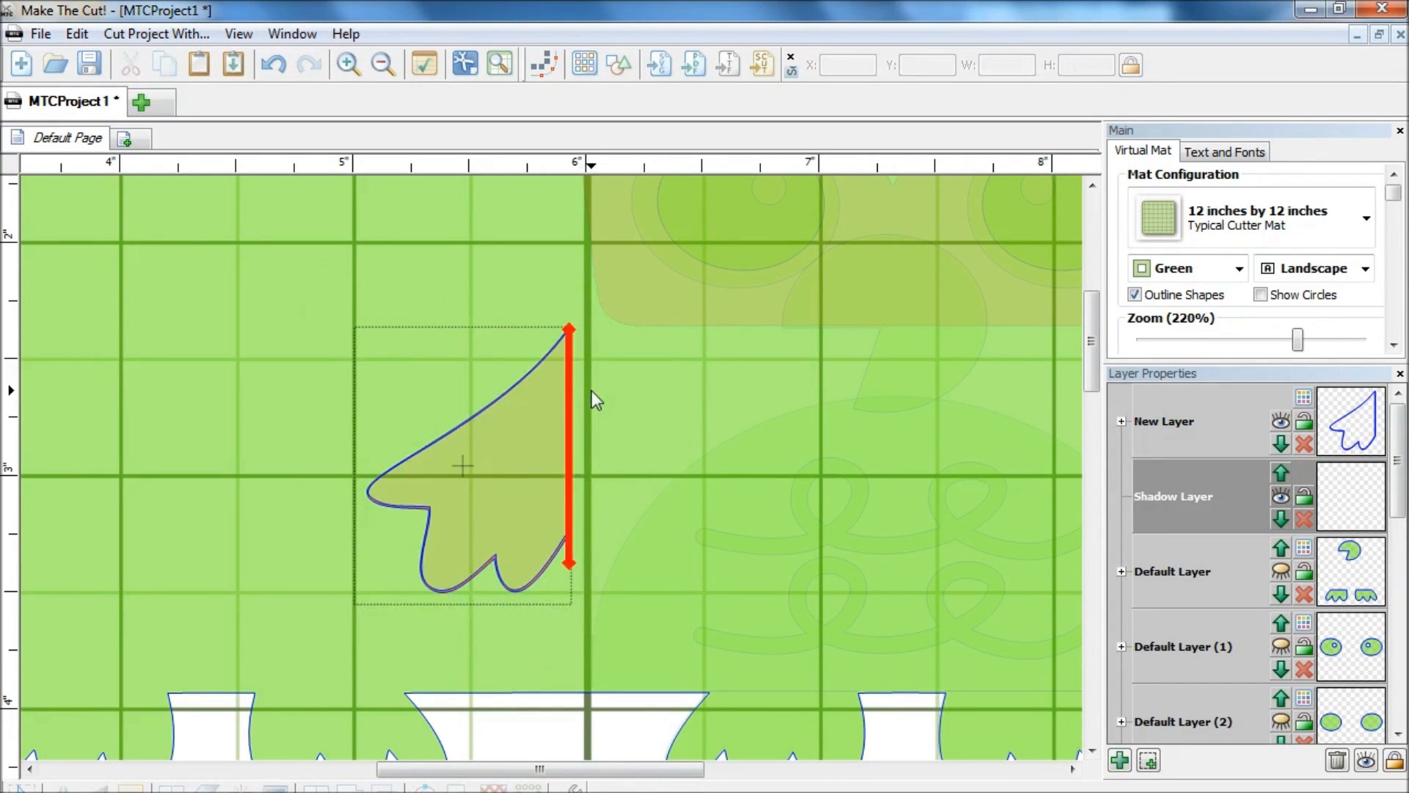
mouse_move(617, 64)
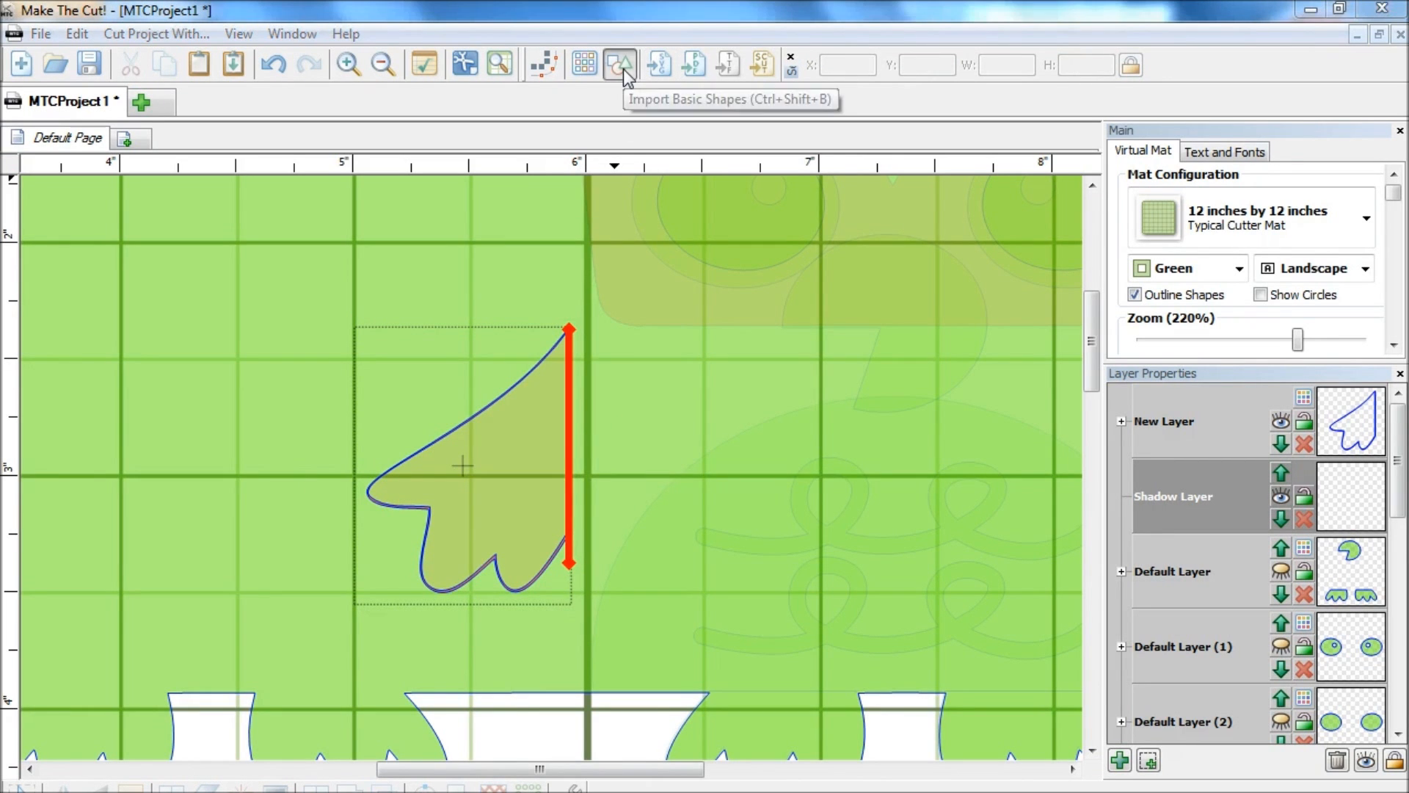
- Add a basic-shapes rectangle over the wing's right edge and select both shapes
left_click(621, 63)
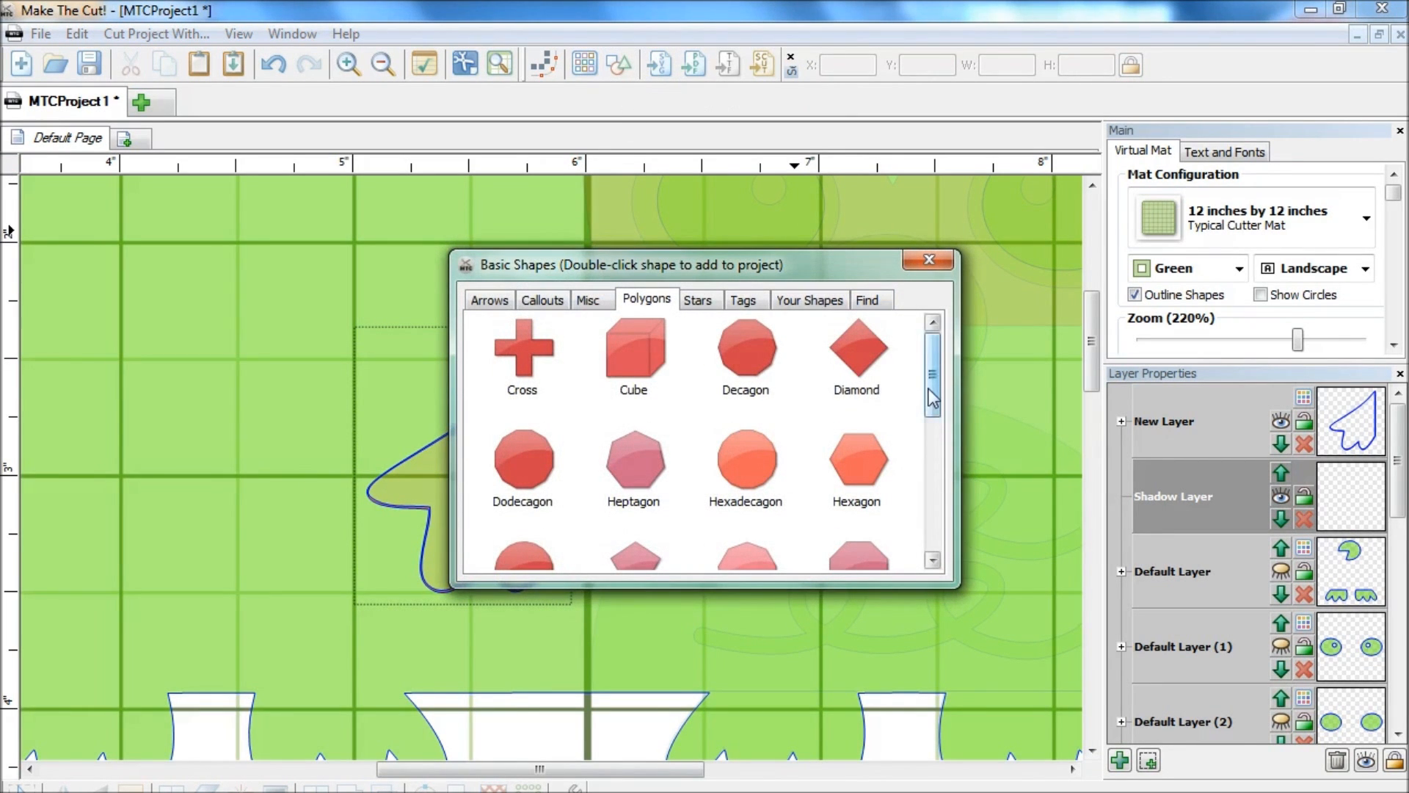
scroll("down", 3)
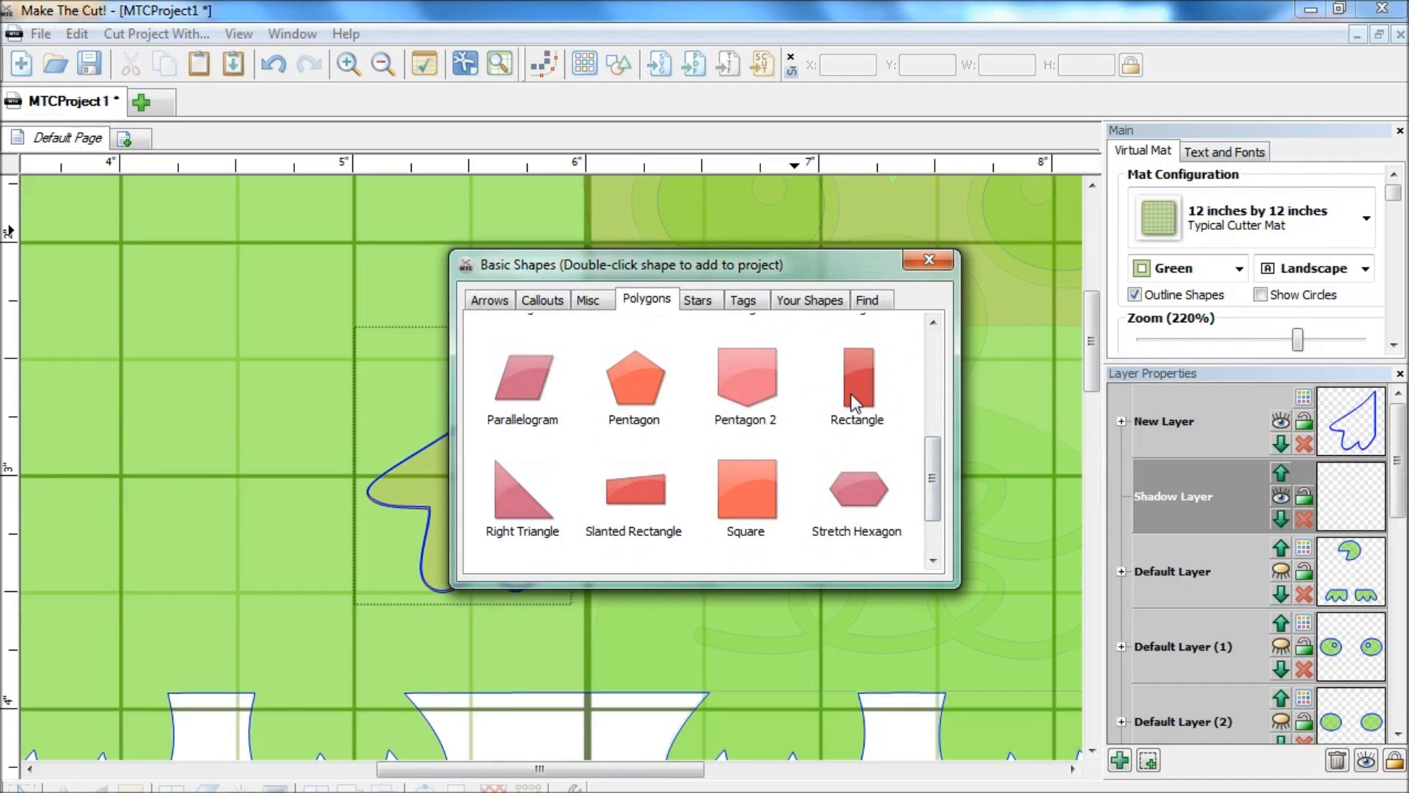
double_click(857, 384)
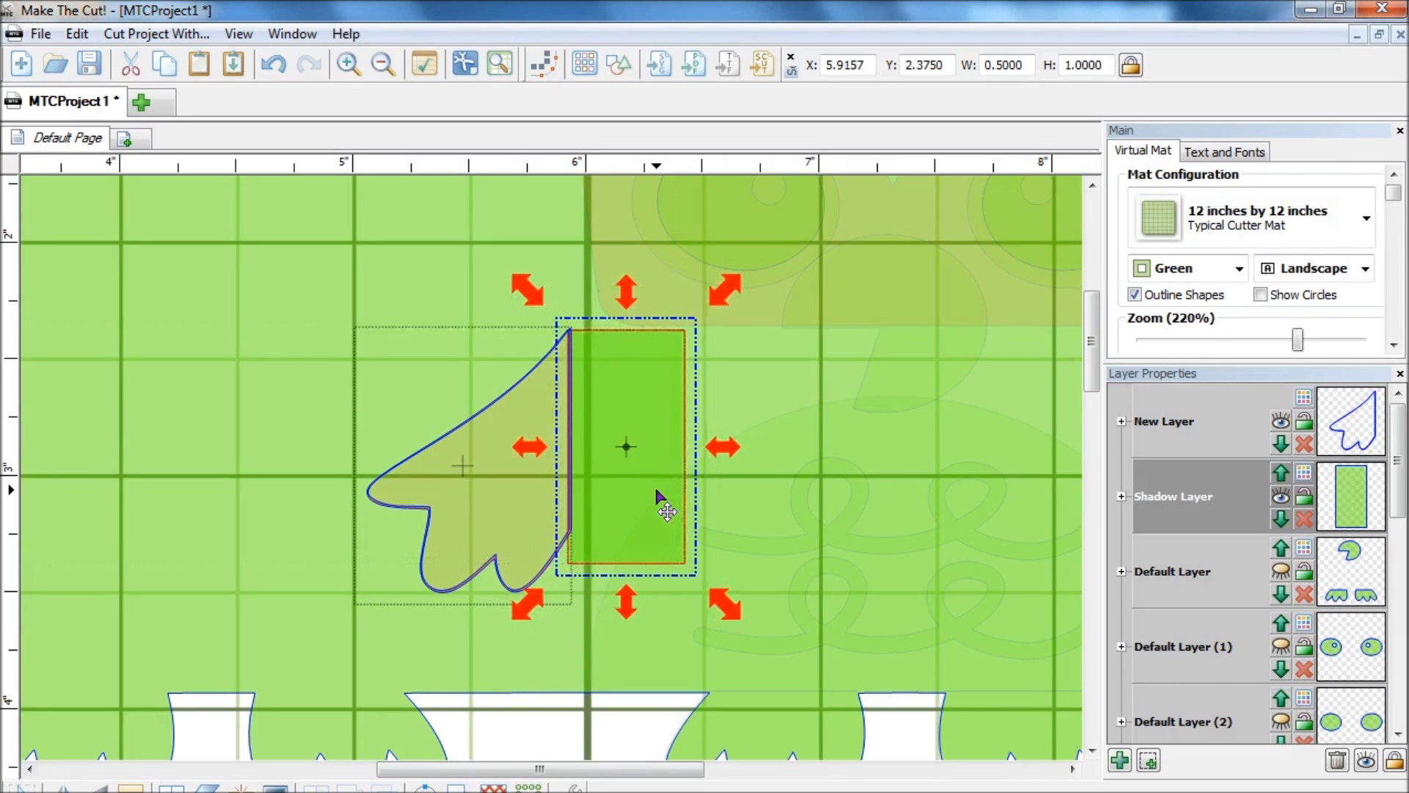
key("ctrl+a")
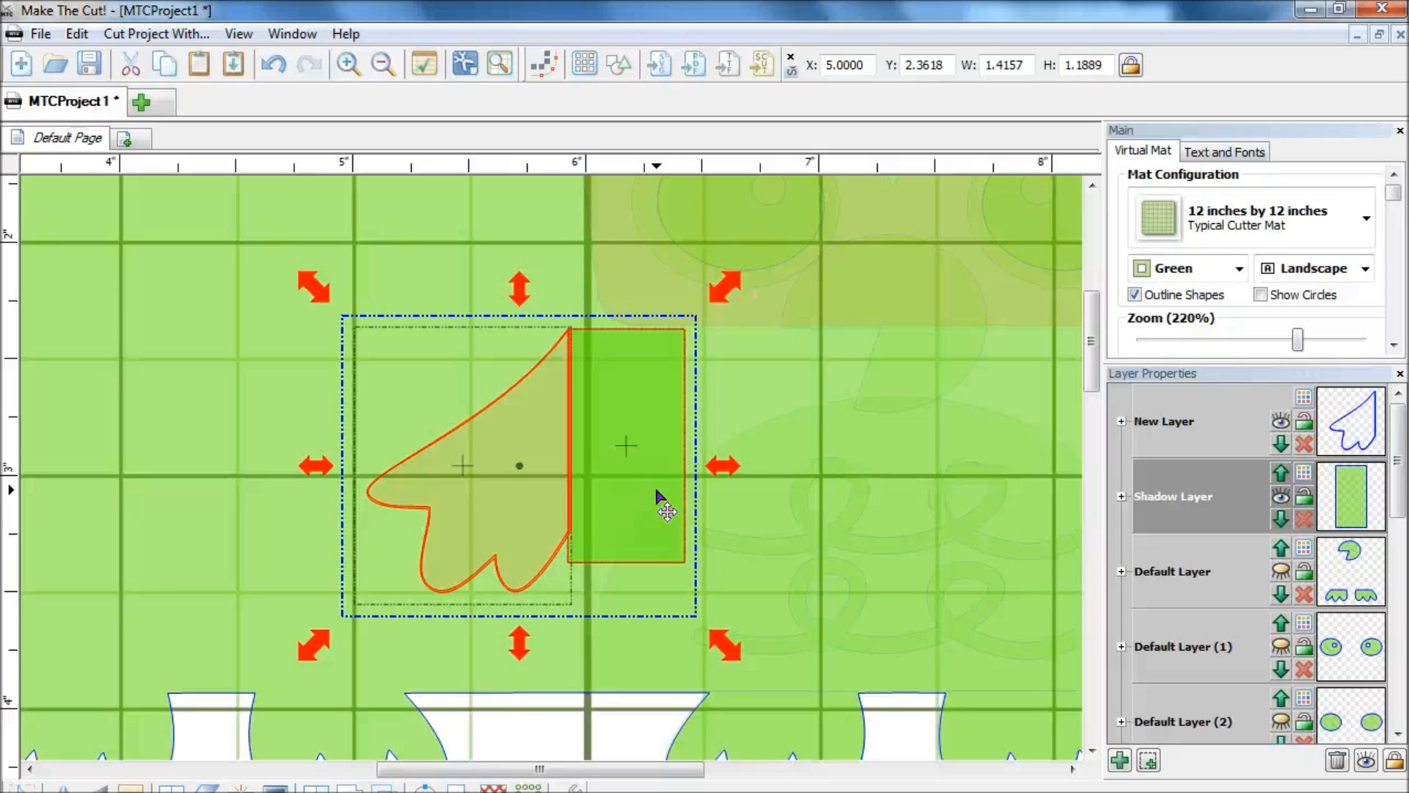
- Subtract the rectangle from the wing with Boolean Join A-B Difference
key("Ctrl+U")
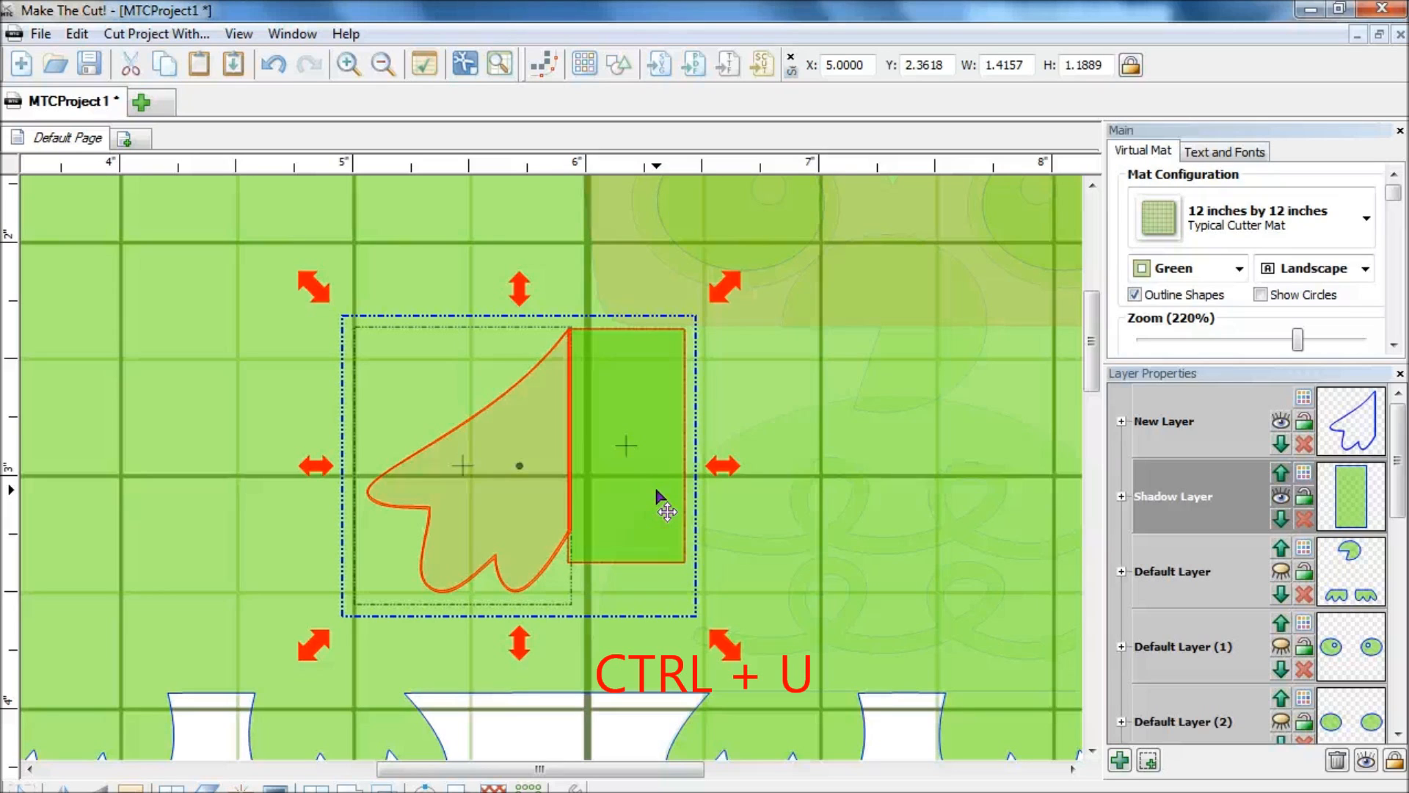
key("ctrl+u")
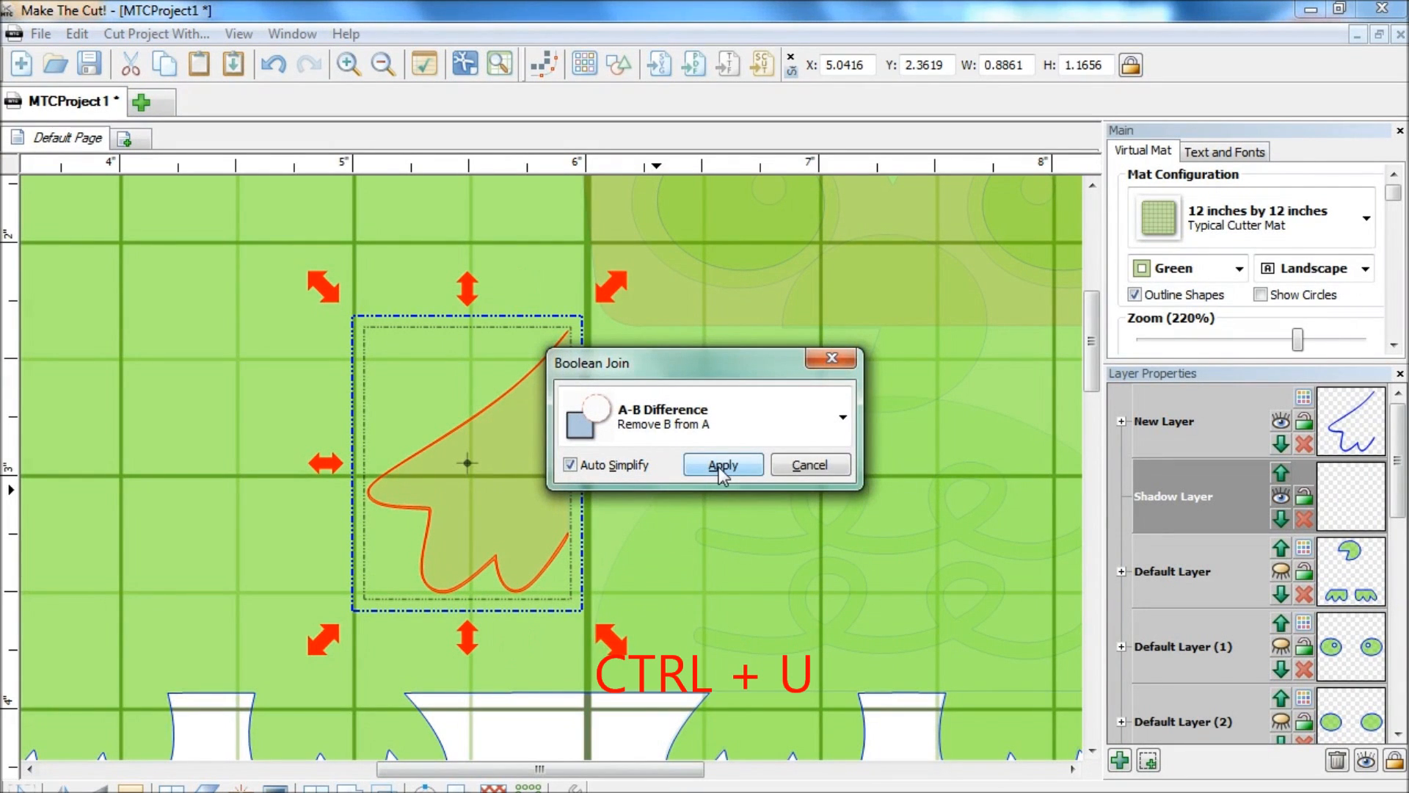
left_click(723, 463)
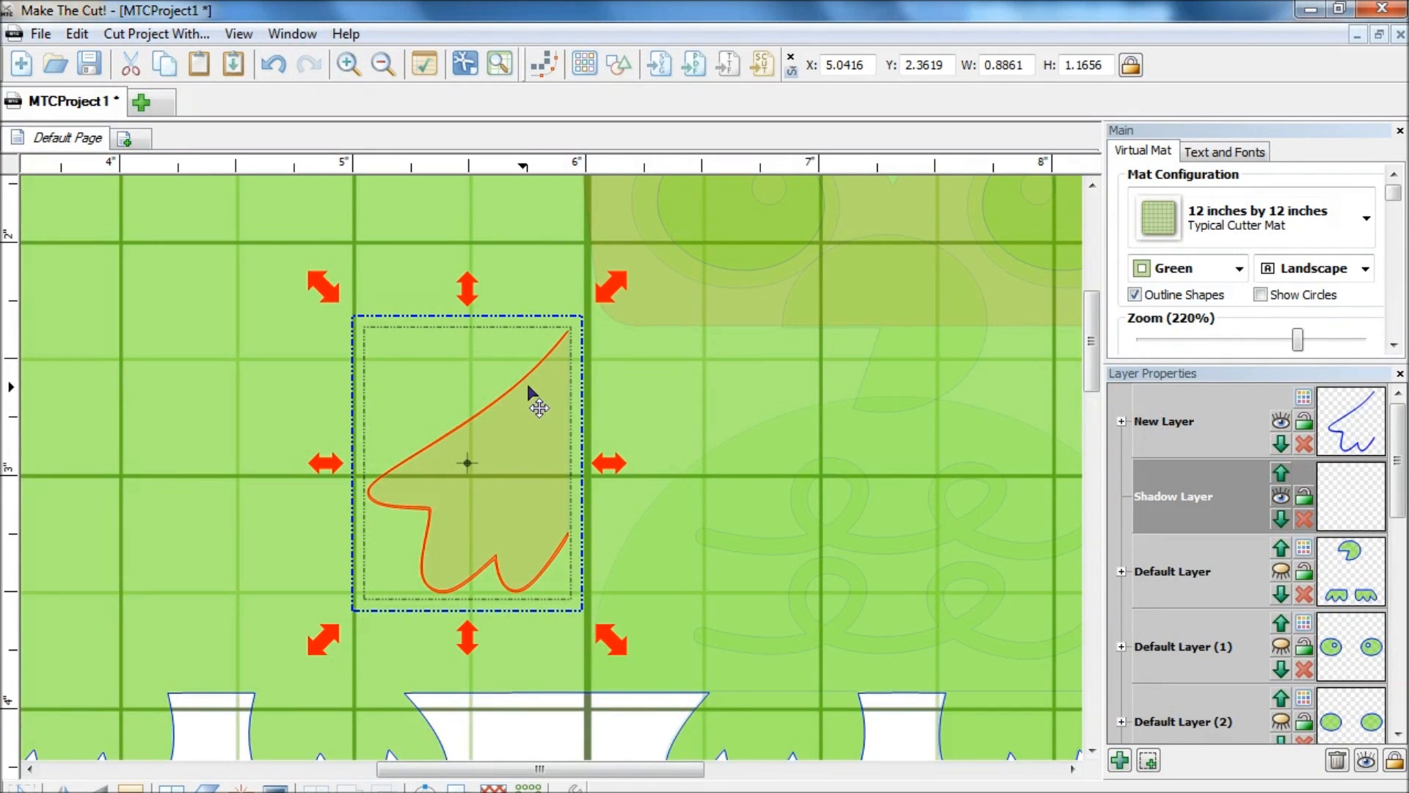
mouse_move(576, 584)
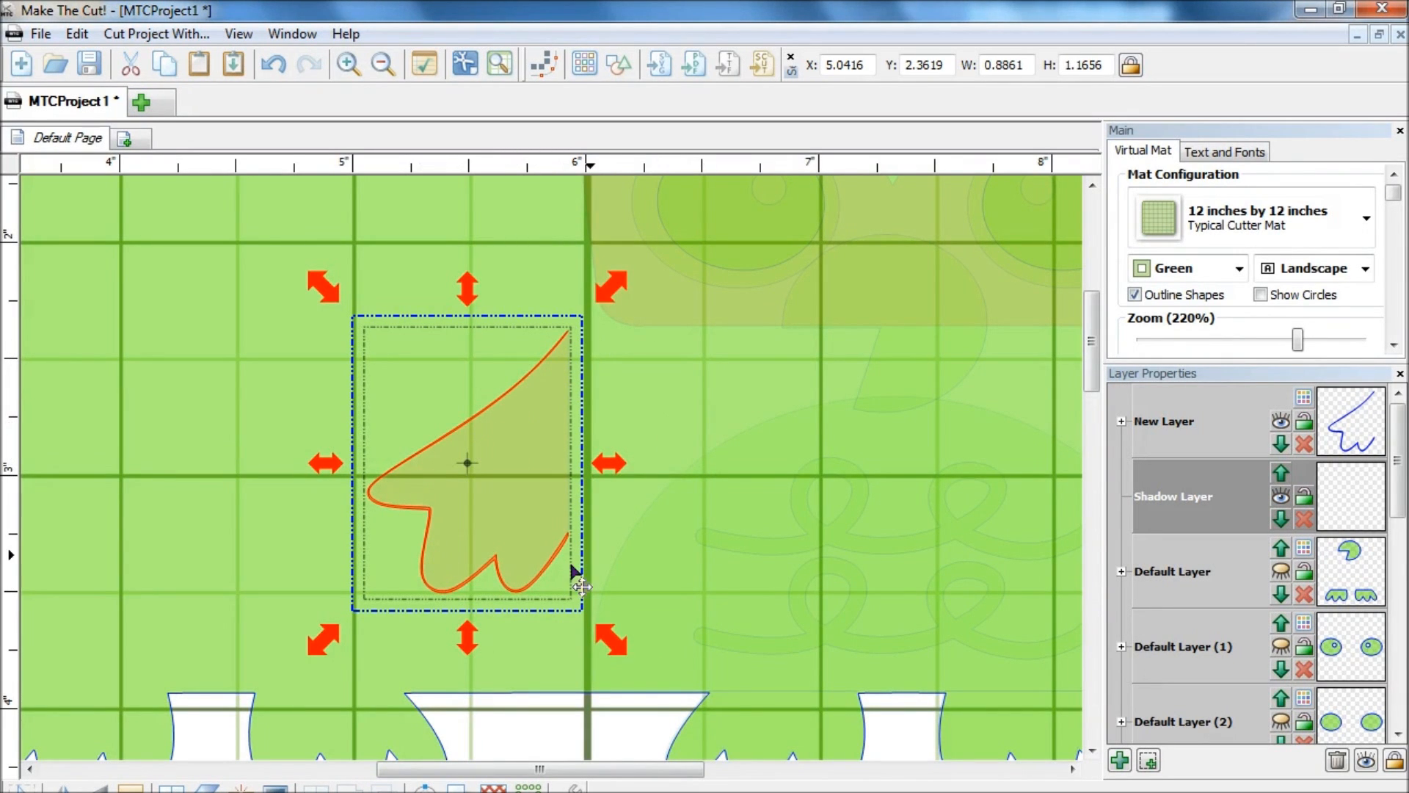
mouse_move(583, 356)
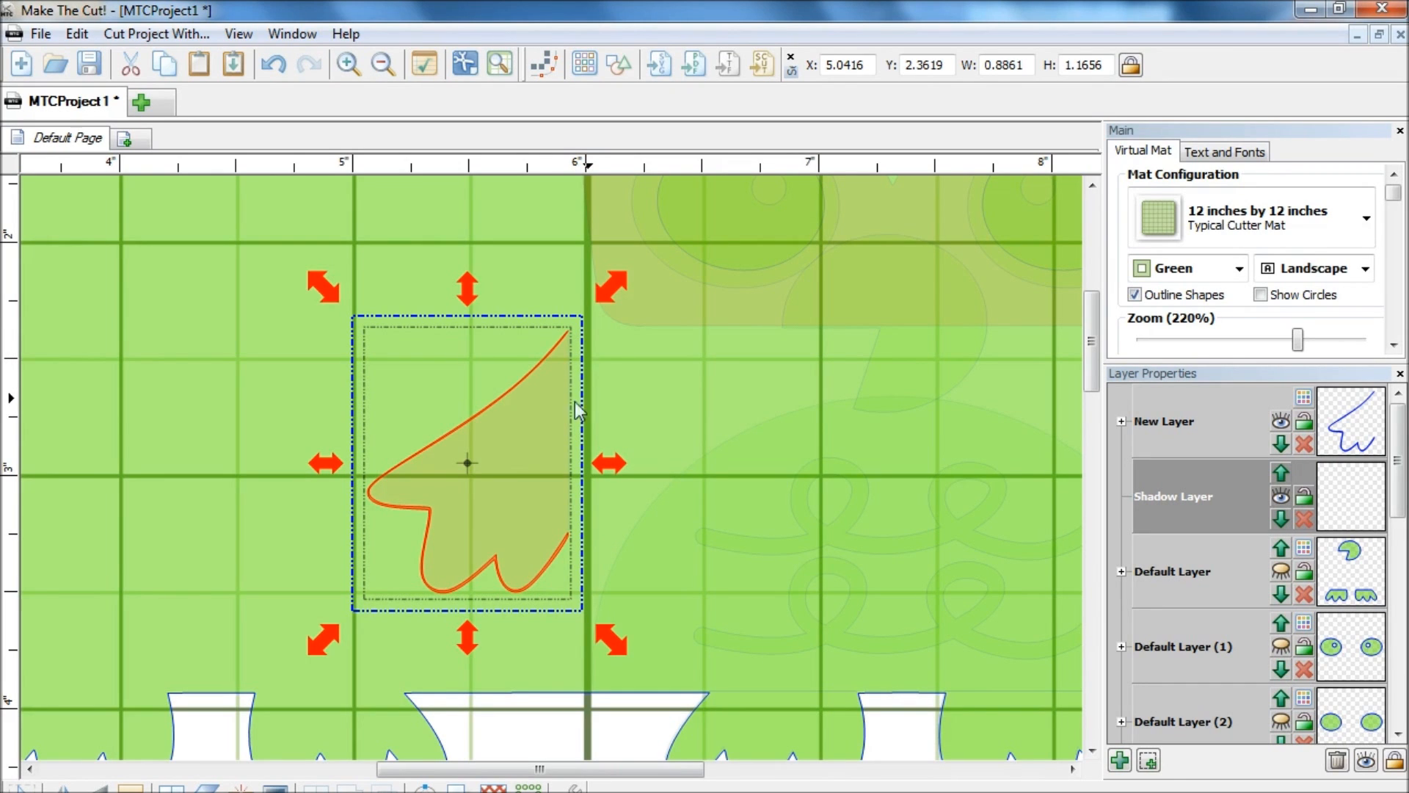
mouse_move(591, 537)
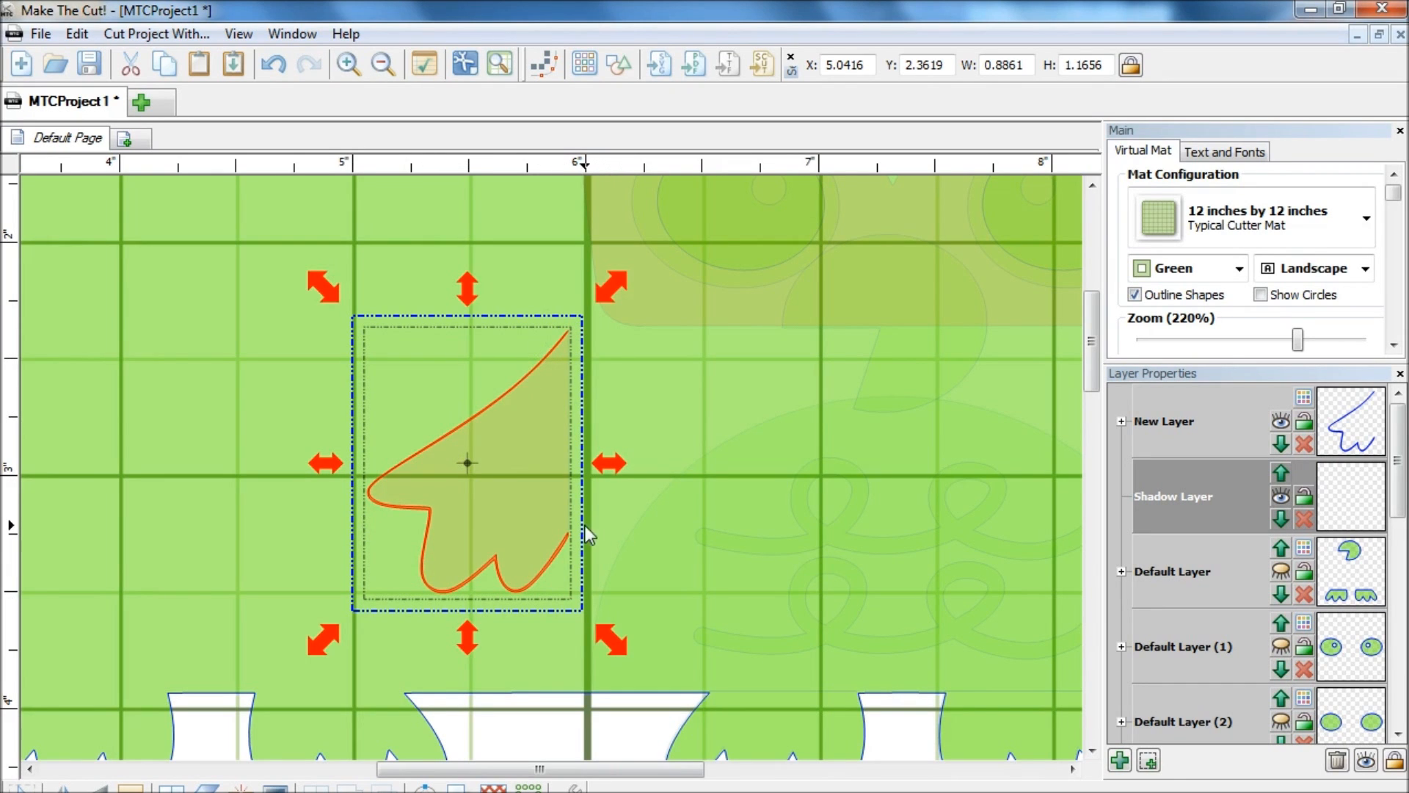
mouse_move(594, 544)
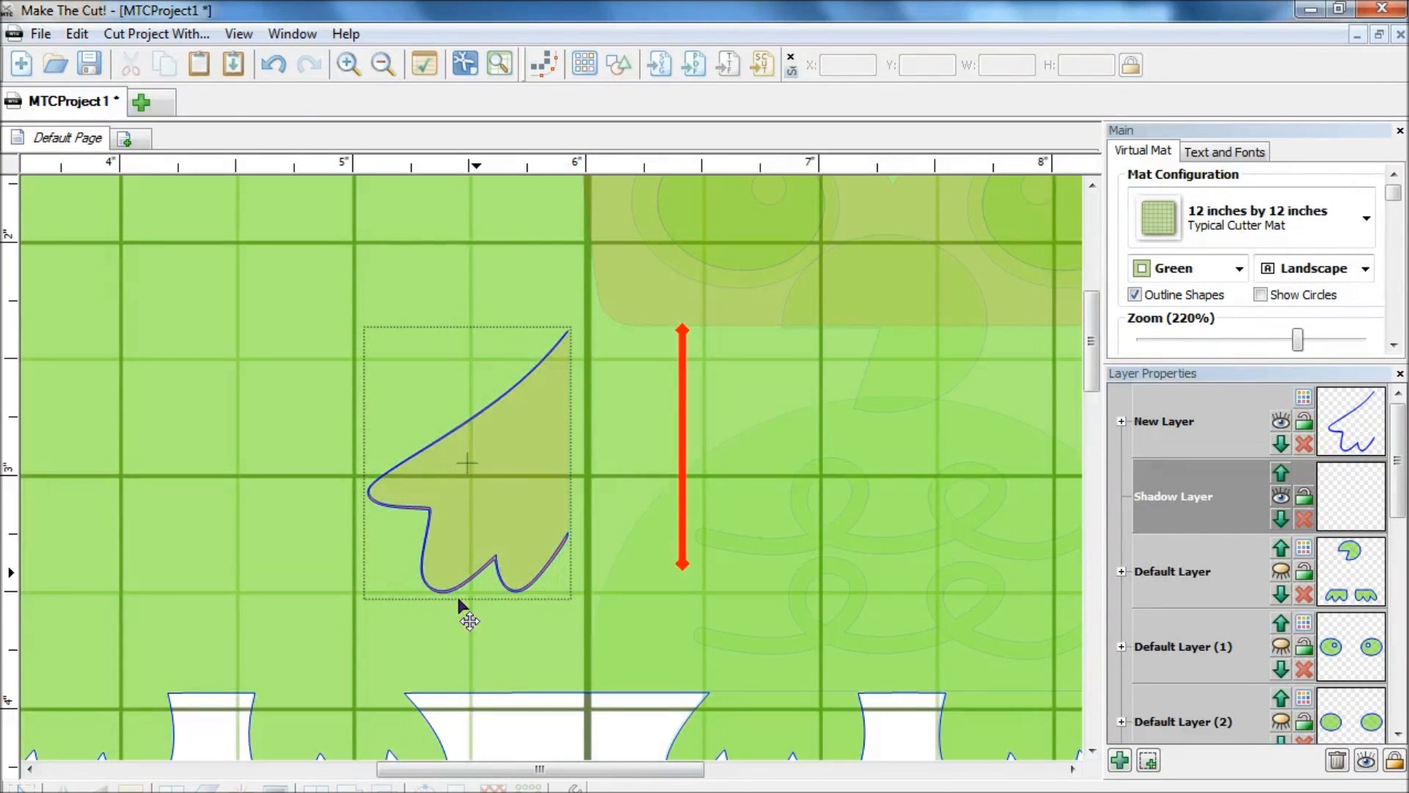
mouse_move(611, 359)
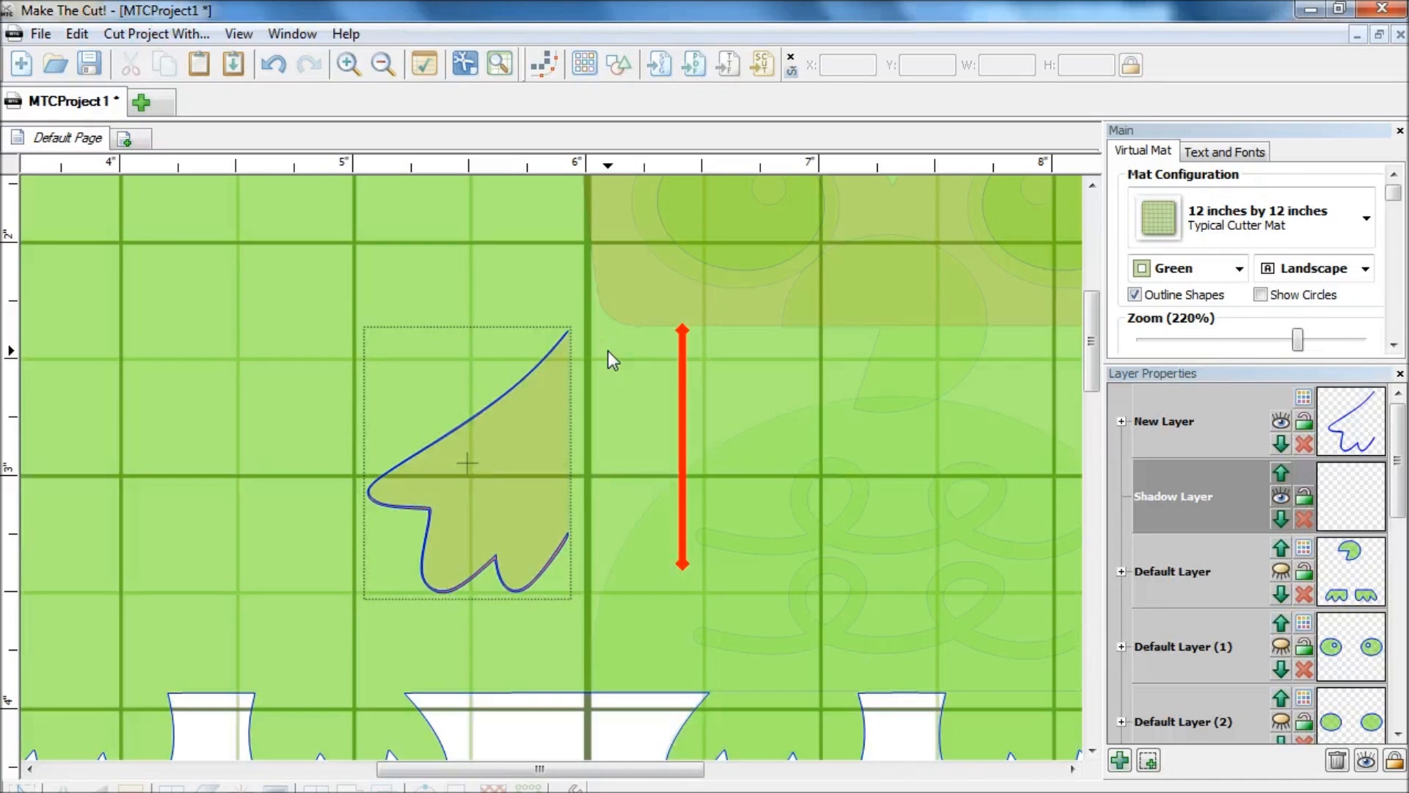
mouse_move(636, 523)
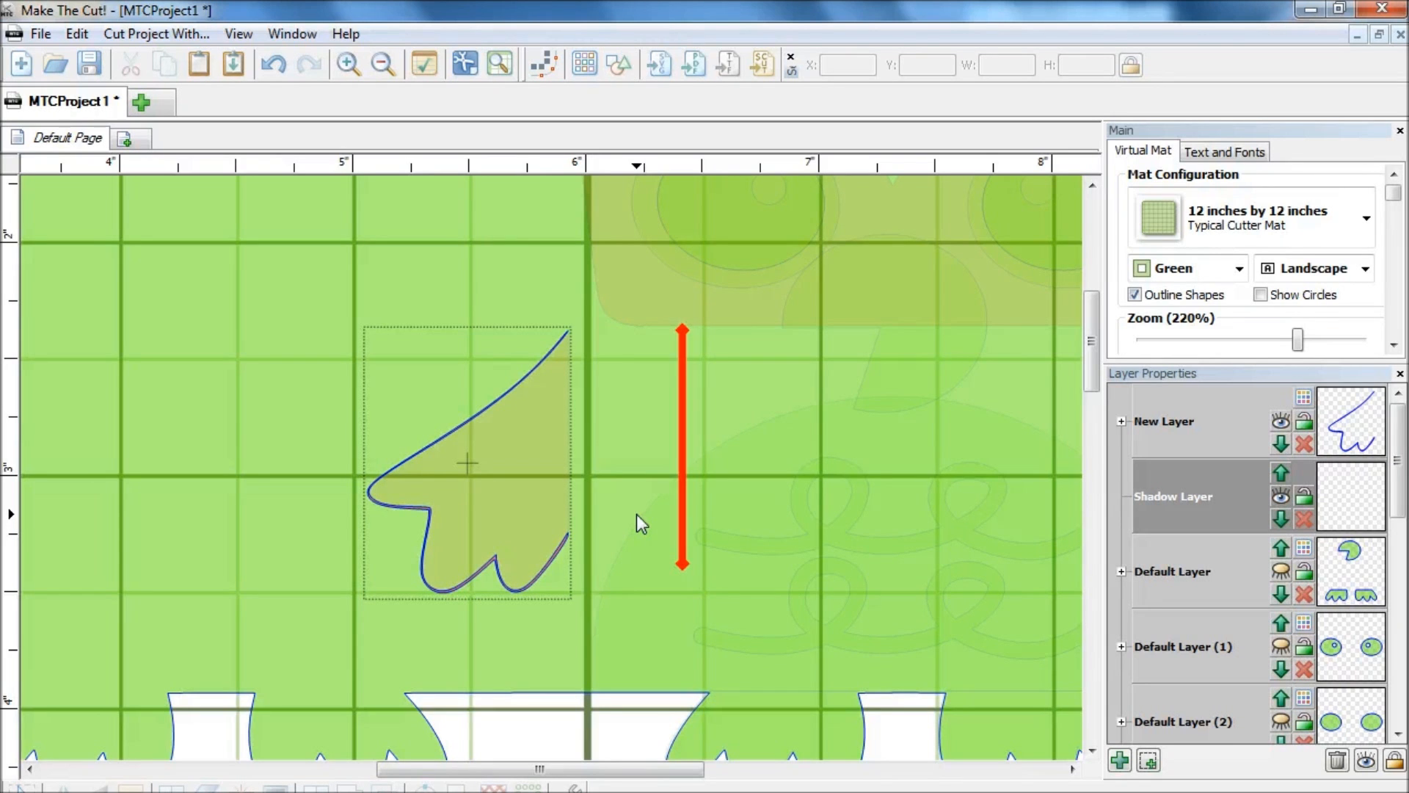
mouse_move(568, 563)
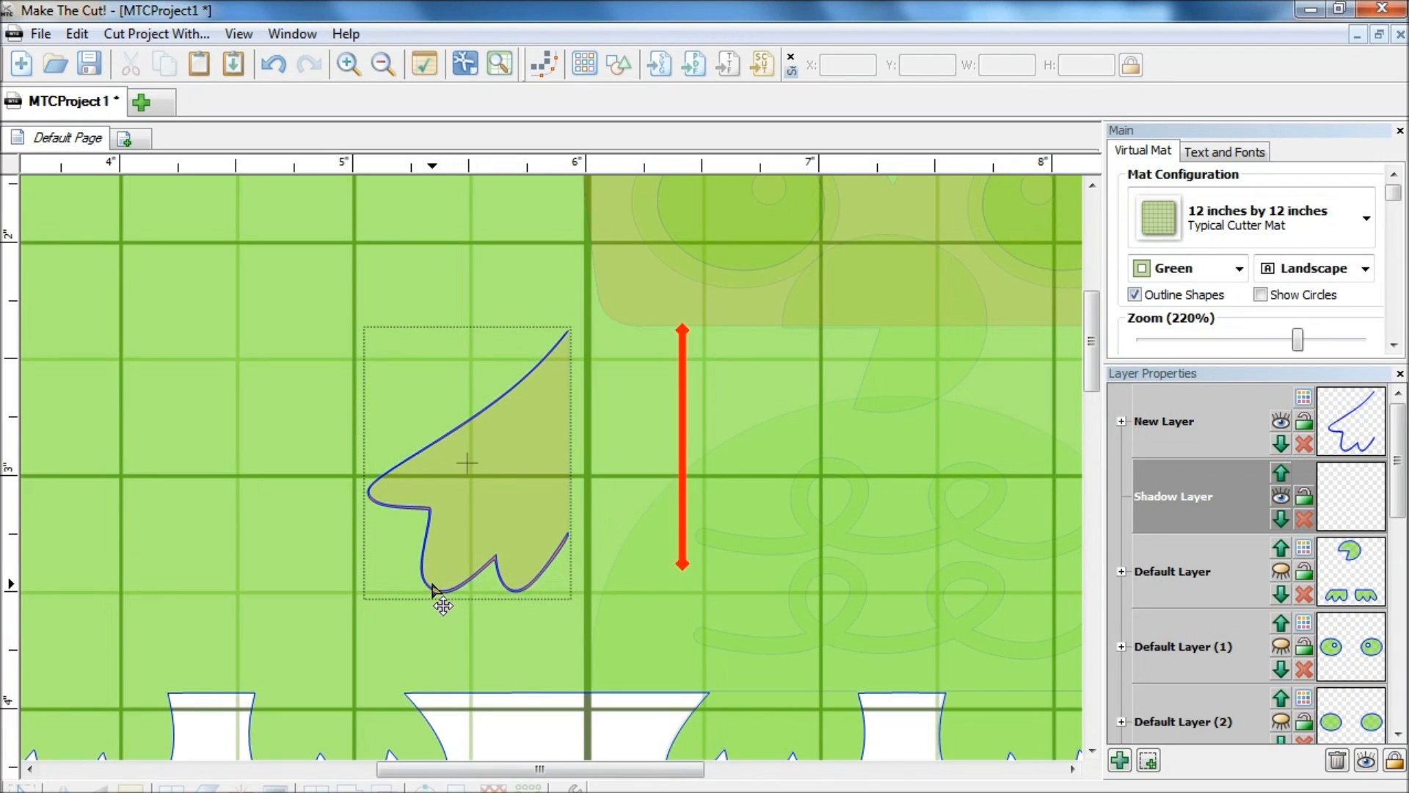
mouse_move(536, 354)
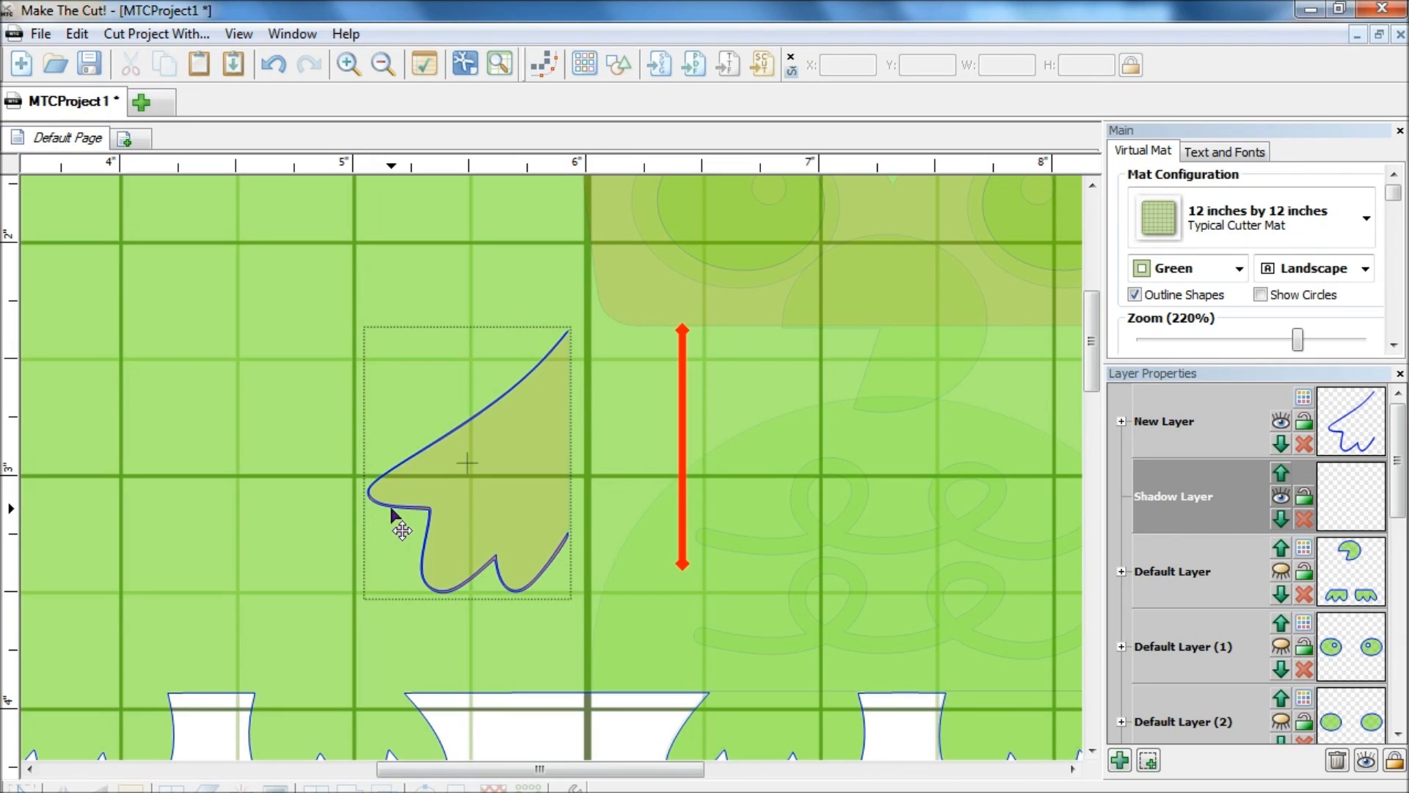
mouse_move(403, 543)
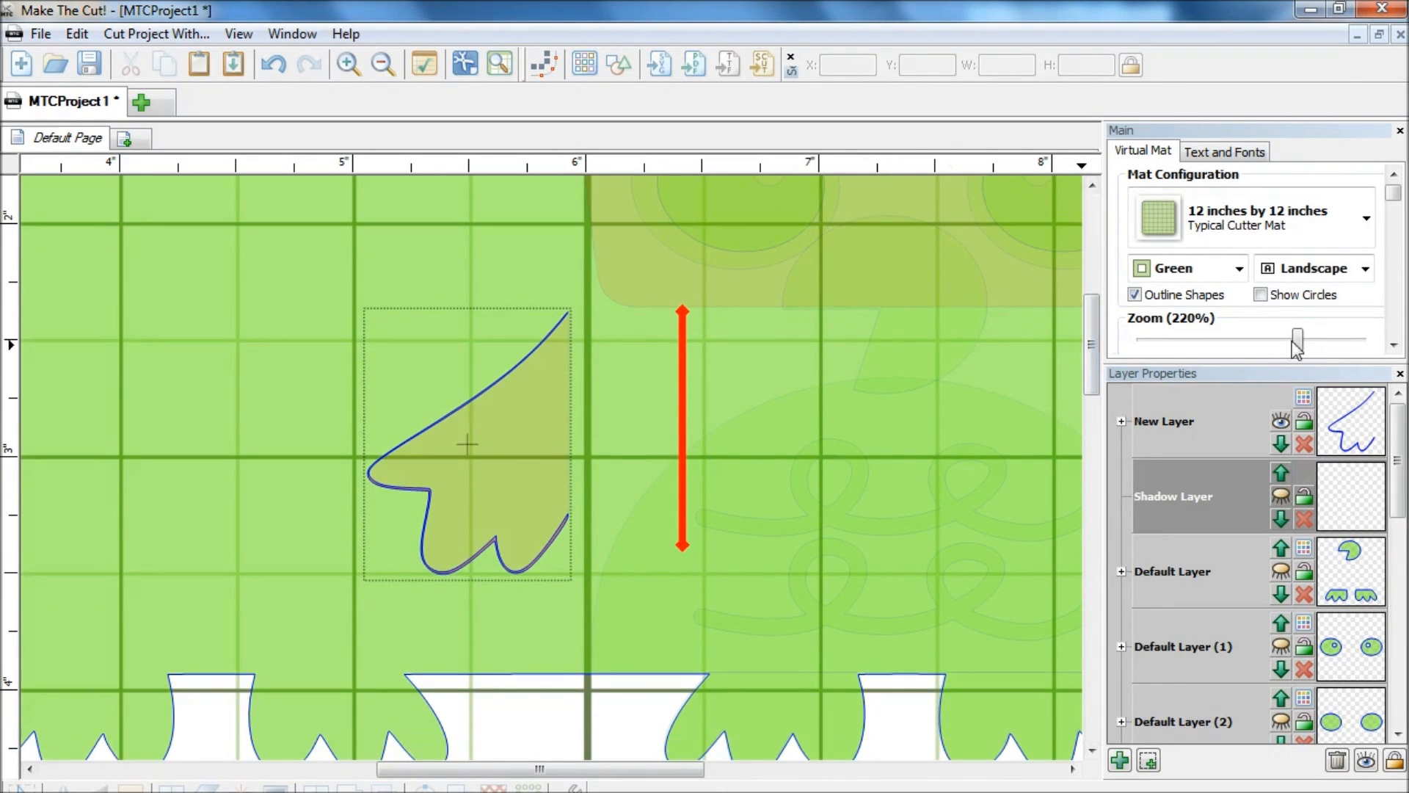
- Zoom the Virtual Mat out to 100% to show the whole owl
left_click_drag(1298, 339, 1289, 340)
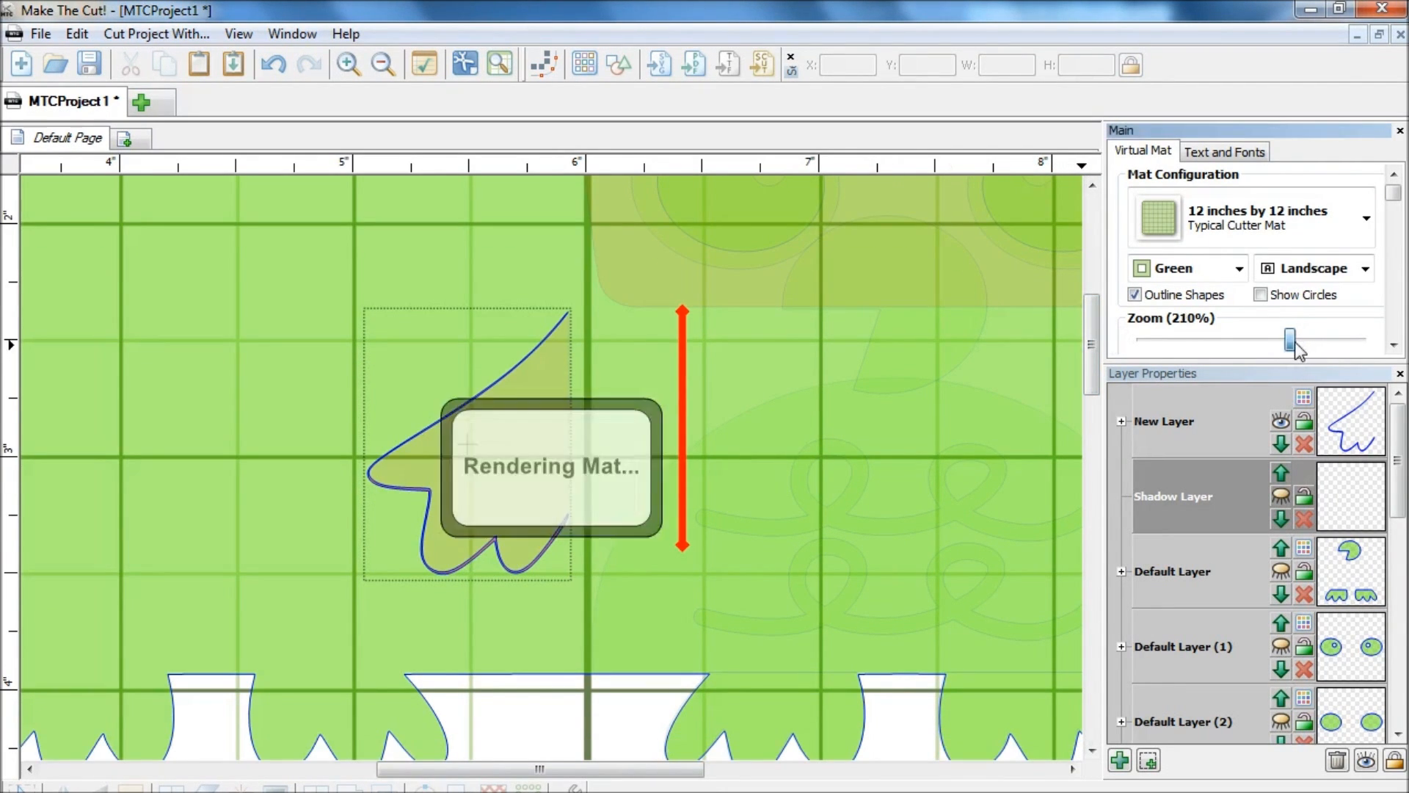
left_click_drag(1291, 340, 1282, 340)
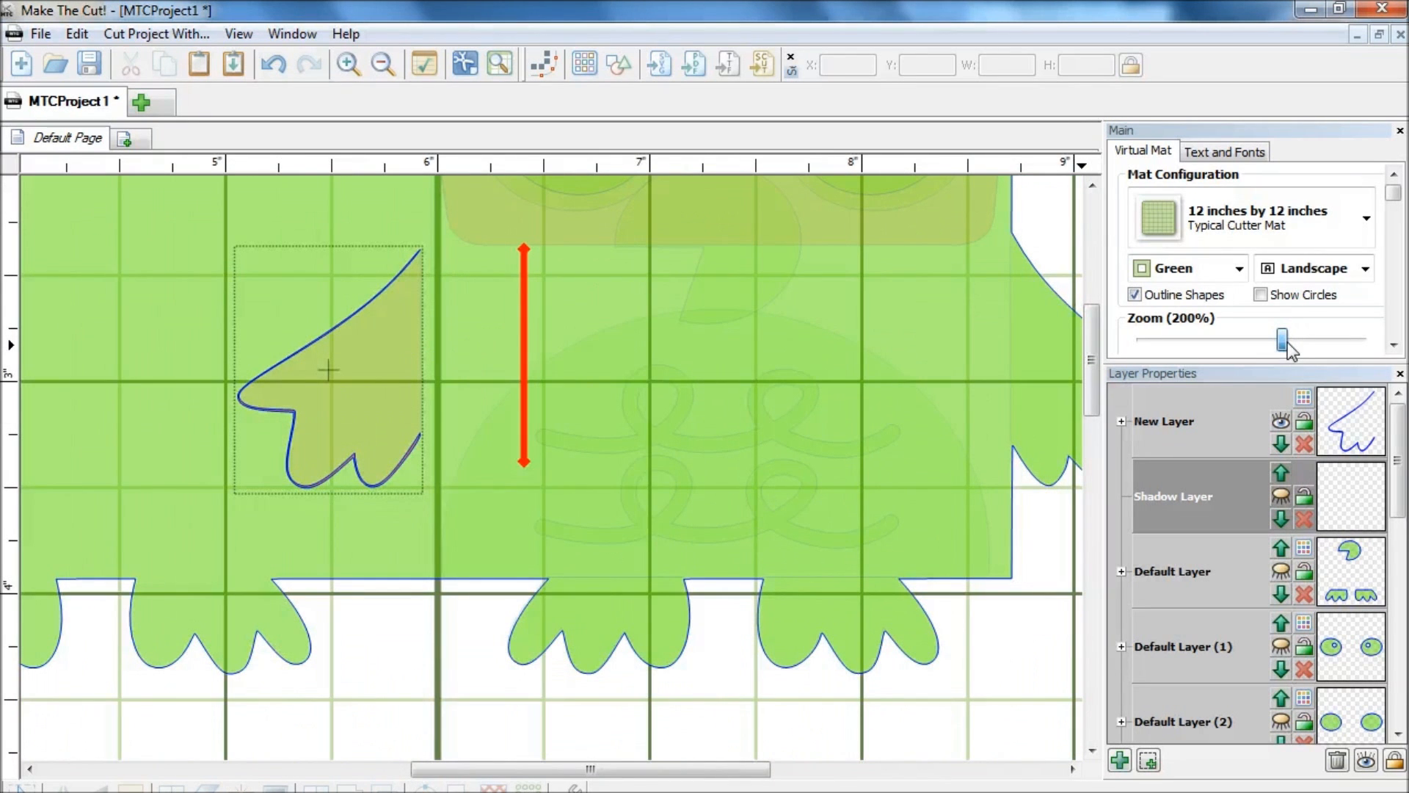
left_click_drag(1281, 340, 1268, 340)
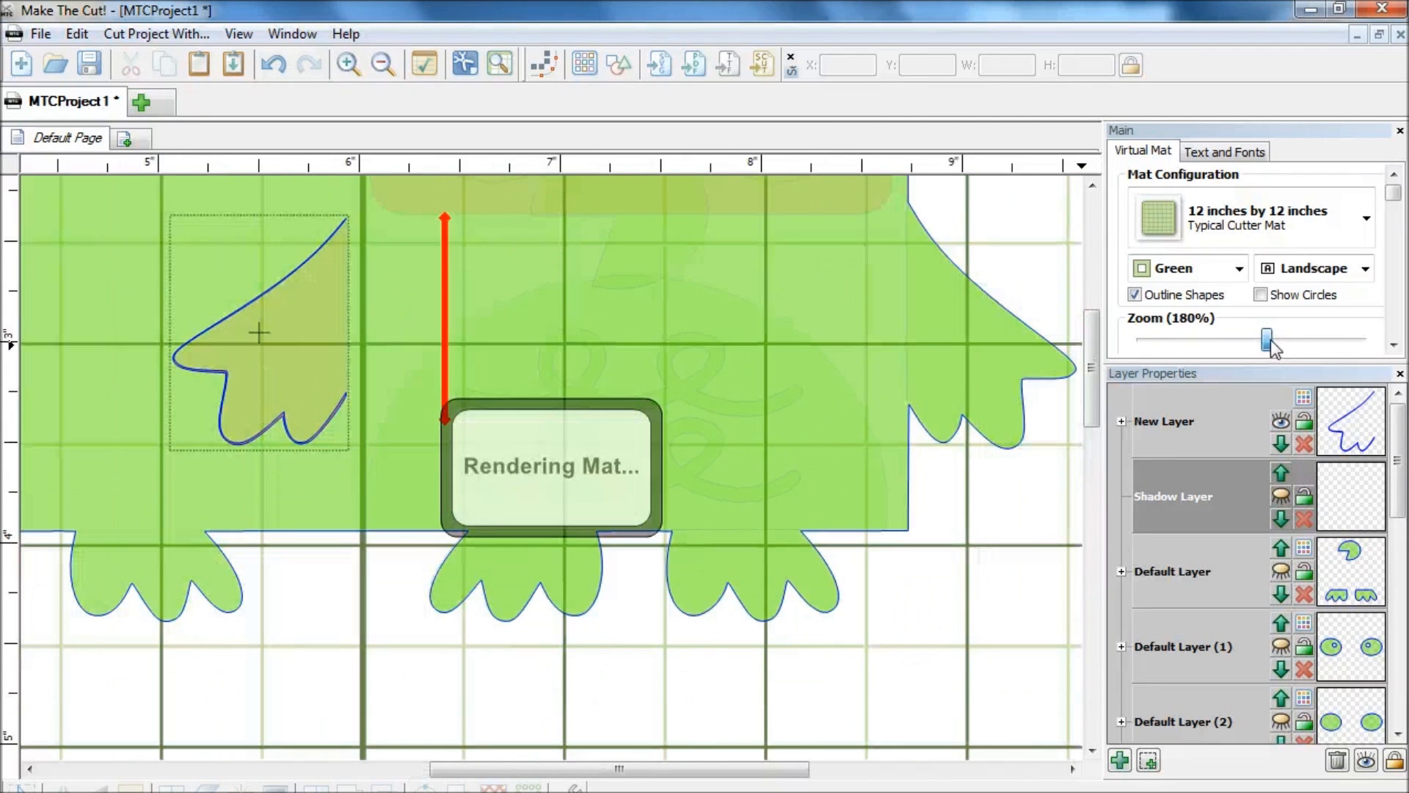
left_click_drag(1268, 340, 1245, 340)
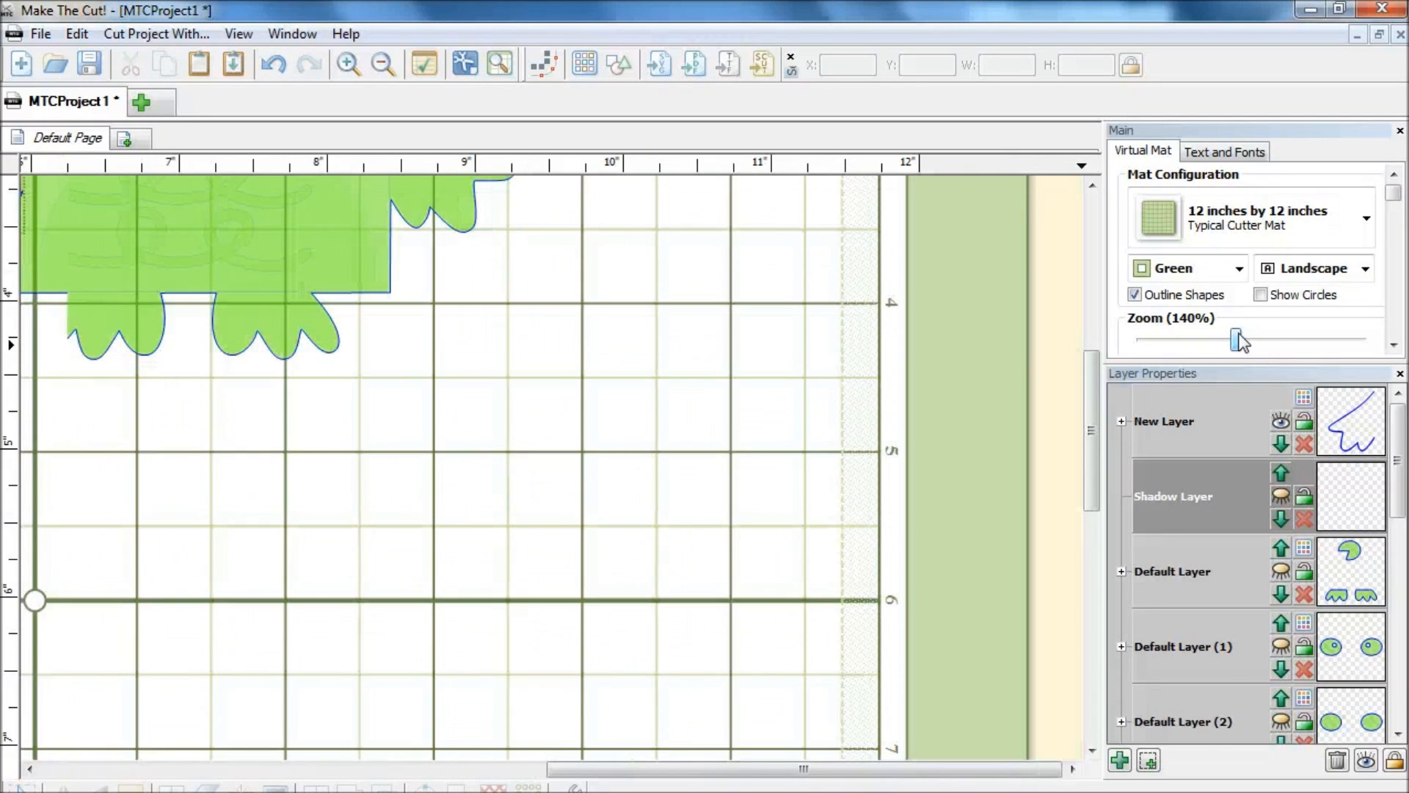
mouse_move(1220, 350)
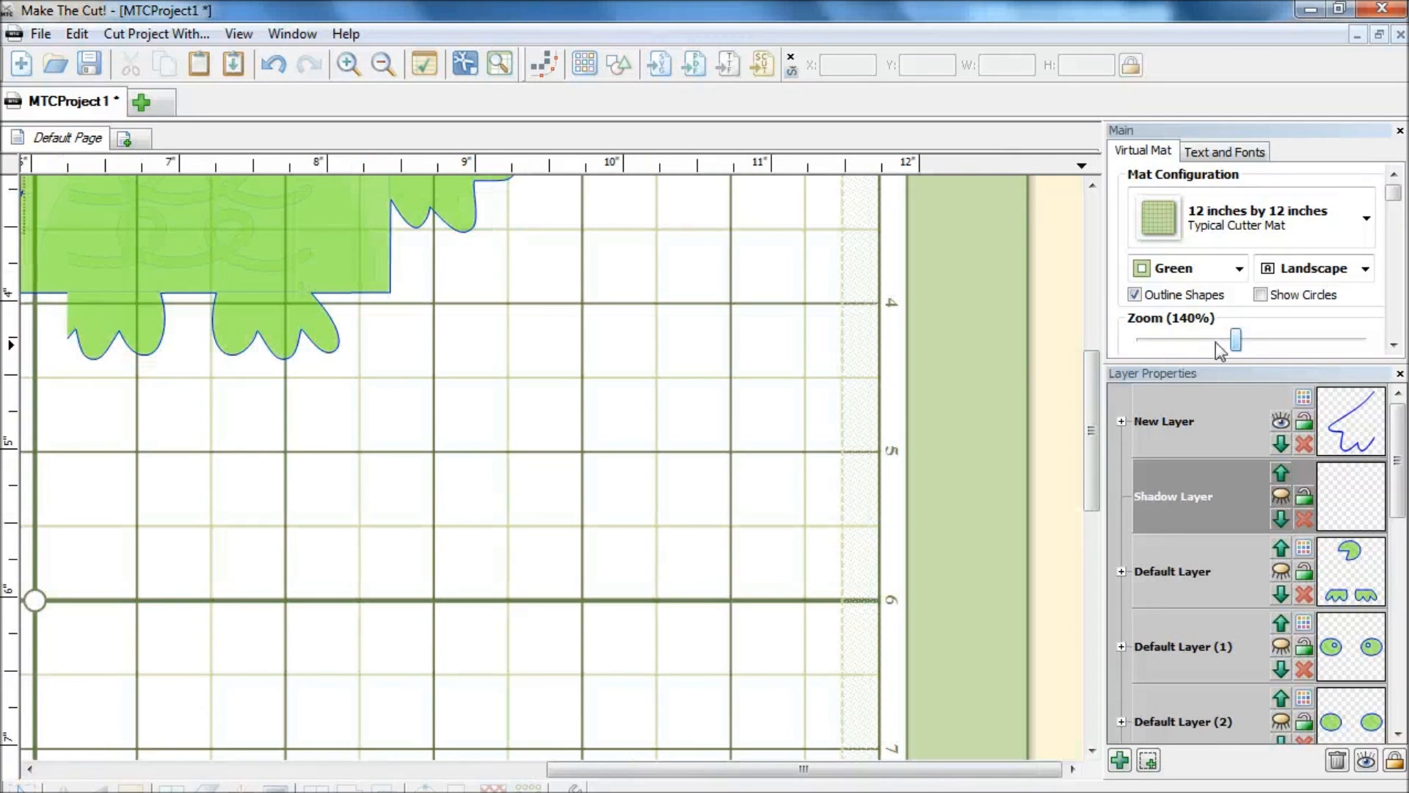
left_click_drag(1235, 340, 1213, 339)
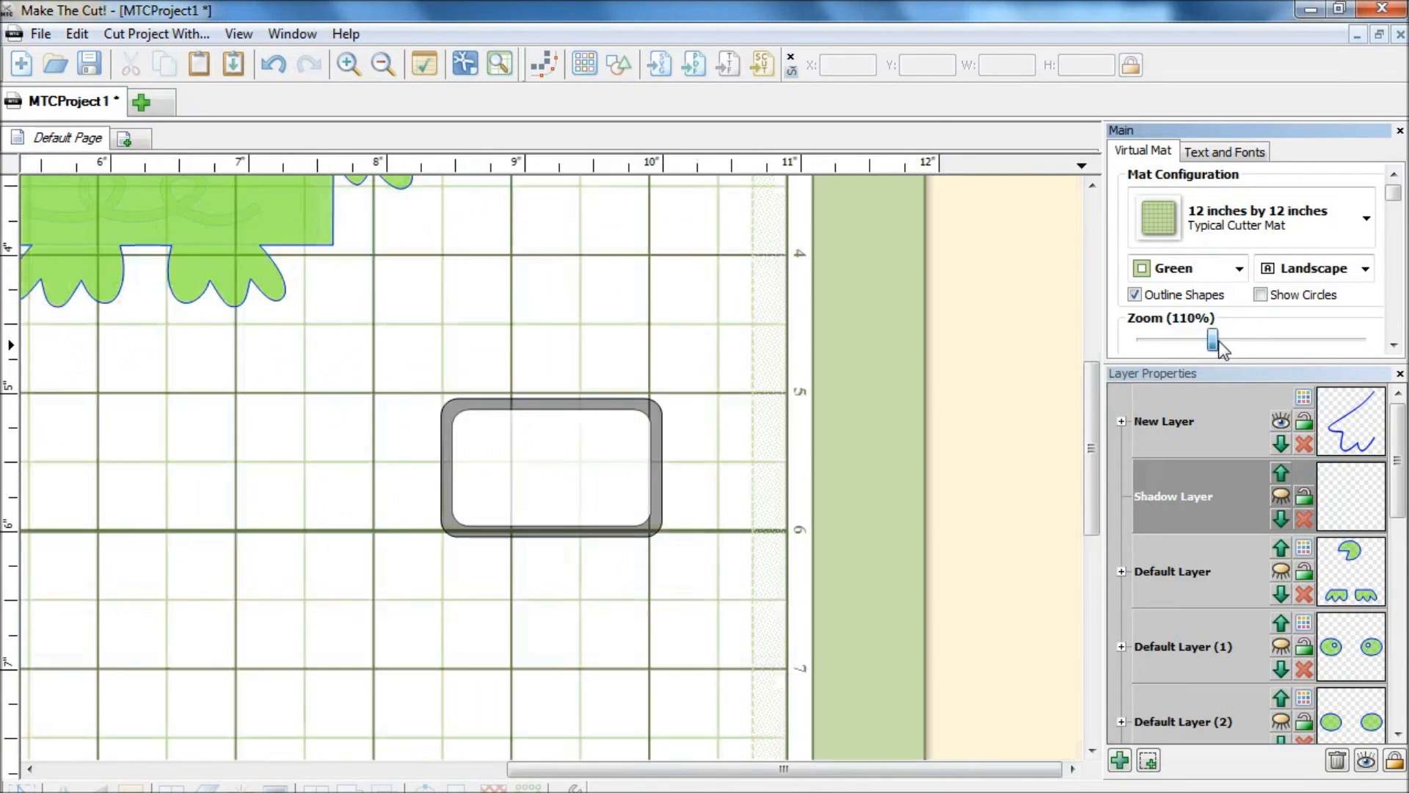
left_click_drag(1216, 340, 1205, 340)
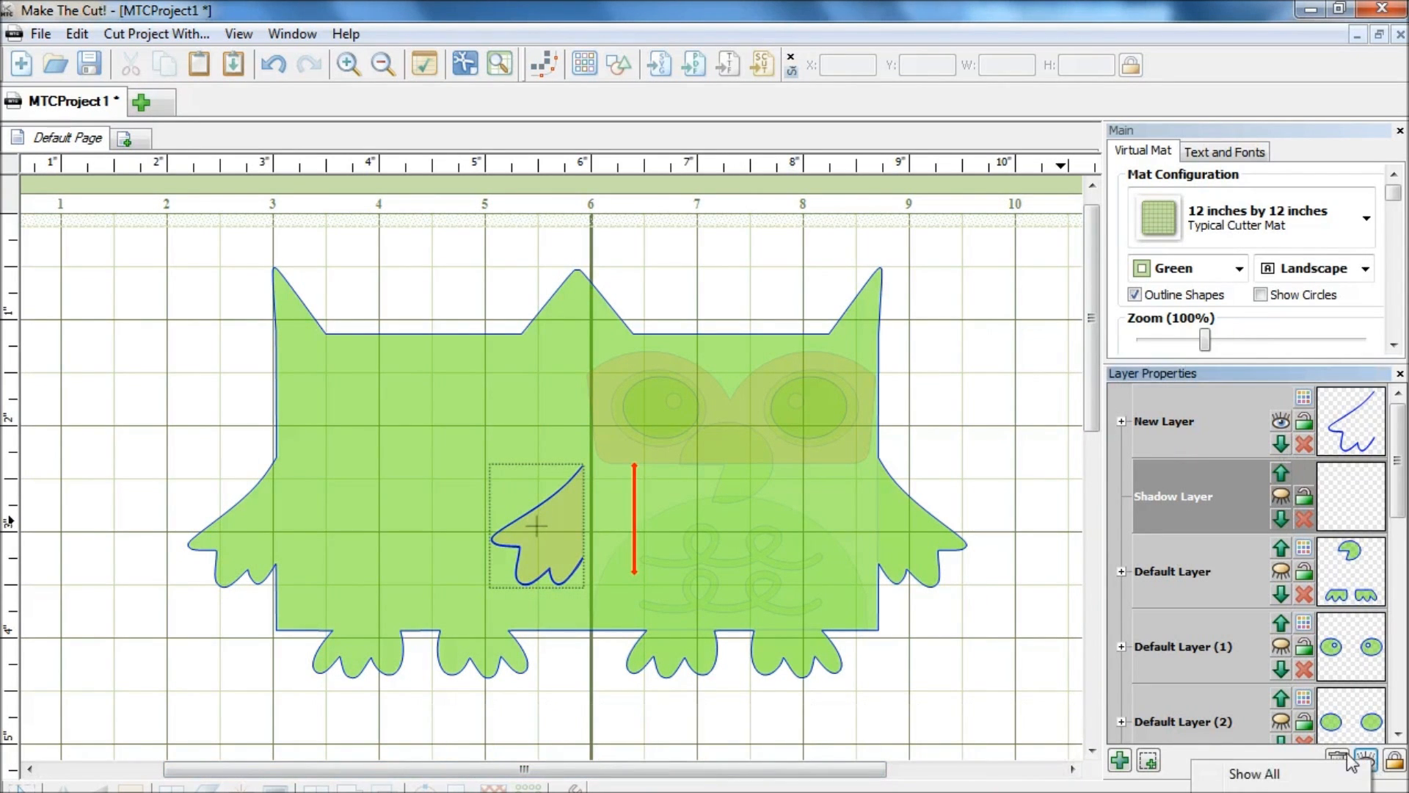
left_click(1354, 759)
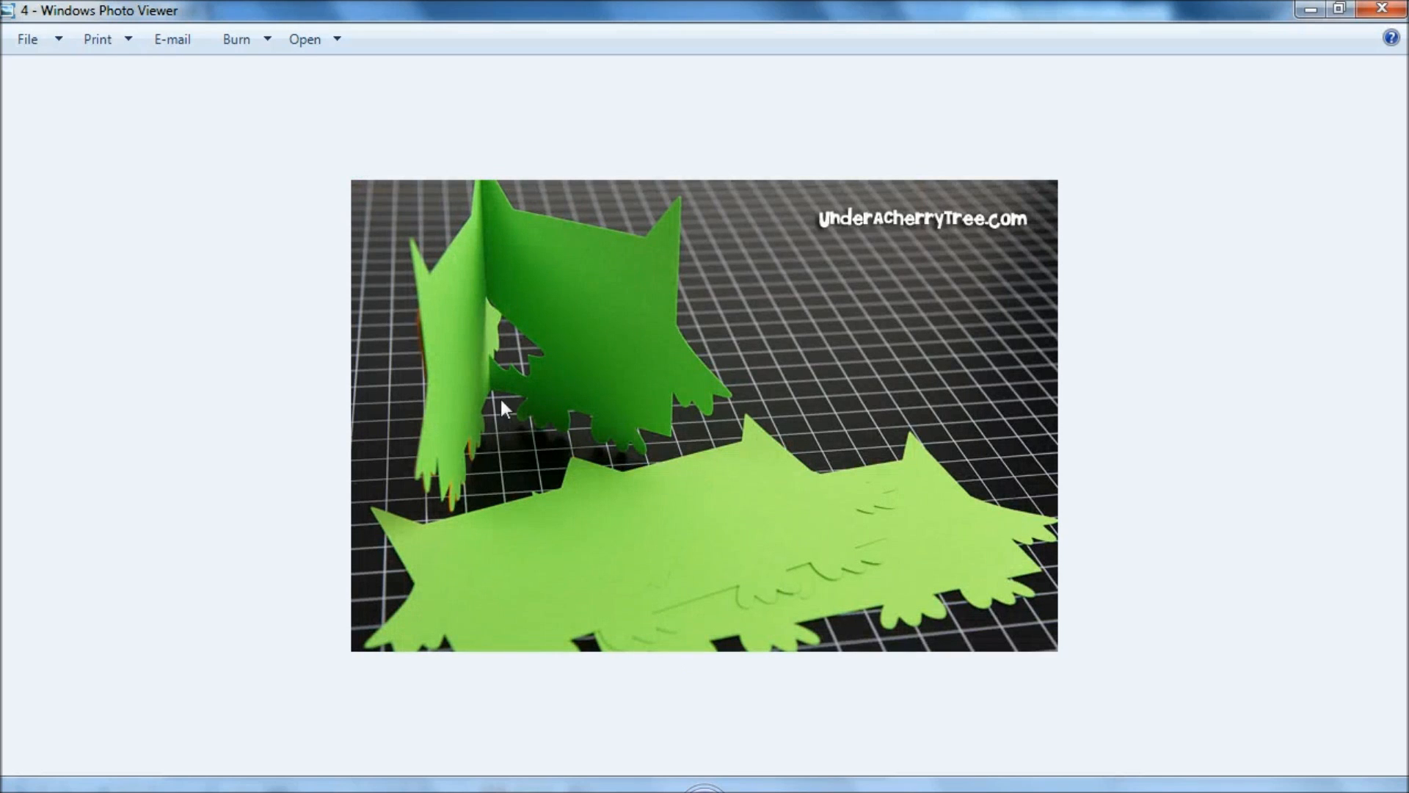
mouse_move(774, 753)
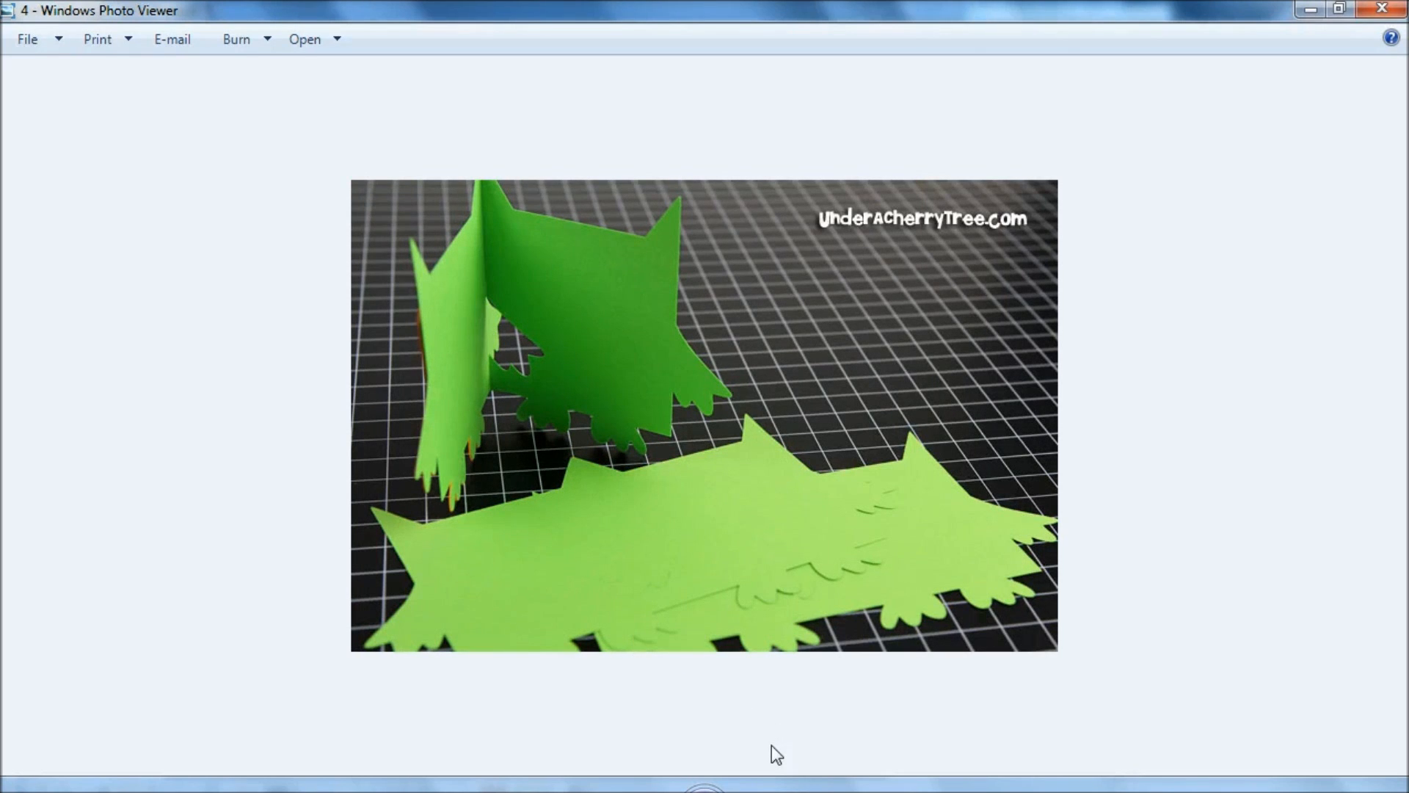